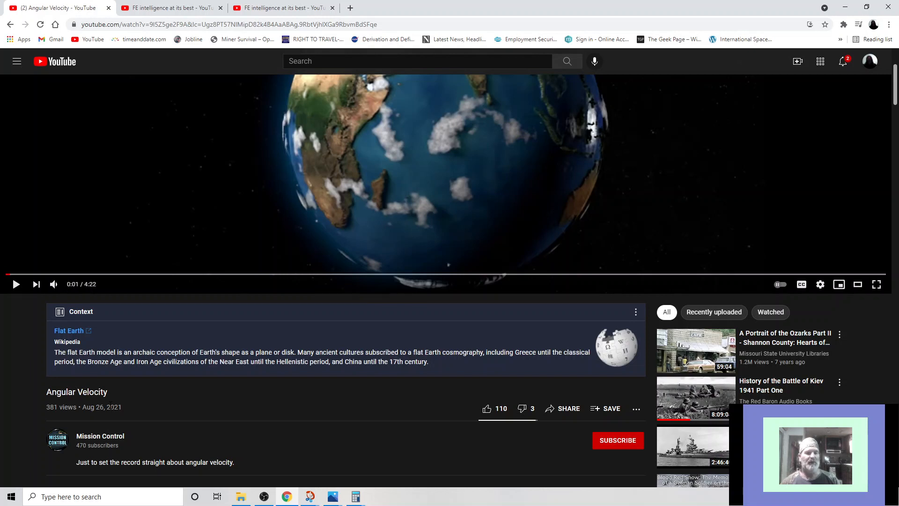
pyautogui.moveTo(100, 435)
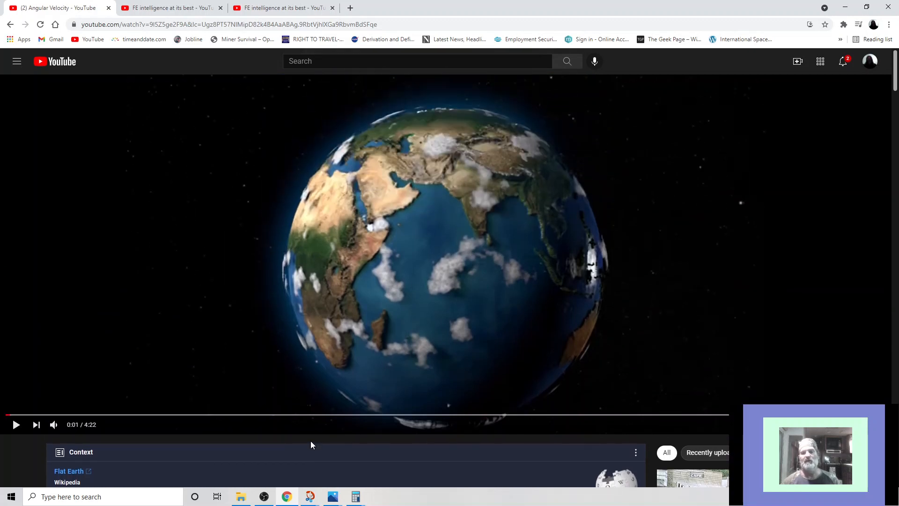
pyautogui.moveTo(401, 320)
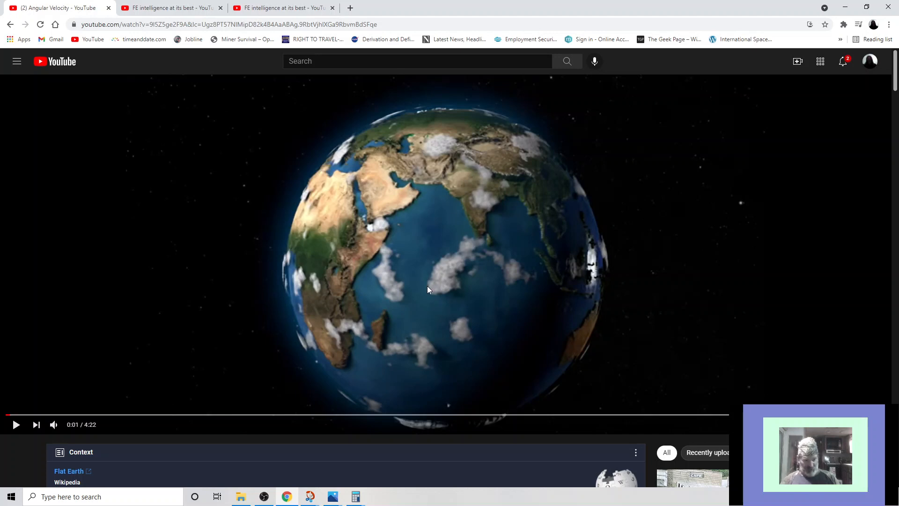
pyautogui.moveTo(363, 236)
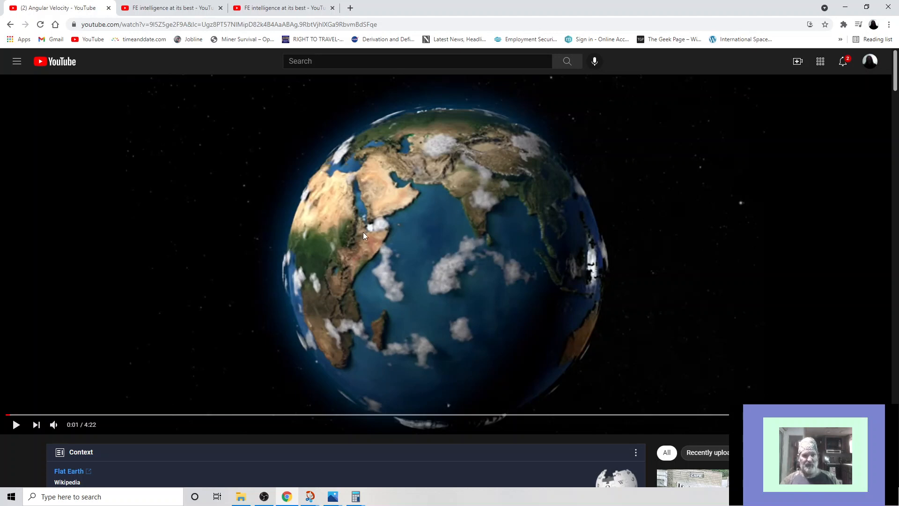
pyautogui.moveTo(354, 323)
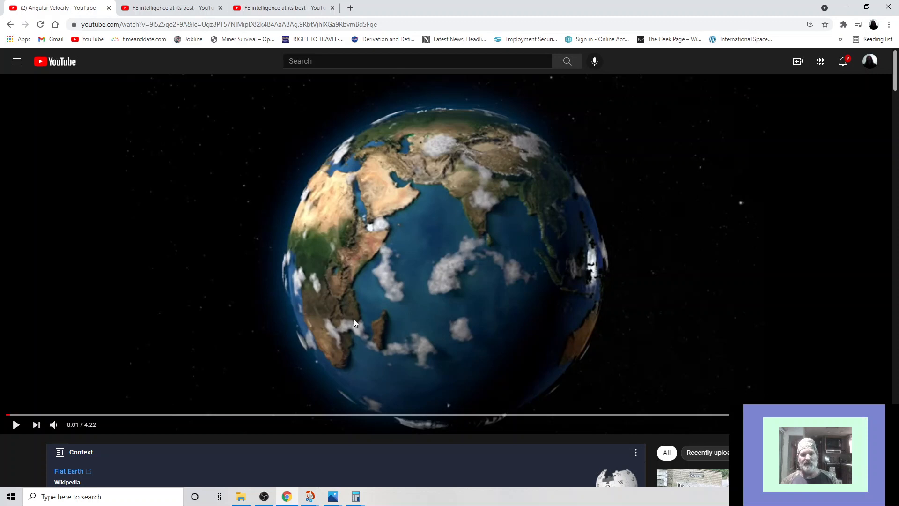
pyautogui.moveTo(449, 226)
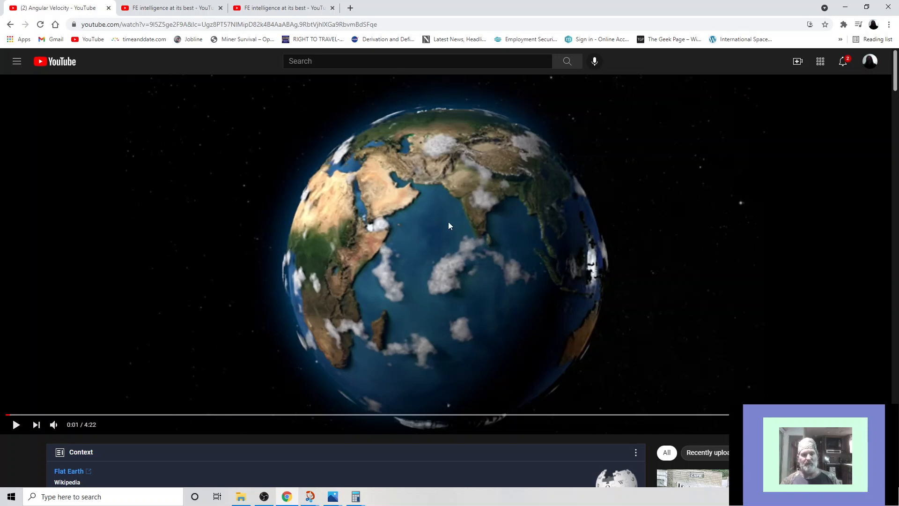
pyautogui.moveTo(371, 292)
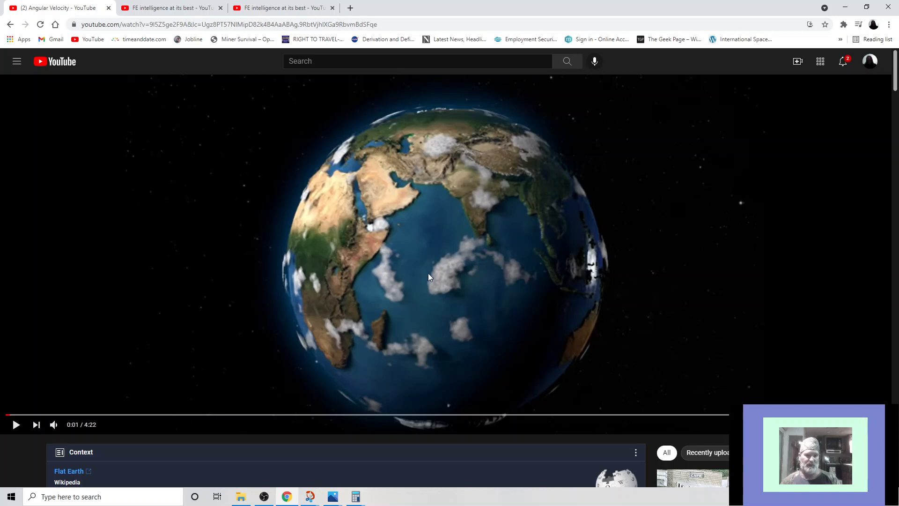
pyautogui.moveTo(432, 276)
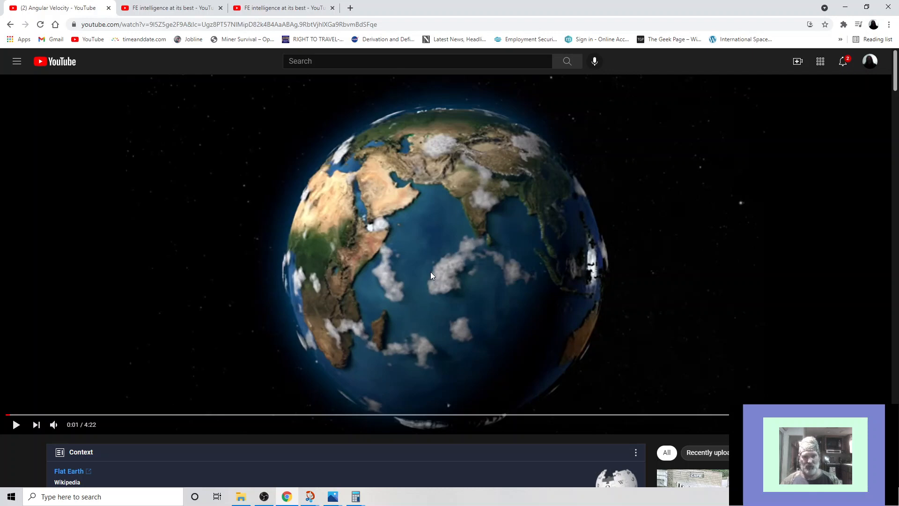
# Step: Start playback of the Angular Velocity video from the beginning
pyautogui.click(16, 424)
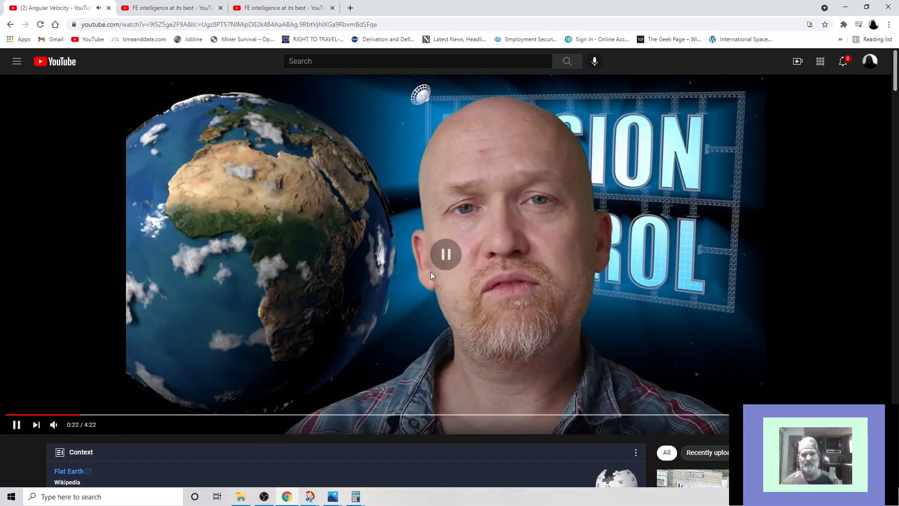
# Step: Pause at 0:22, resume through the formula scene, and jump ahead to about 2:22
pyautogui.click(446, 254)
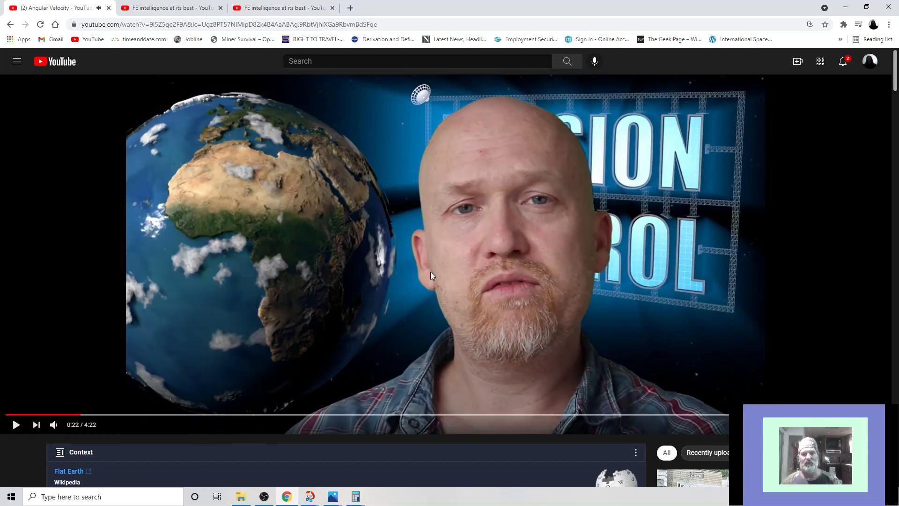
pyautogui.click(16, 424)
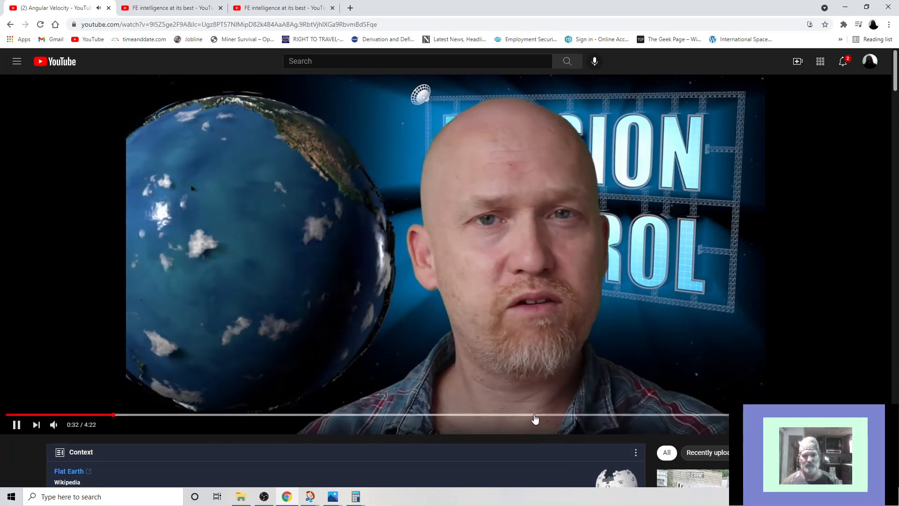
pyautogui.moveTo(495, 419)
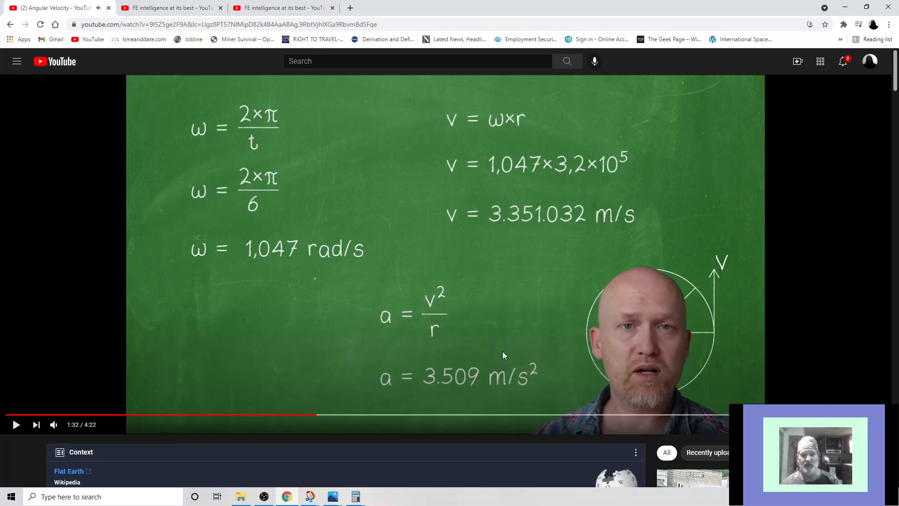
pyautogui.click(16, 424)
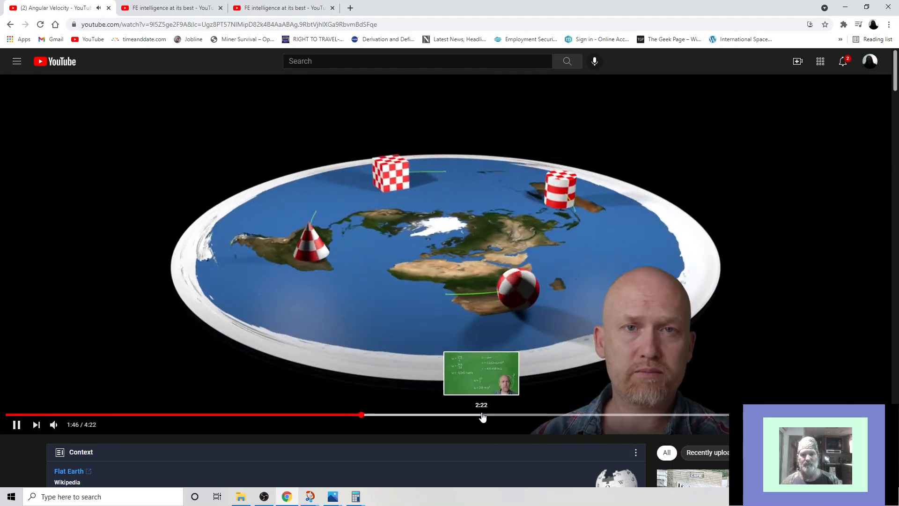
pyautogui.click(480, 414)
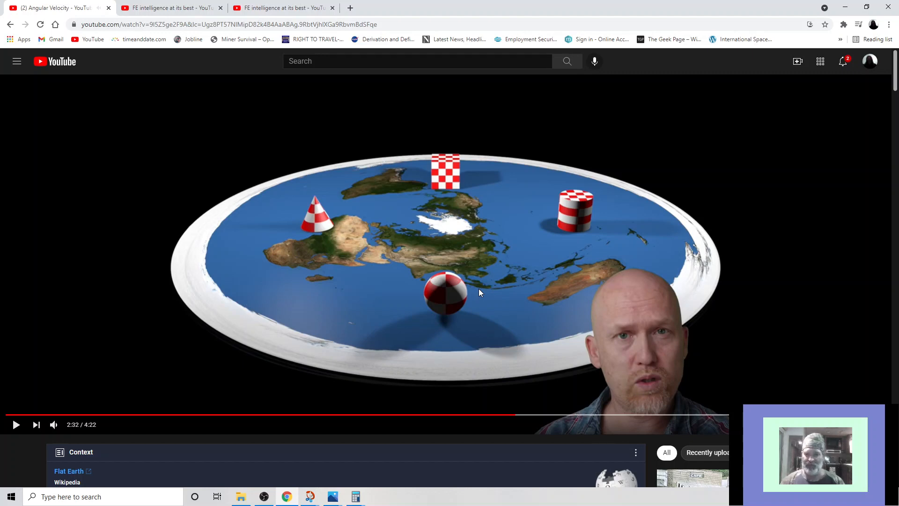
pyautogui.scroll(-3)
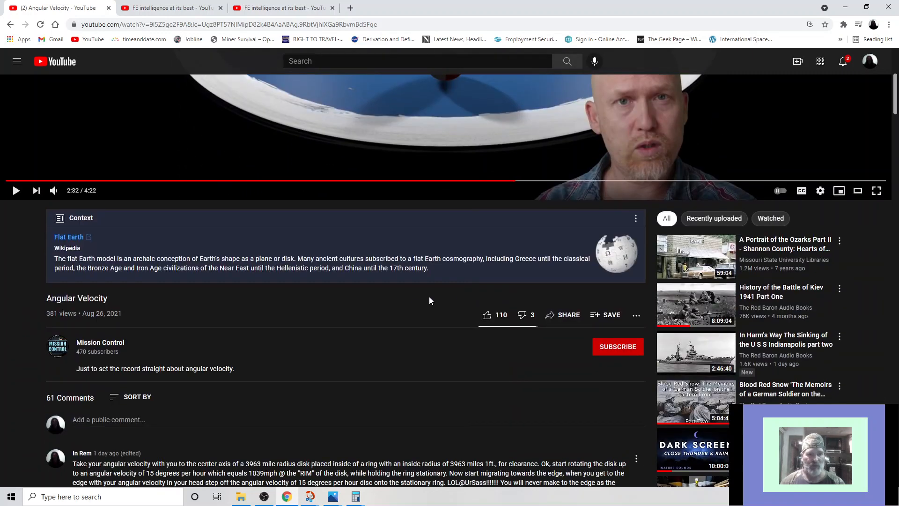
pyautogui.scroll(-3)
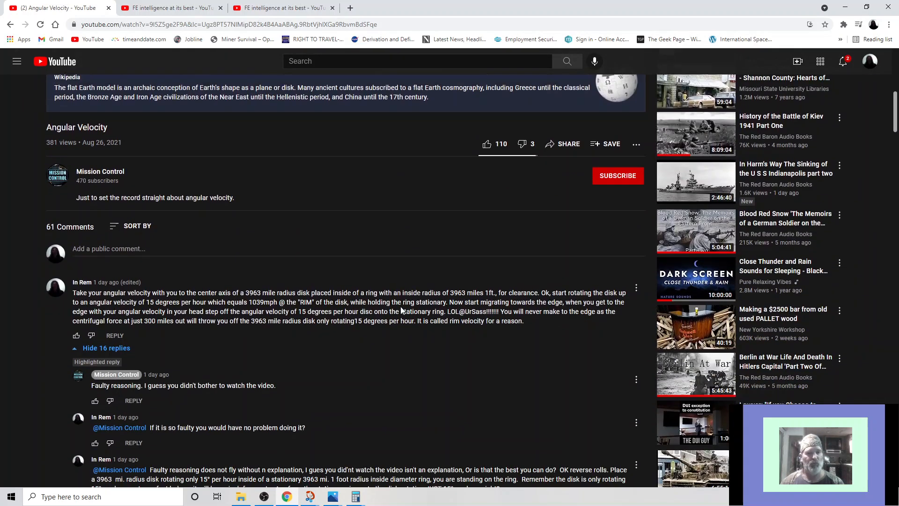
pyautogui.scroll(-3)
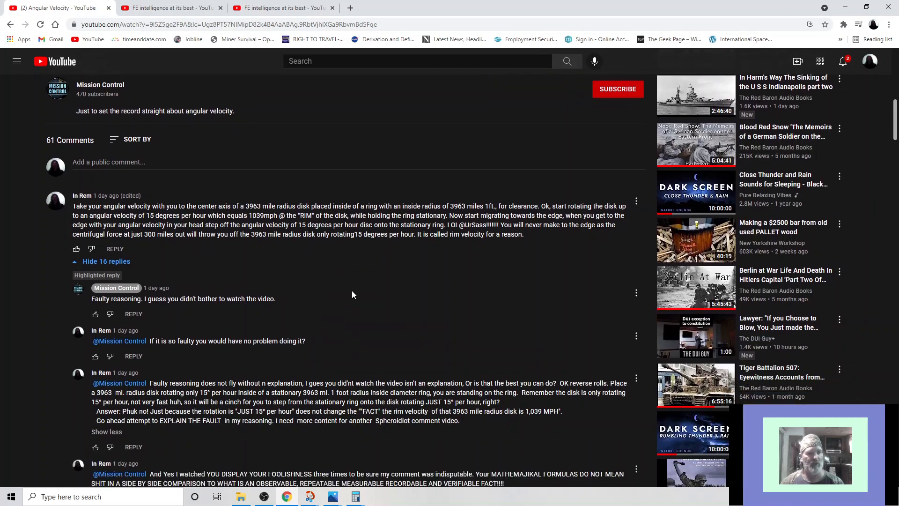
pyautogui.scroll(-3)
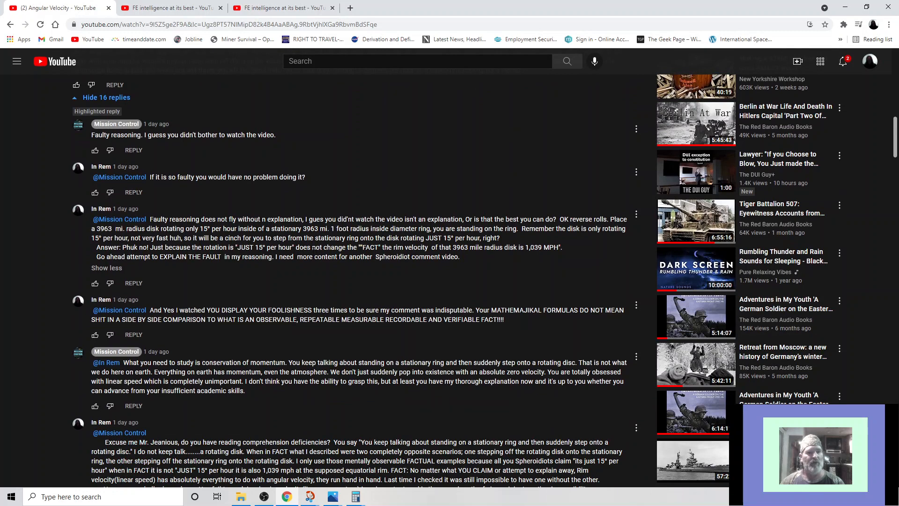
pyautogui.scroll(-3)
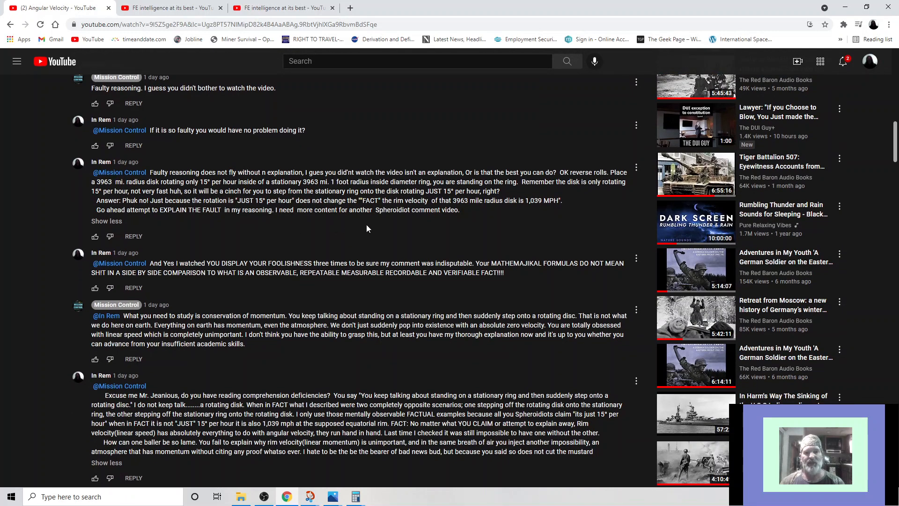
pyautogui.moveTo(401, 229)
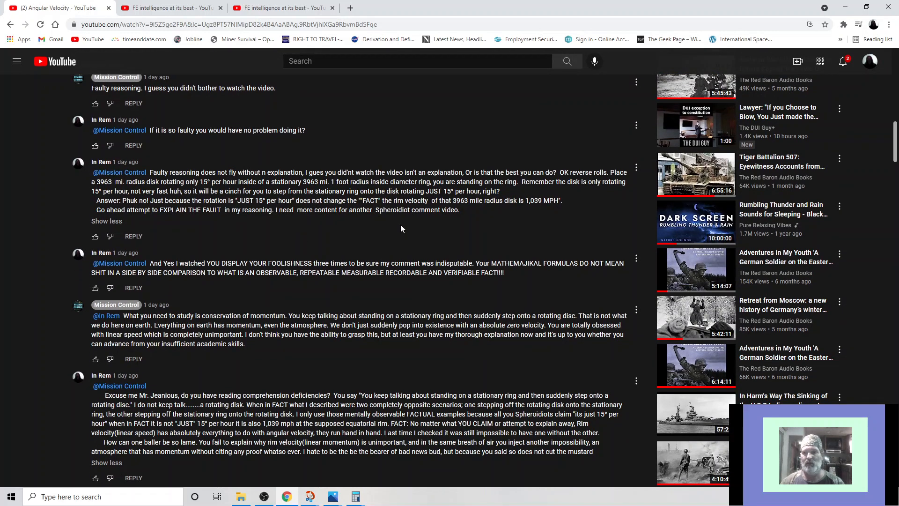
pyautogui.scroll(-3)
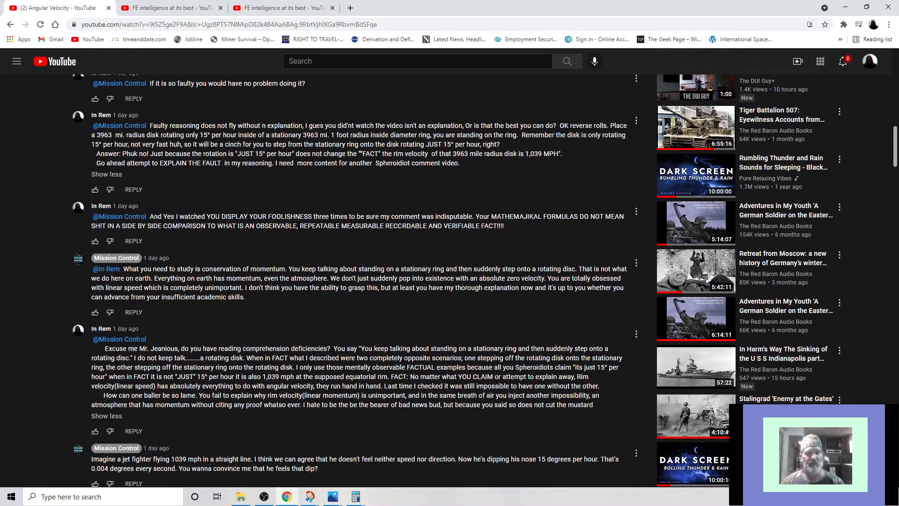
pyautogui.scroll(-3)
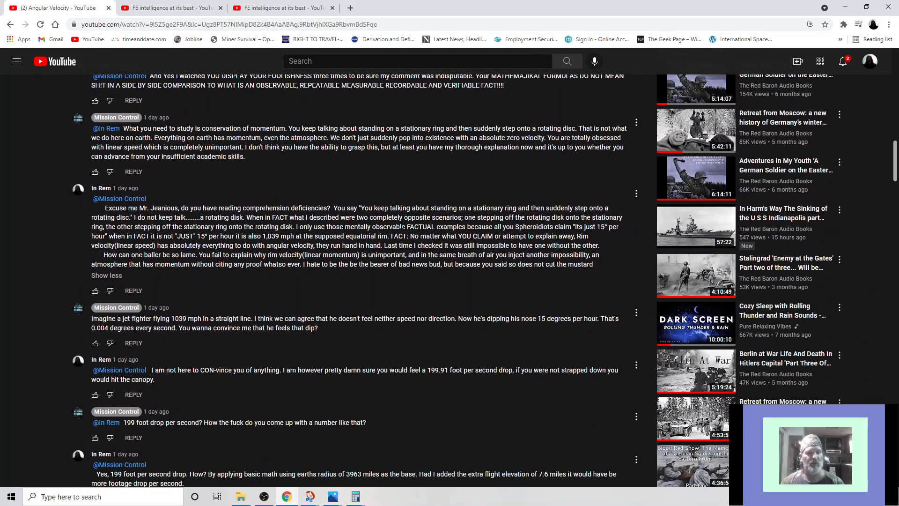
pyautogui.scroll(-3)
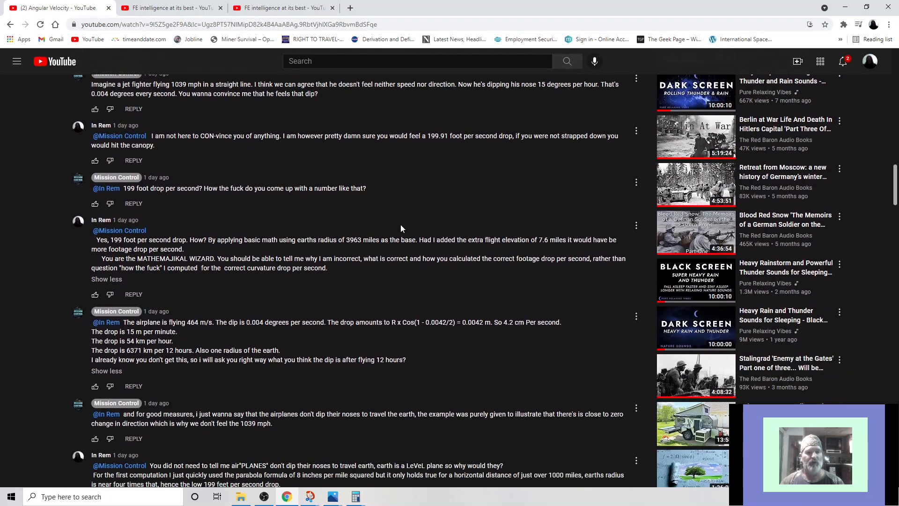
pyautogui.scroll(-3)
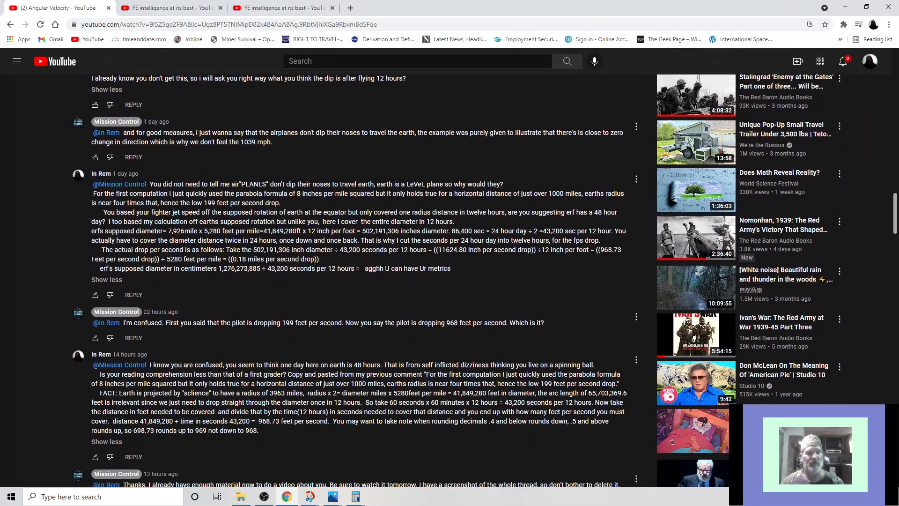
pyautogui.scroll(-3)
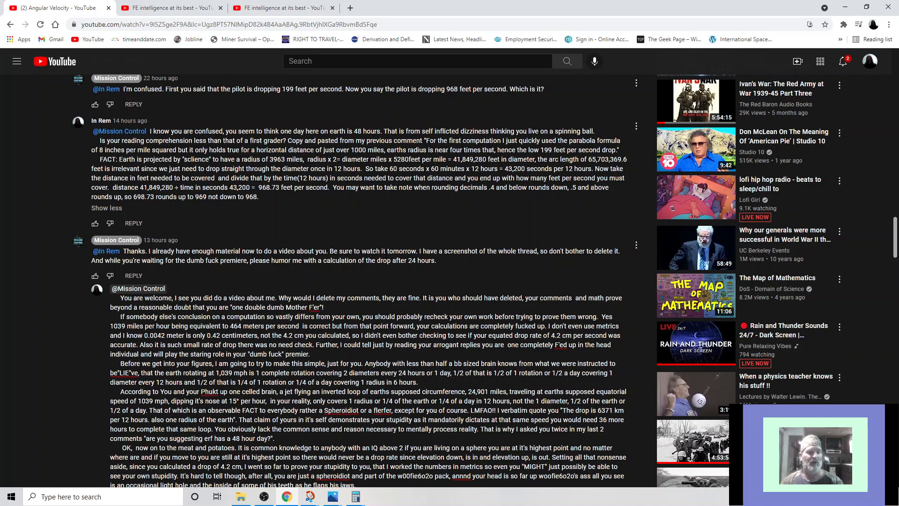
pyautogui.scroll(-3)
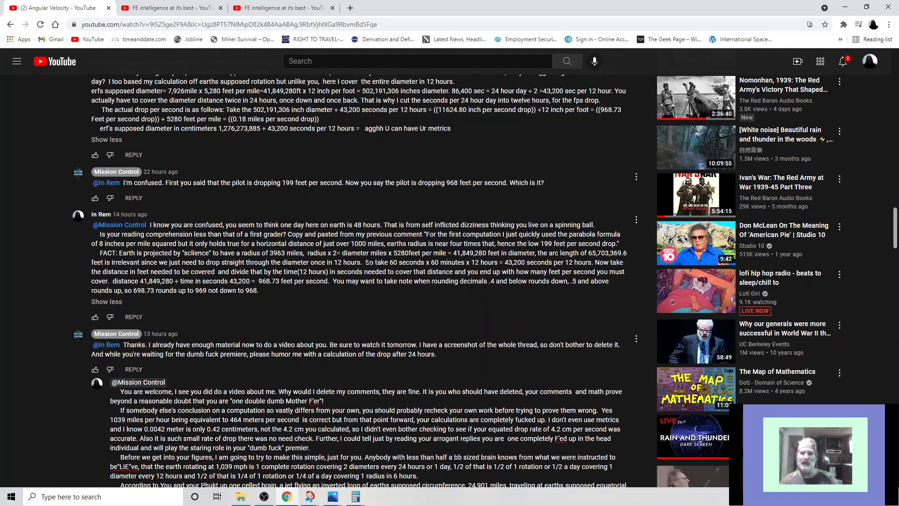
pyautogui.scroll(-3)
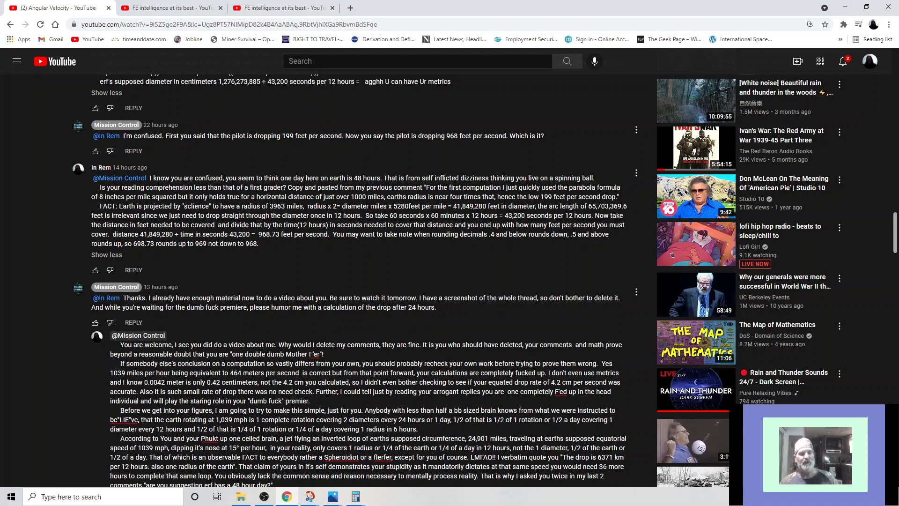
pyautogui.moveTo(349, 283)
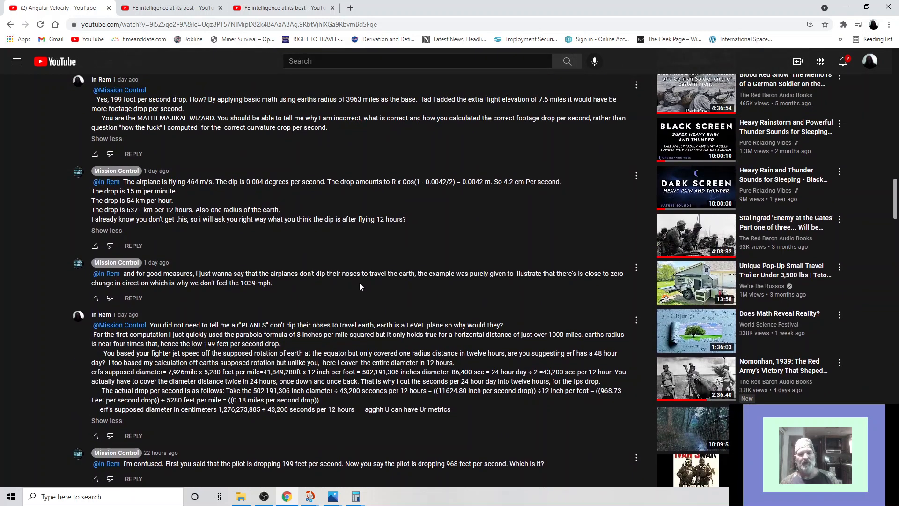
pyautogui.scroll(-3)
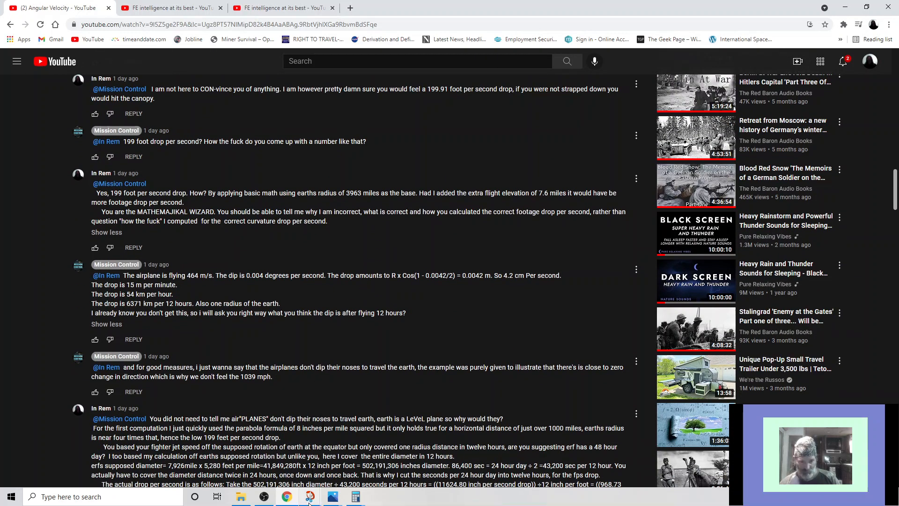
pyautogui.click(310, 496)
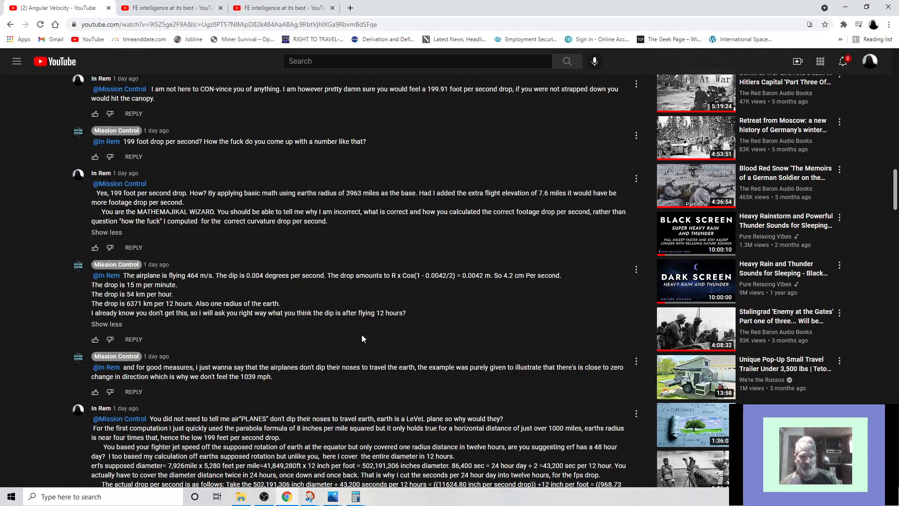
pyautogui.scroll(-3)
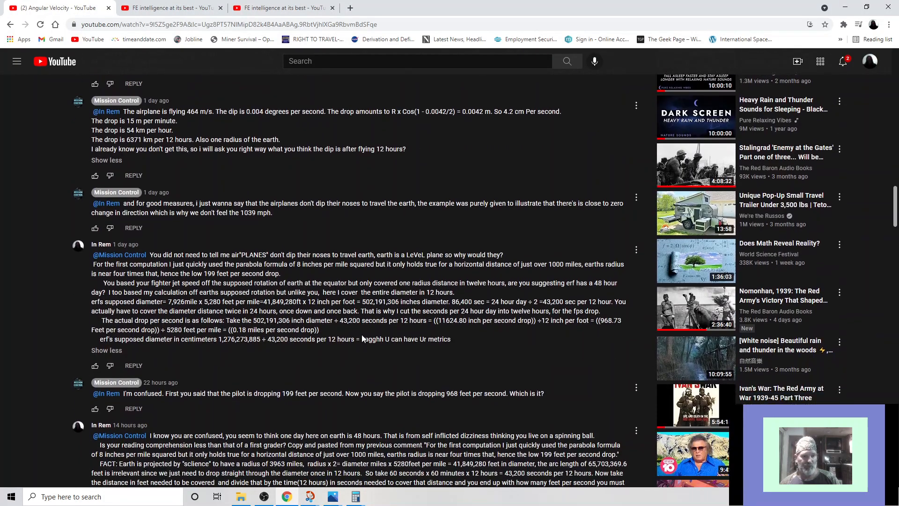
pyautogui.scroll(-3)
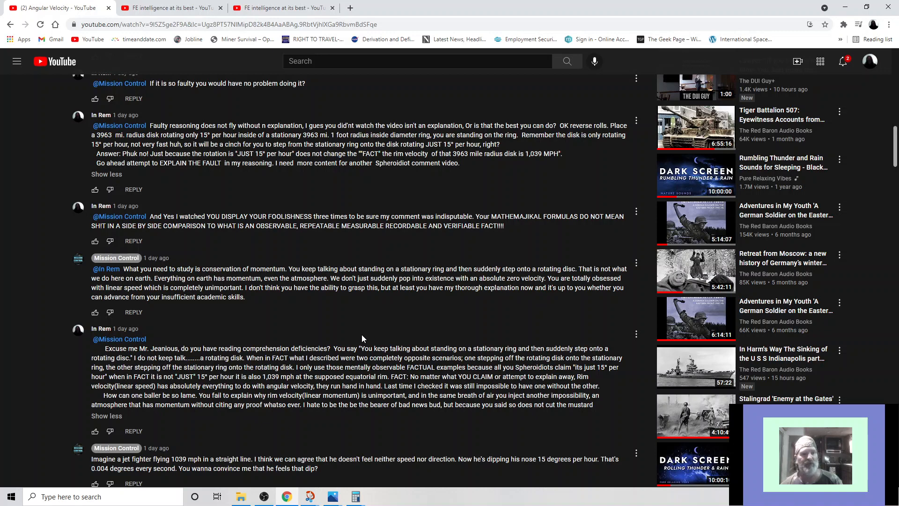
pyautogui.scroll(-3)
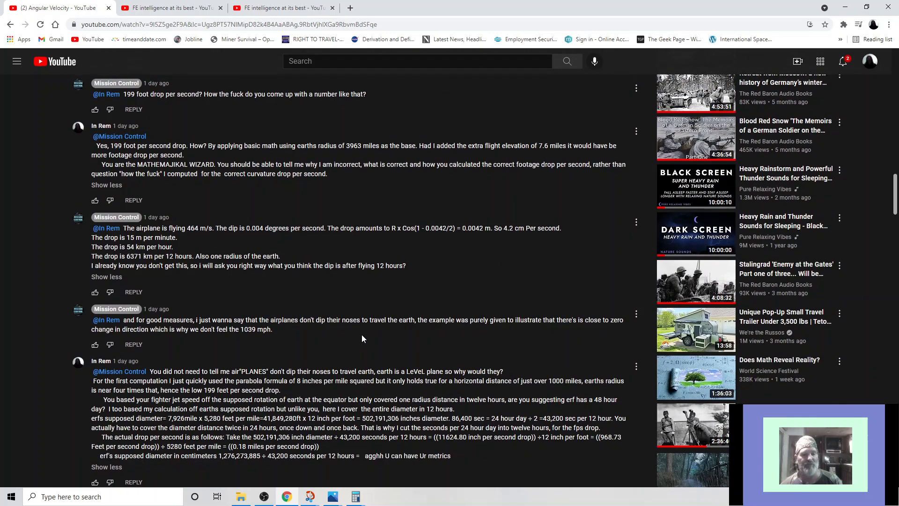
pyautogui.scroll(-3)
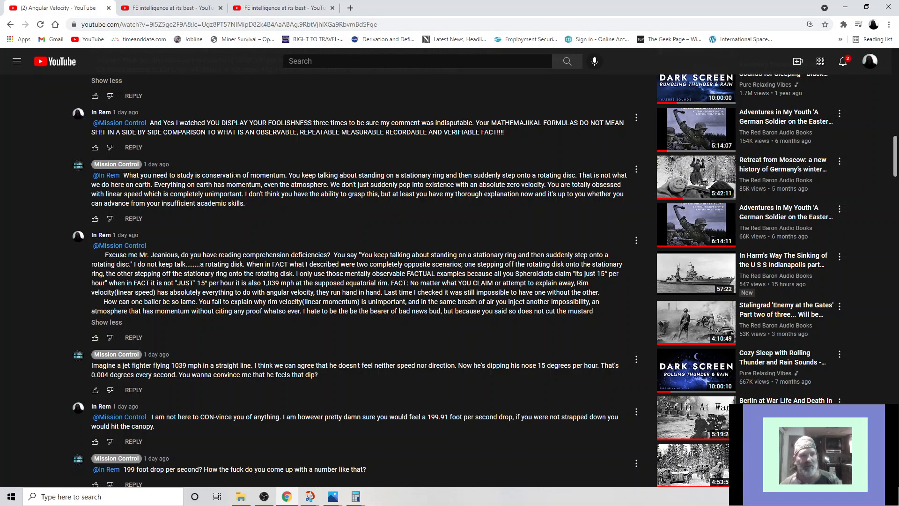
pyautogui.moveTo(281, 7)
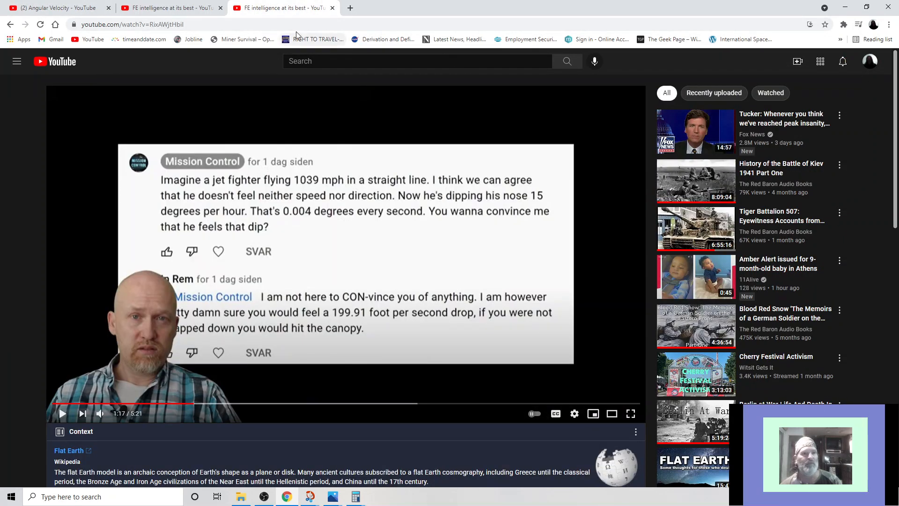
pyautogui.moveTo(842, 62)
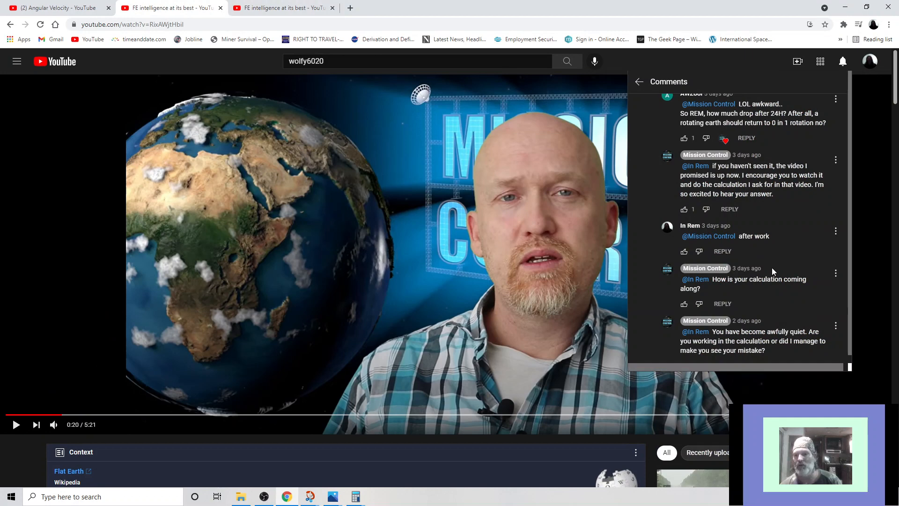
pyautogui.moveTo(778, 237)
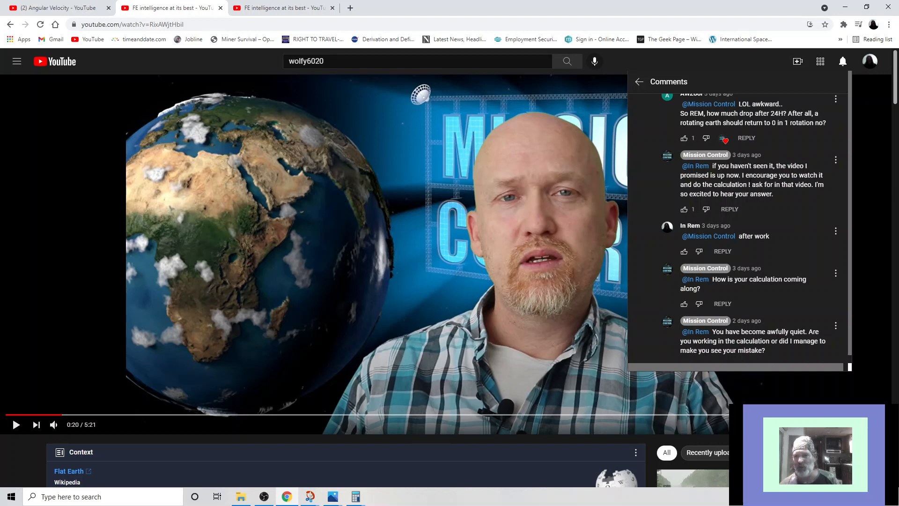
pyautogui.moveTo(749, 247)
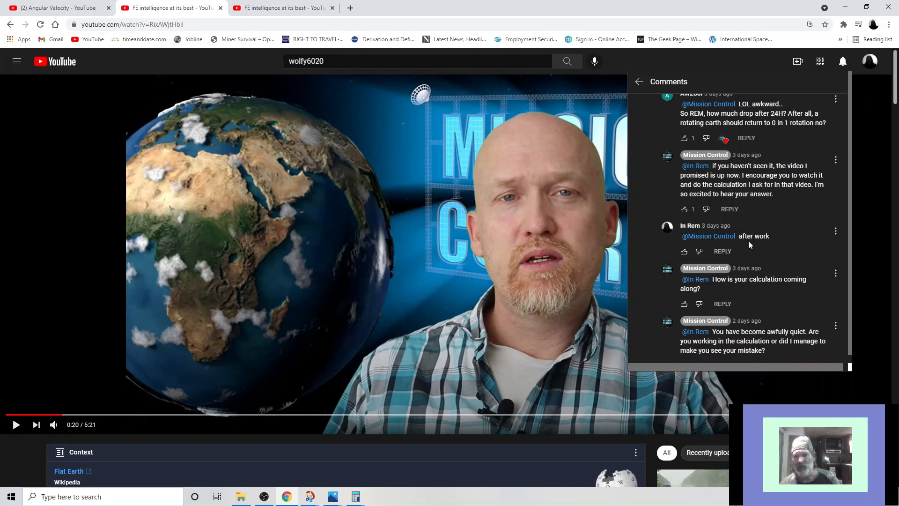
# Step: Scroll the comment thread down to Mission Control's highlighted reply and StringerNews1's comment
pyautogui.scroll(-3)
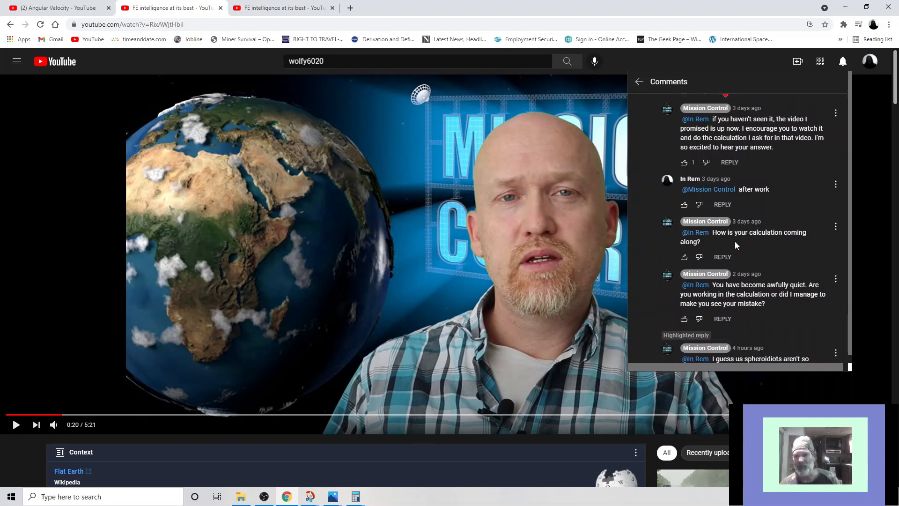
pyautogui.moveTo(736, 247)
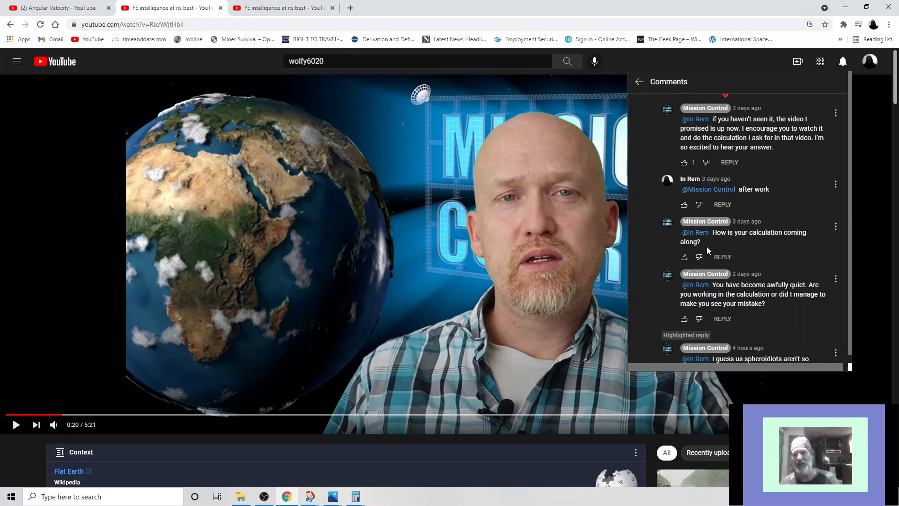
pyautogui.scroll(-3)
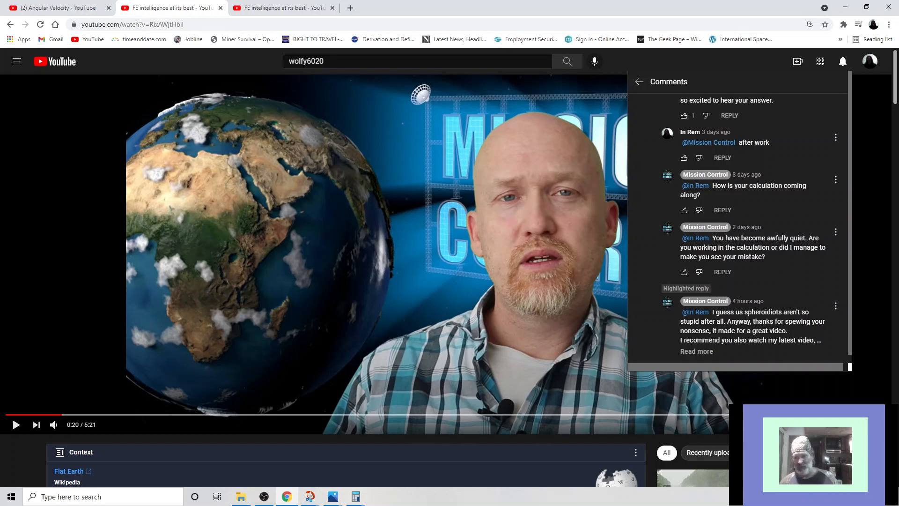
pyautogui.scroll(-3)
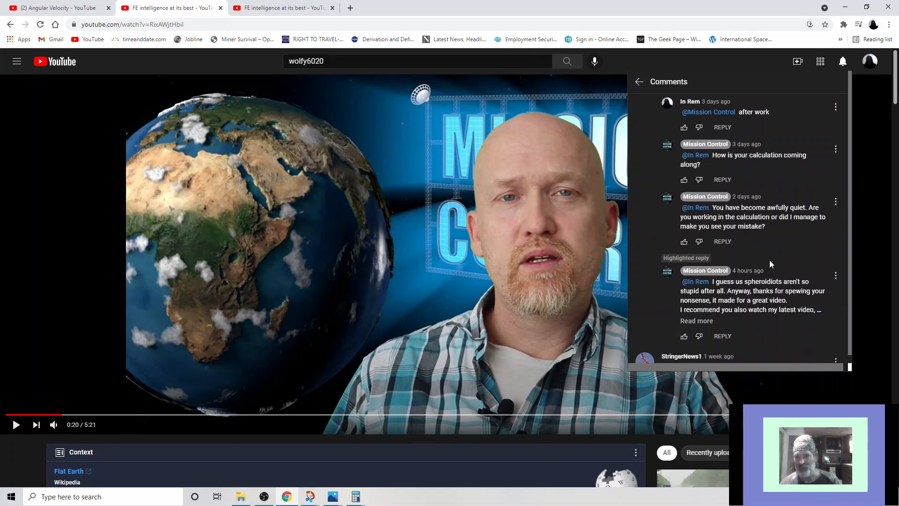
pyautogui.scroll(-3)
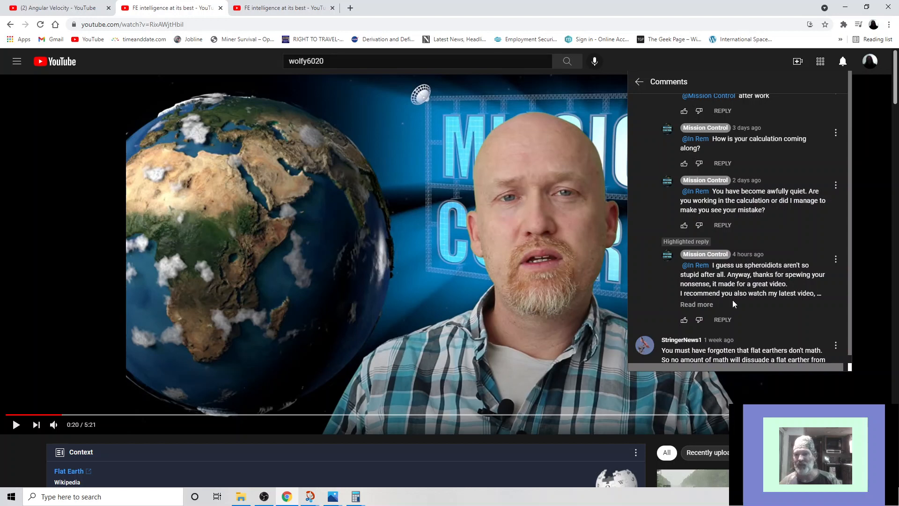
pyautogui.moveTo(719, 309)
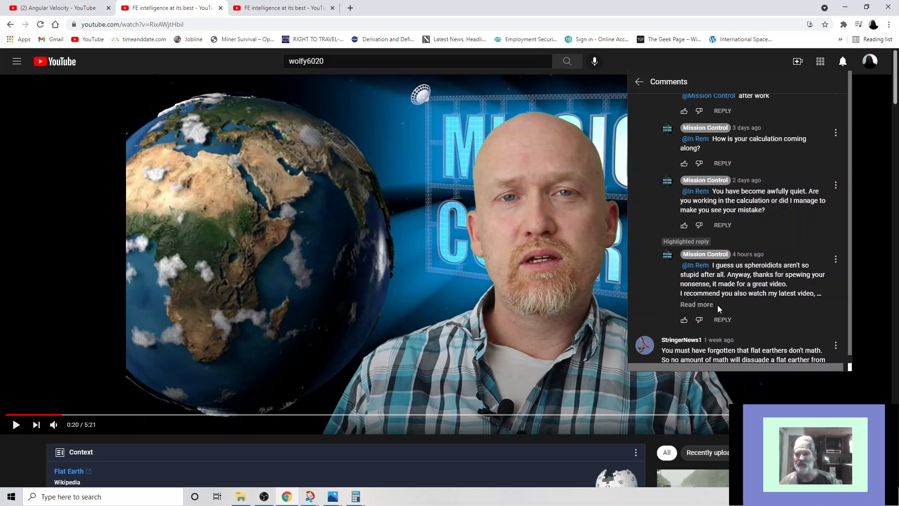
# Step: Expand Mission Control's highlighted reply recommending "Observable Demonstrable Repeatable"
pyautogui.click(696, 304)
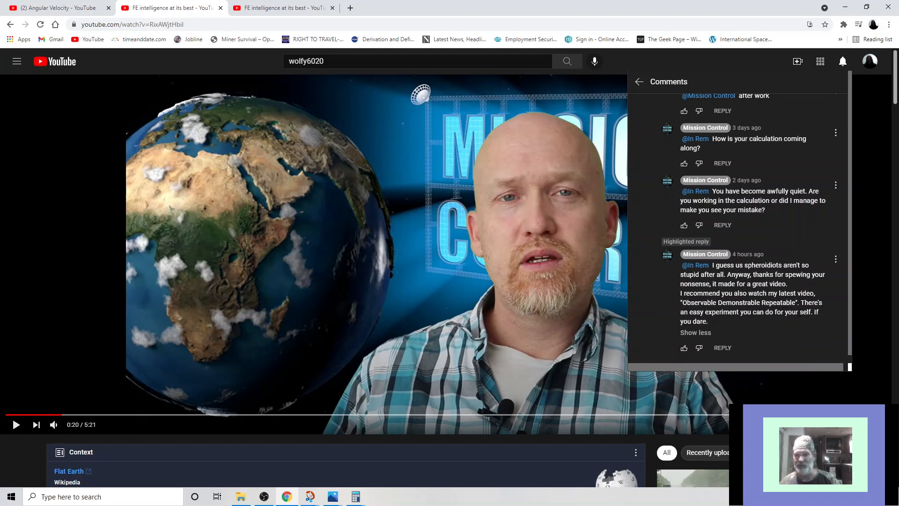
pyautogui.moveTo(723, 324)
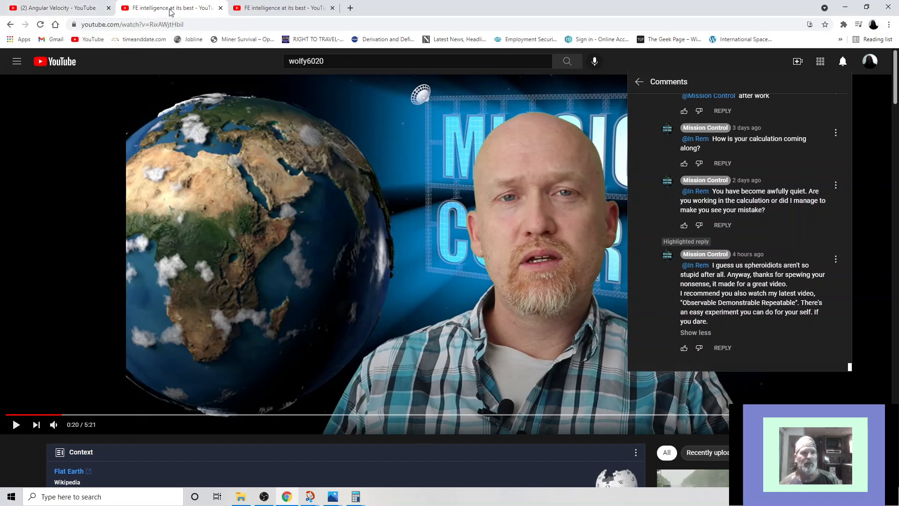
pyautogui.moveTo(170, 9)
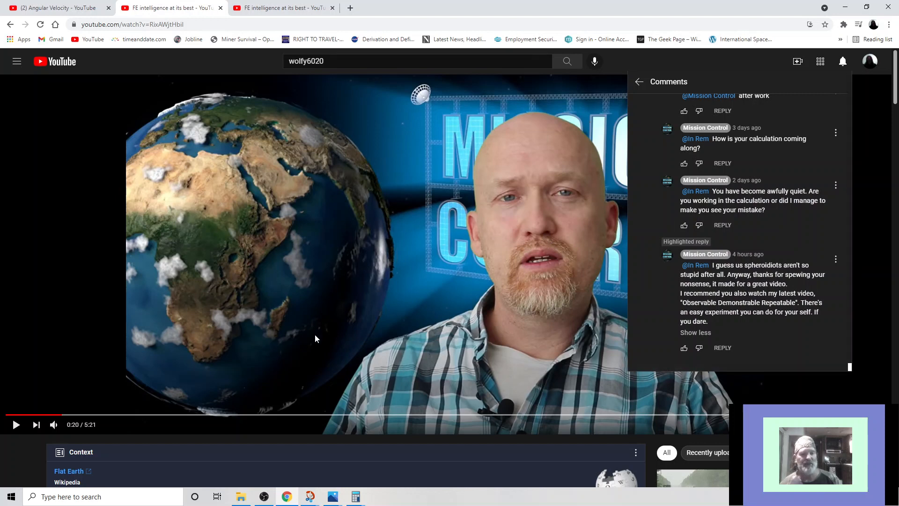
pyautogui.moveTo(441, 261)
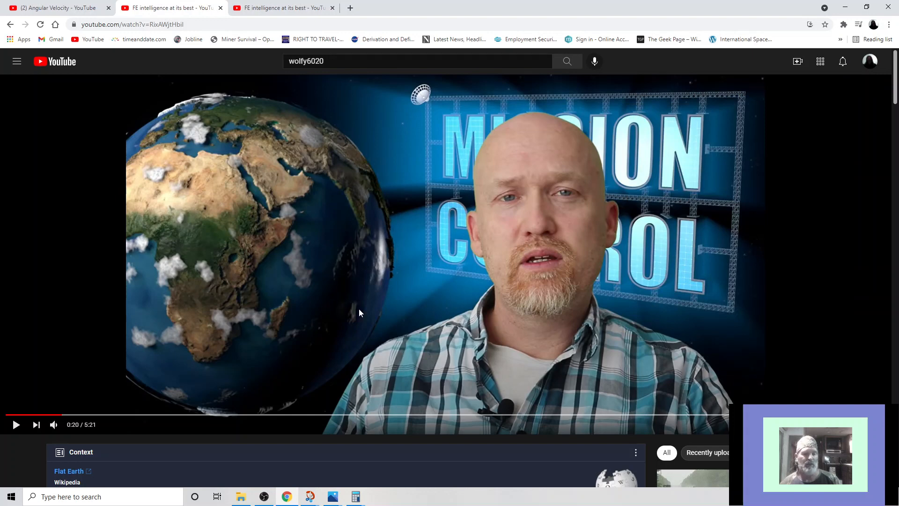
pyautogui.moveTo(371, 313)
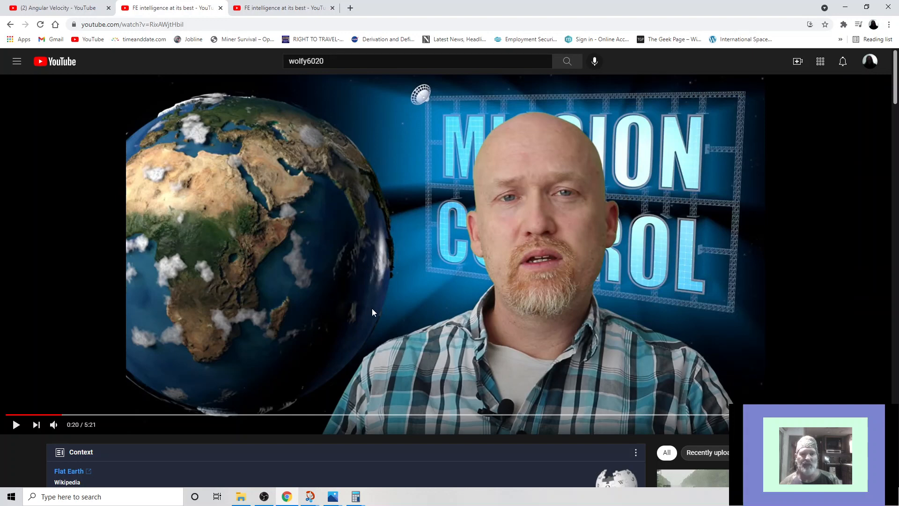
# Step: Play the Mission Control clip, pausing and resuming through its opening scenes
pyautogui.click(16, 424)
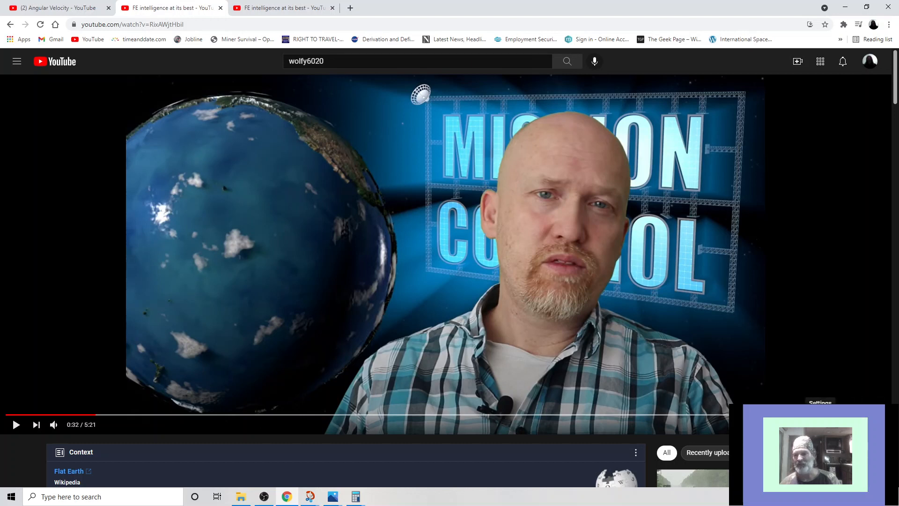
pyautogui.click(820, 403)
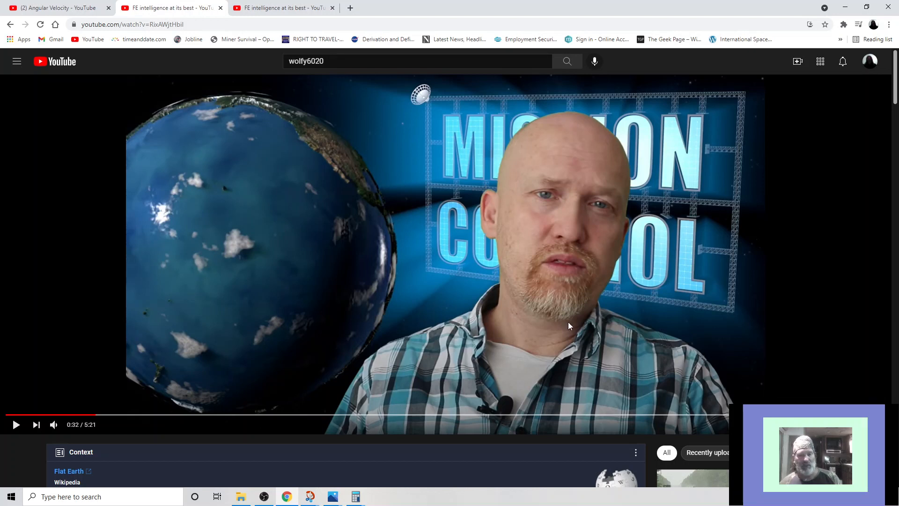
pyautogui.moveTo(511, 317)
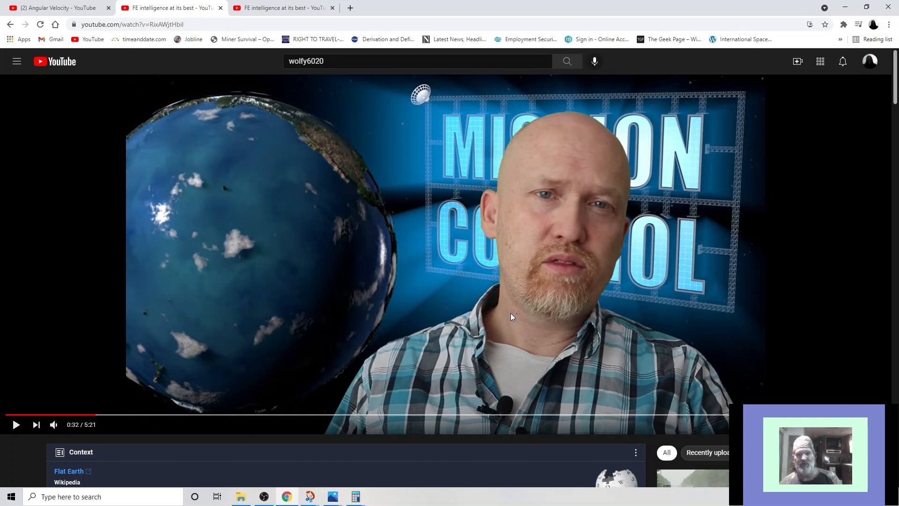
pyautogui.moveTo(548, 206)
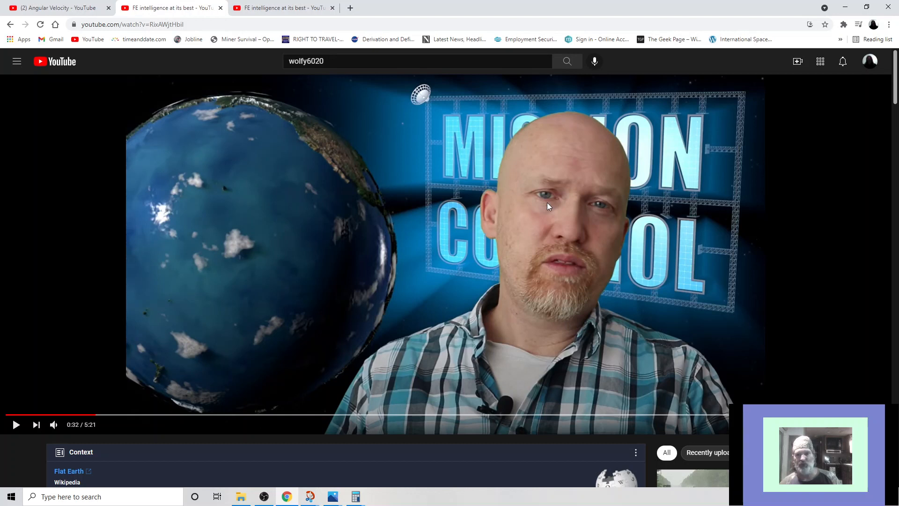
pyautogui.moveTo(408, 244)
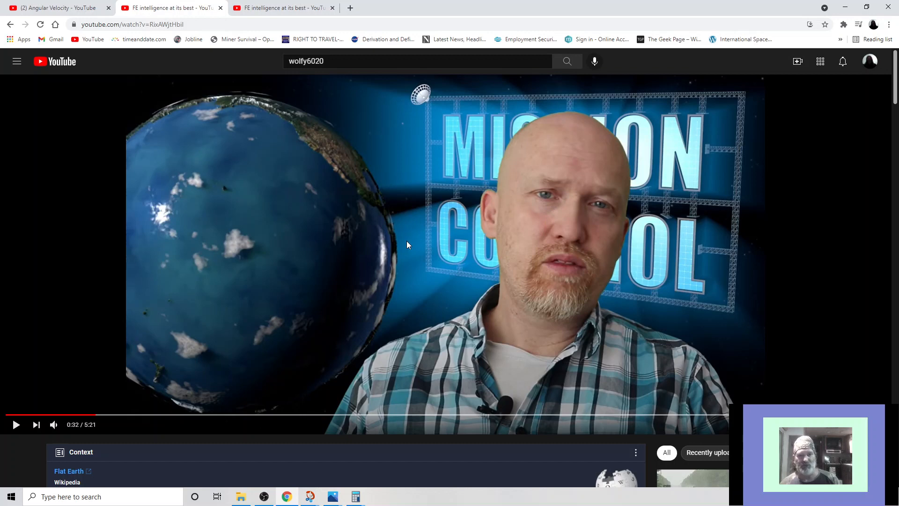
pyautogui.click(16, 424)
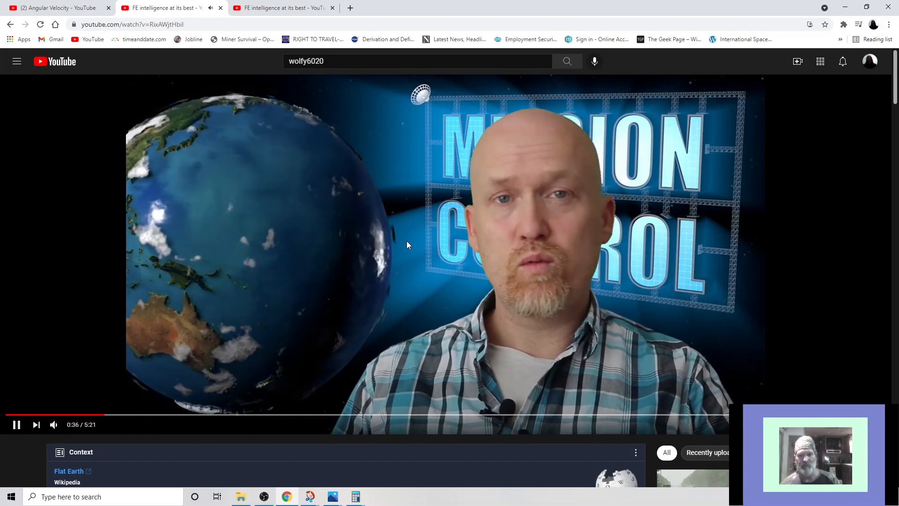
pyautogui.click(16, 425)
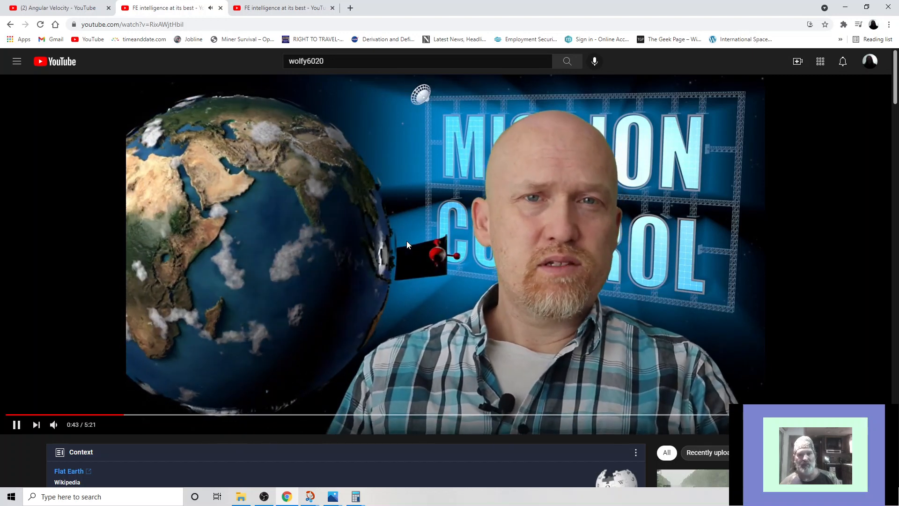
# Step: Keep pausing and resuming until the clip reaches its Angular Velocity title card at 1:07
pyautogui.click(16, 424)
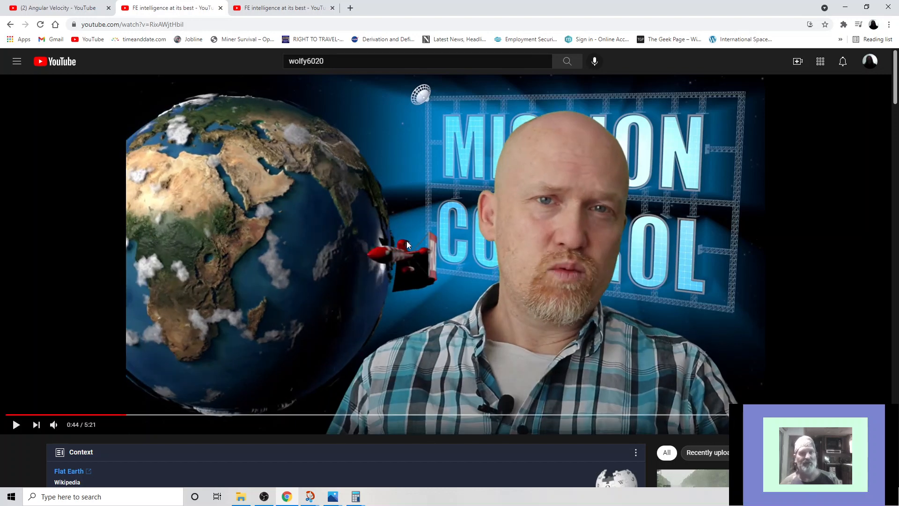
pyautogui.click(16, 424)
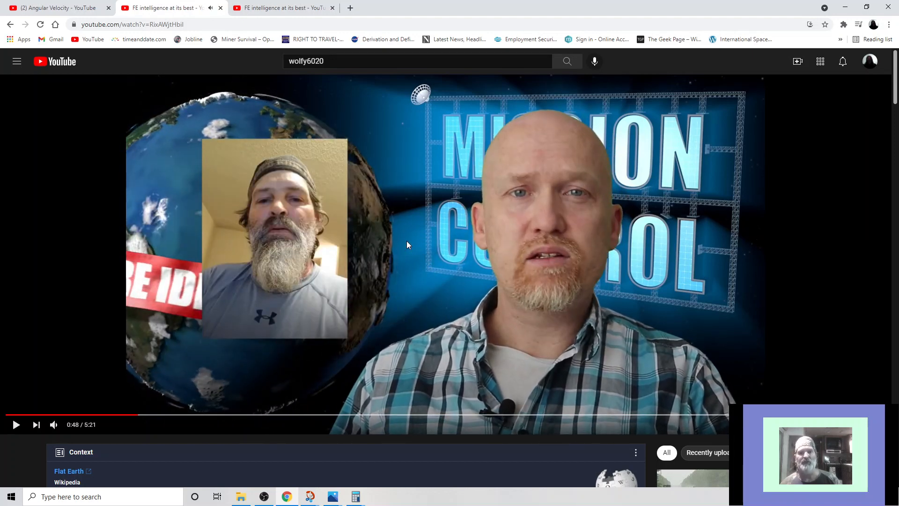
pyautogui.click(16, 424)
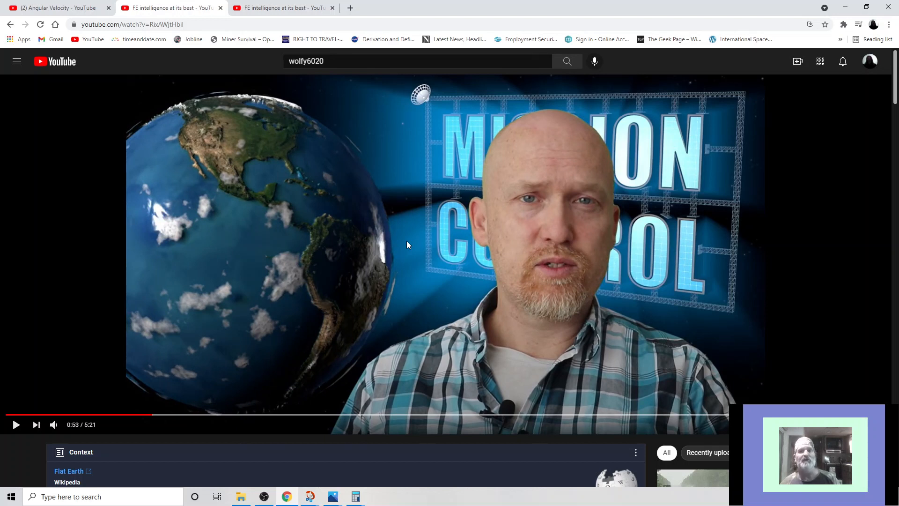
pyautogui.click(16, 425)
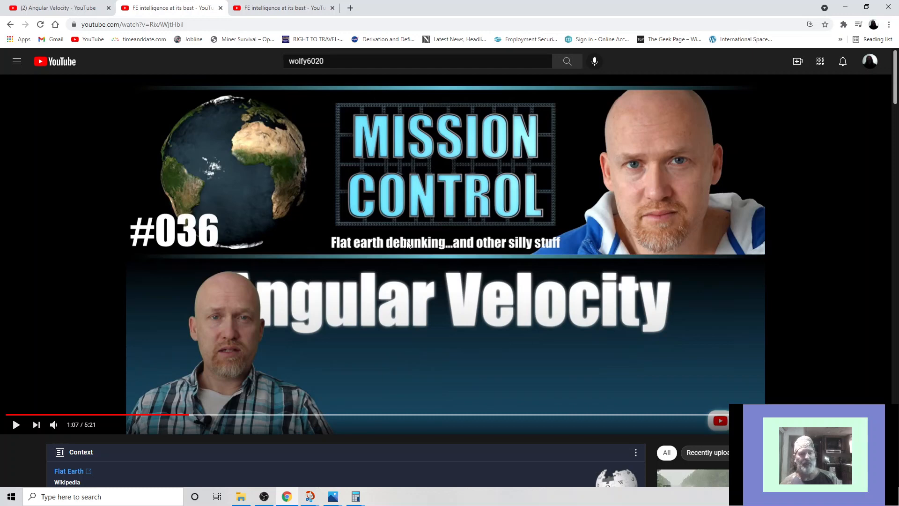
# Step: Play past the title card to the quoted rim-velocity comment, pause there, and return to the Angular Velocity page
pyautogui.click(16, 424)
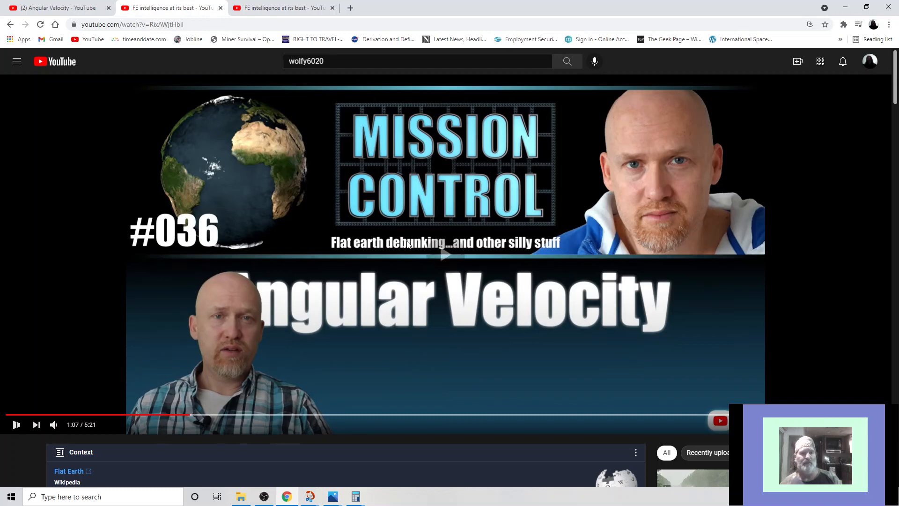
pyautogui.click(444, 254)
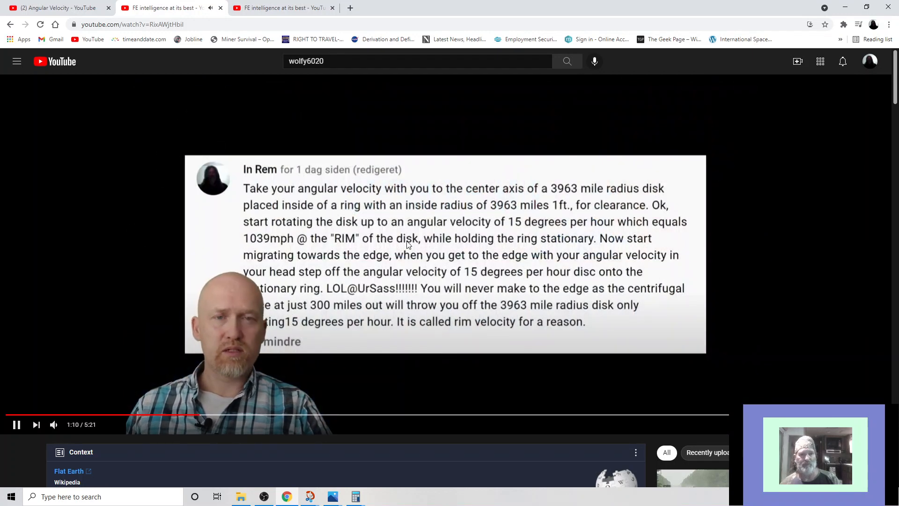
pyautogui.click(16, 424)
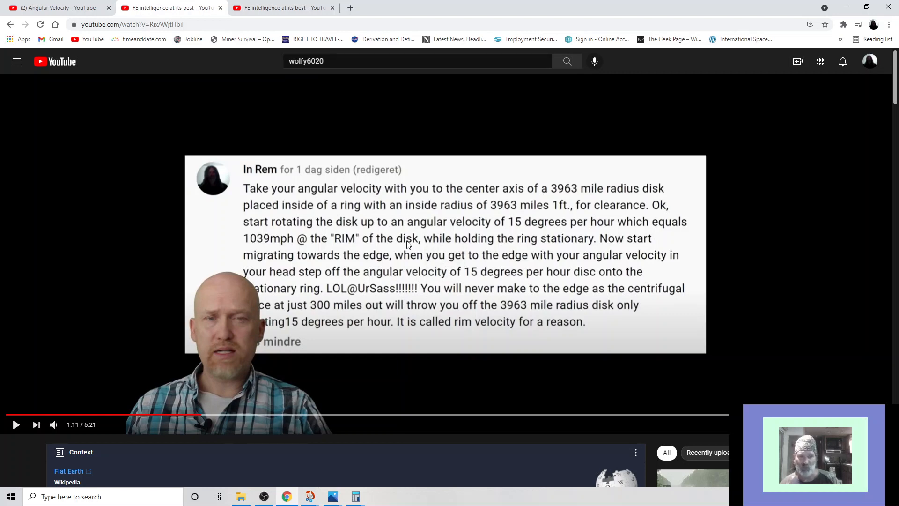
pyautogui.click(16, 424)
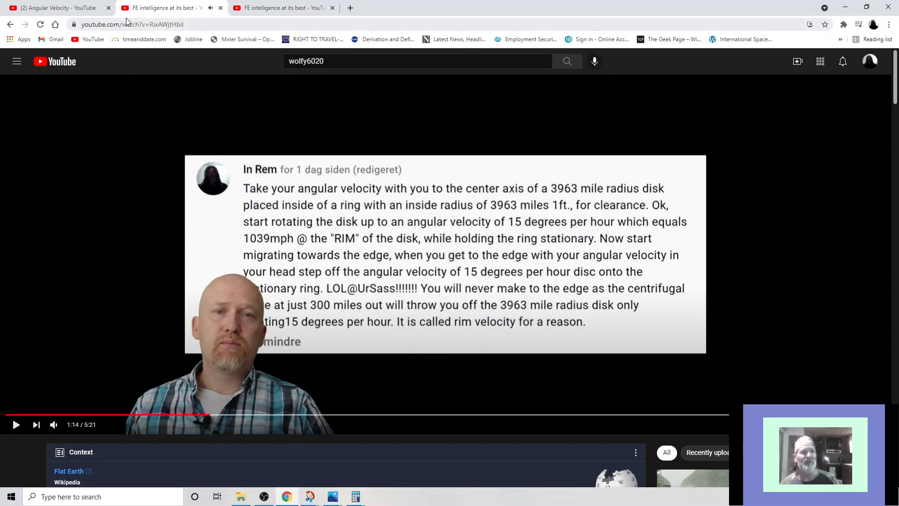
pyautogui.click(55, 7)
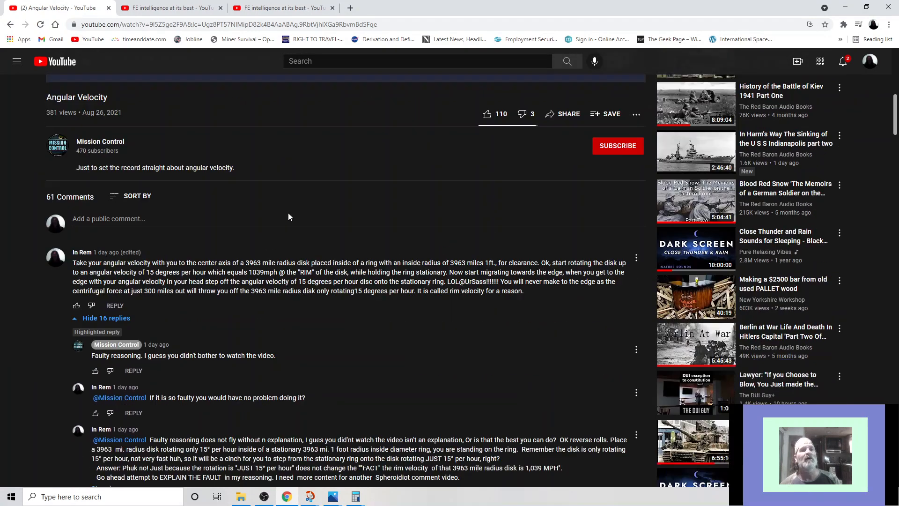
pyautogui.scroll(-3)
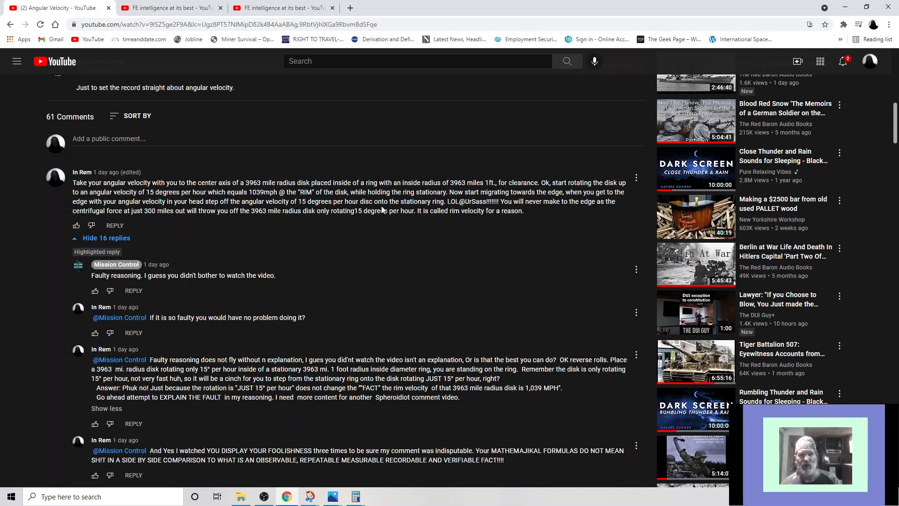
pyautogui.moveTo(383, 208)
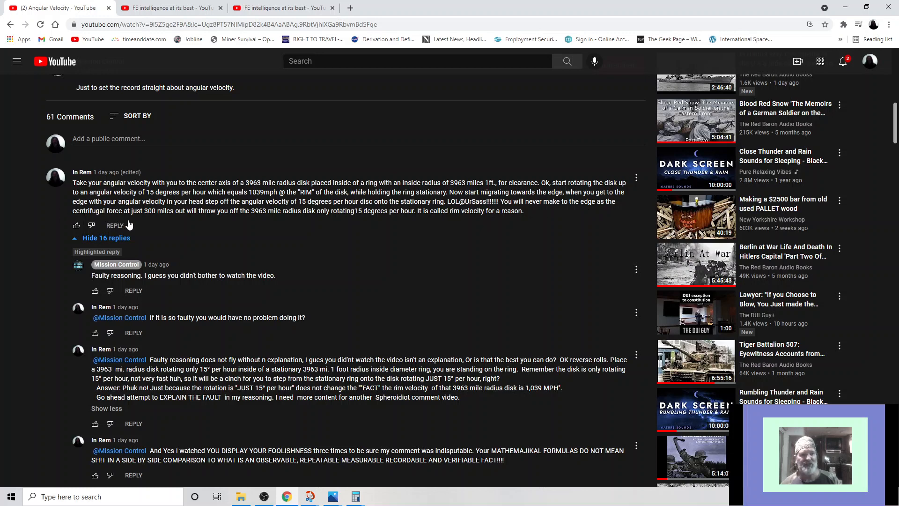
pyautogui.moveTo(170, 224)
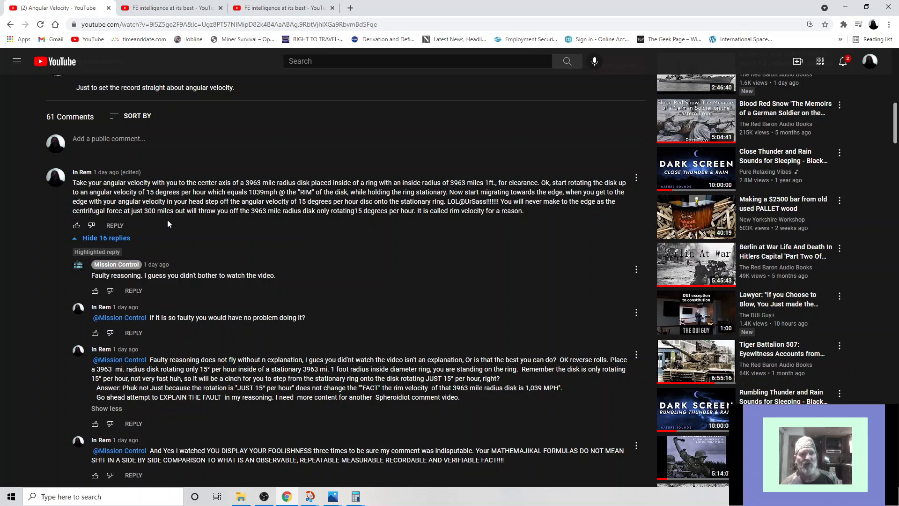
pyautogui.moveTo(223, 226)
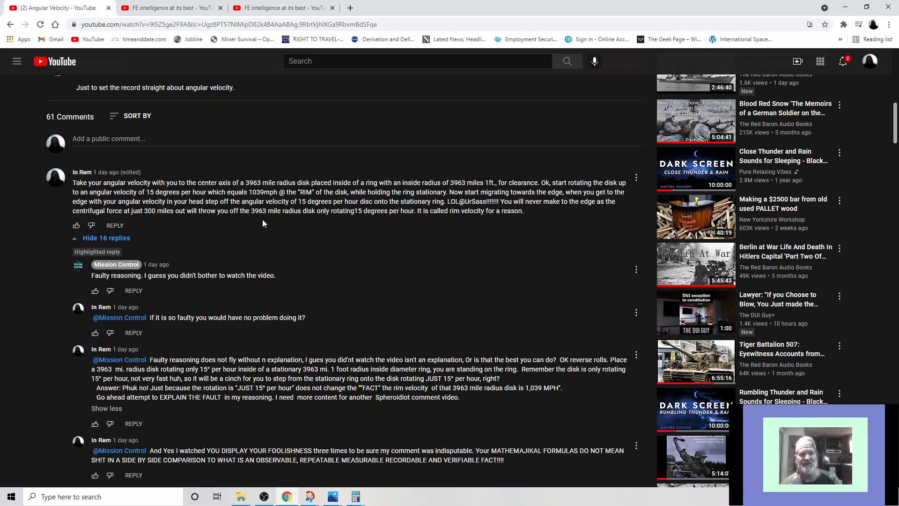
pyautogui.moveTo(313, 224)
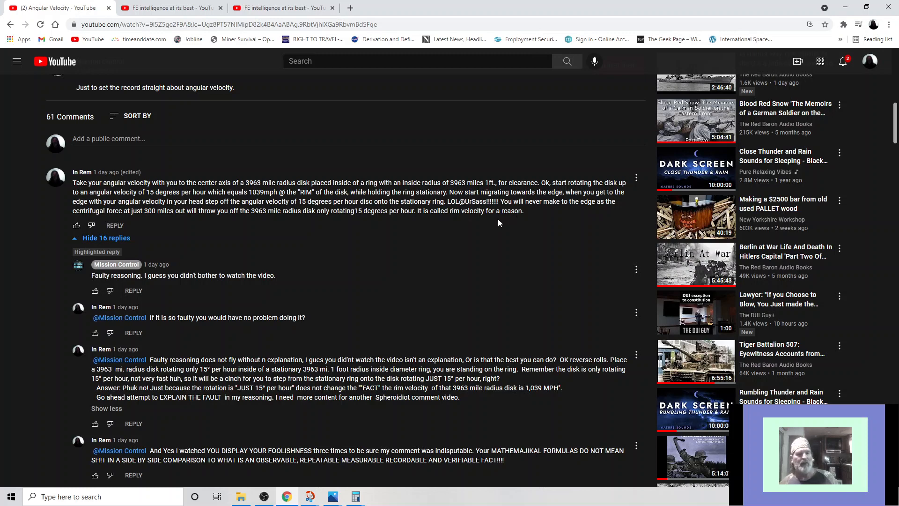
pyautogui.moveTo(481, 223)
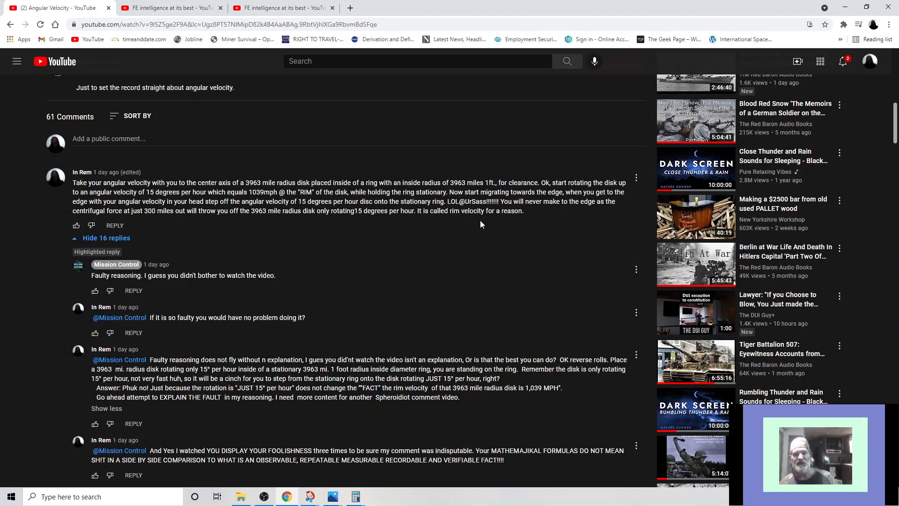
pyautogui.moveTo(109, 263)
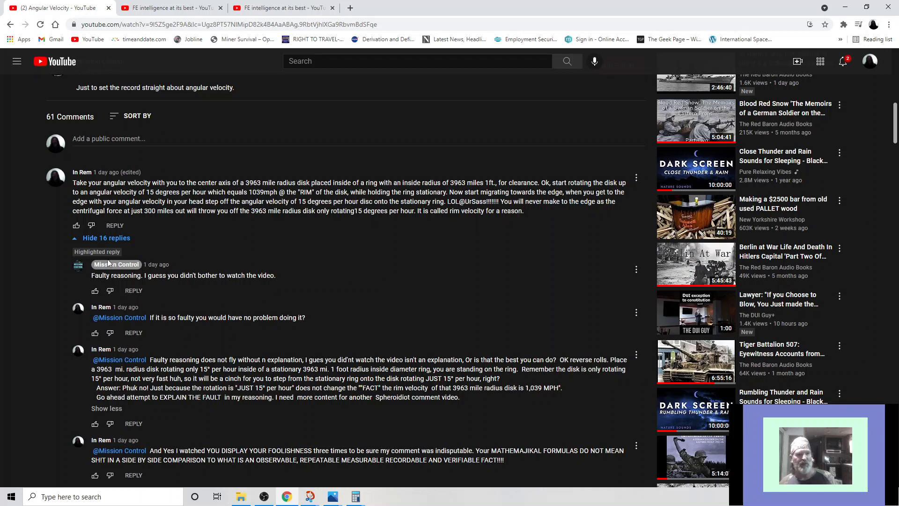
pyautogui.moveTo(90, 279)
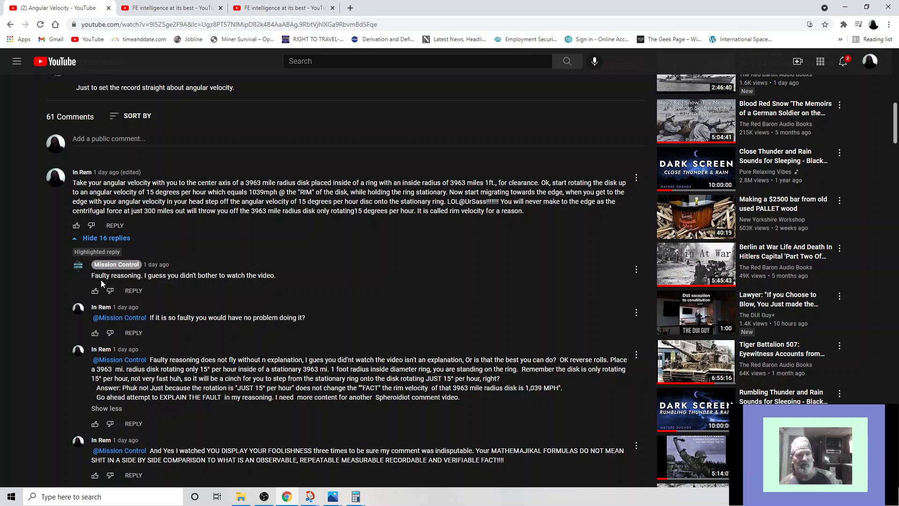
pyautogui.moveTo(148, 286)
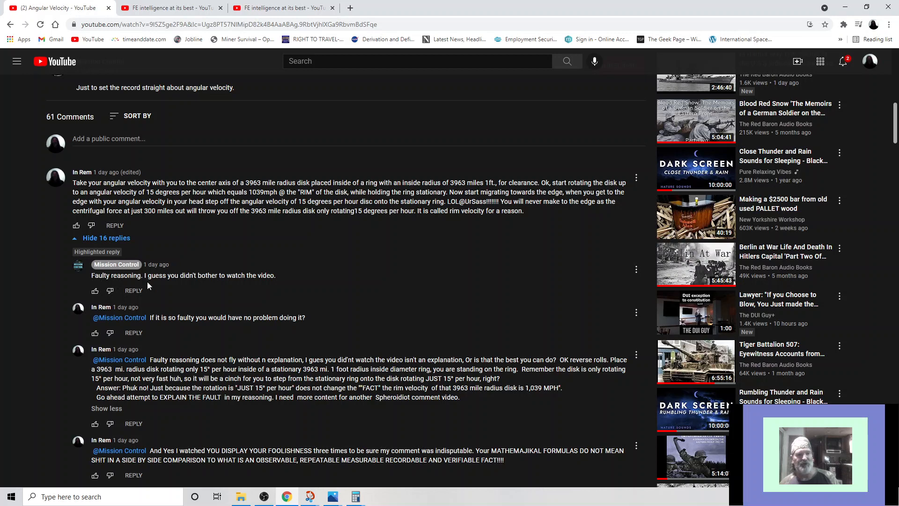
pyautogui.moveTo(209, 290)
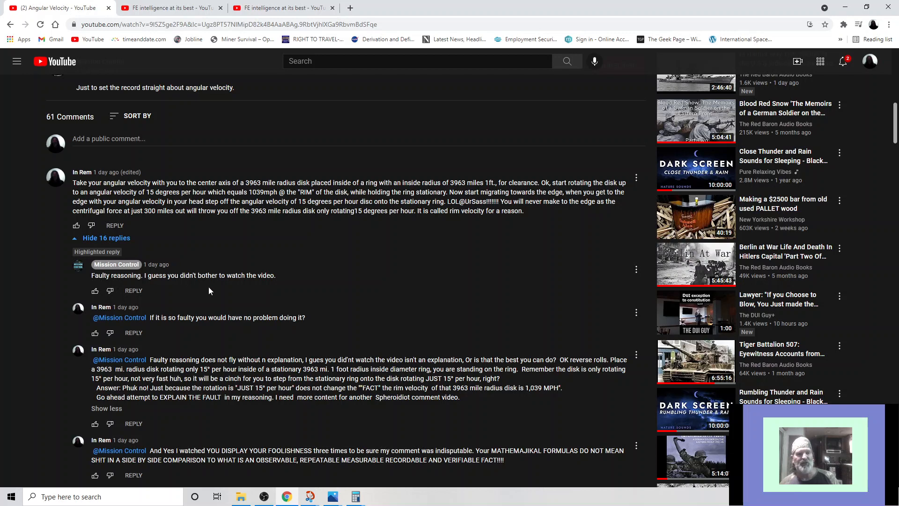
pyautogui.moveTo(280, 291)
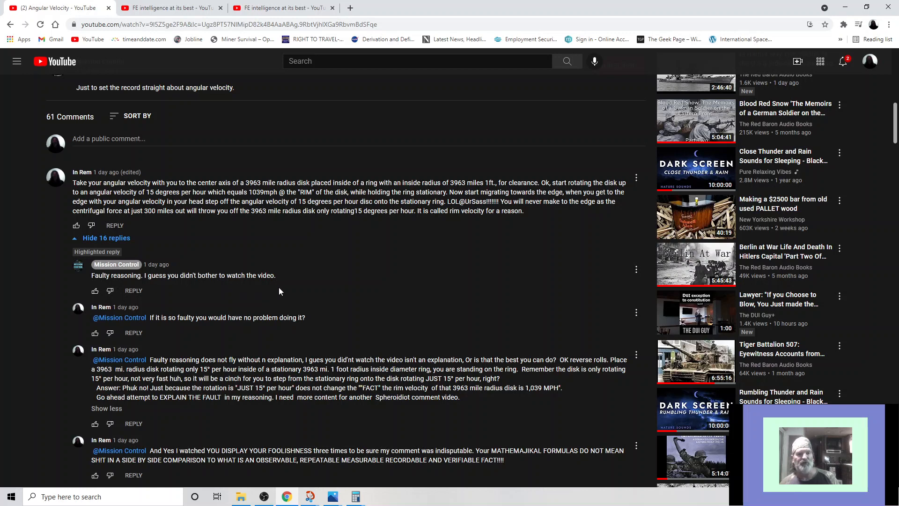
pyautogui.scroll(-3)
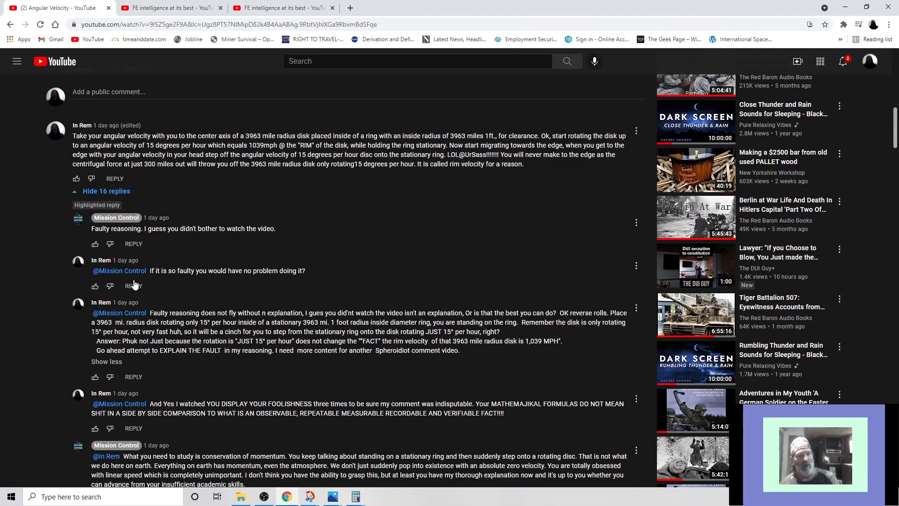
pyautogui.moveTo(141, 283)
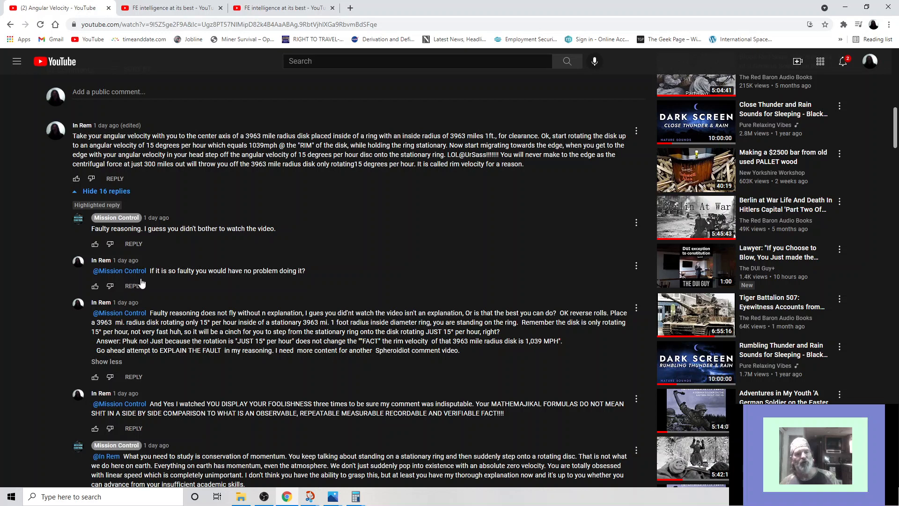
pyautogui.moveTo(199, 285)
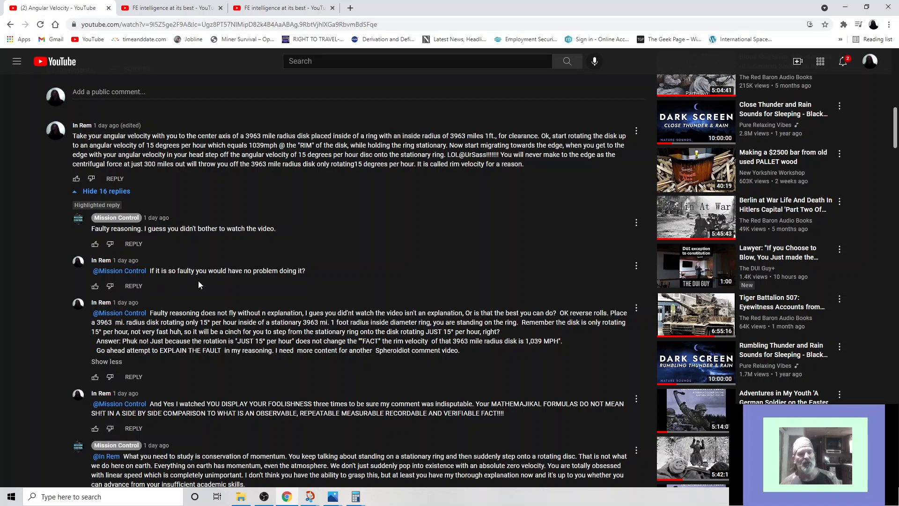
pyautogui.moveTo(277, 285)
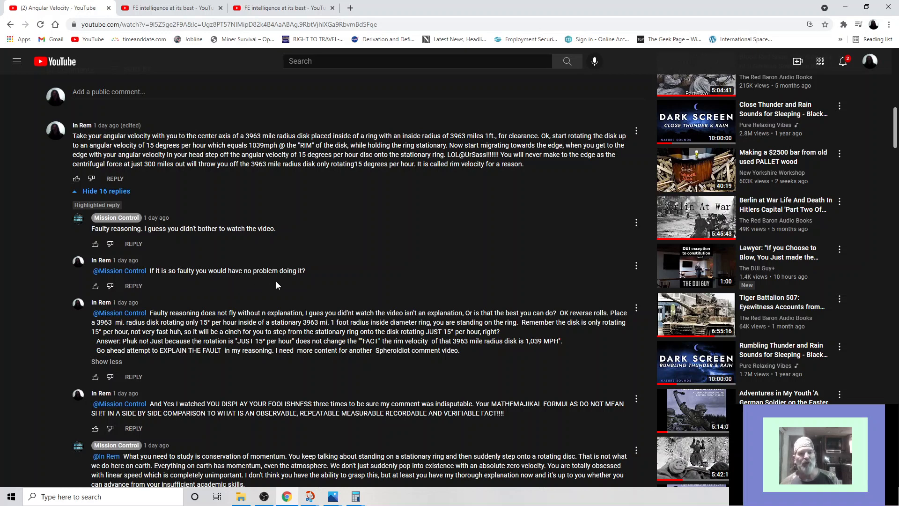
pyautogui.moveTo(297, 282)
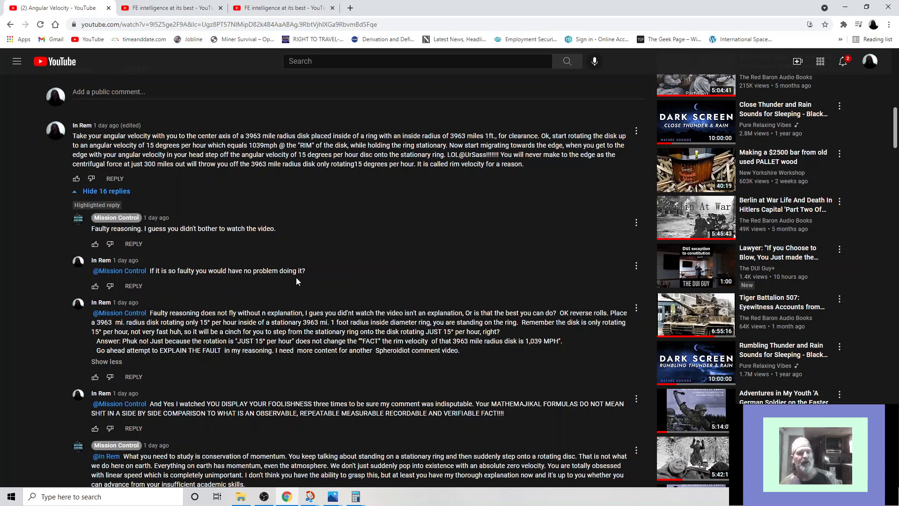
pyautogui.scroll(-3)
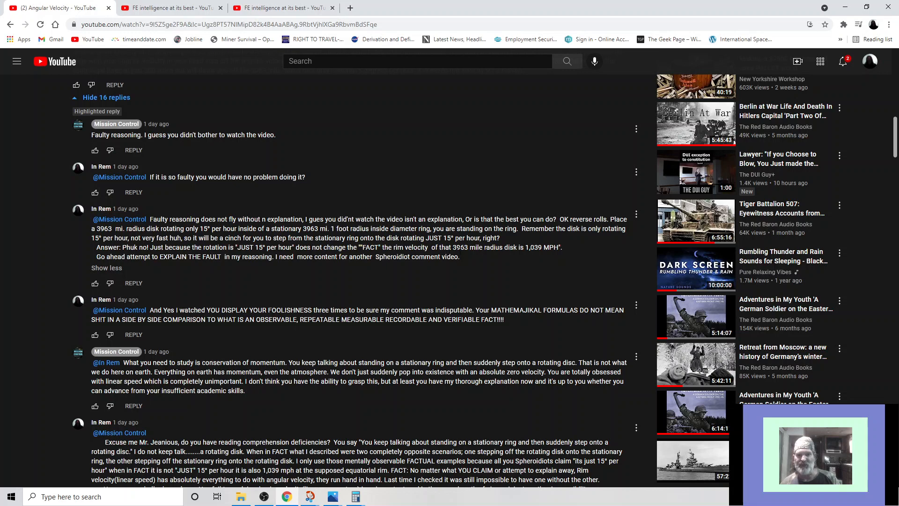
pyautogui.moveTo(523, 255)
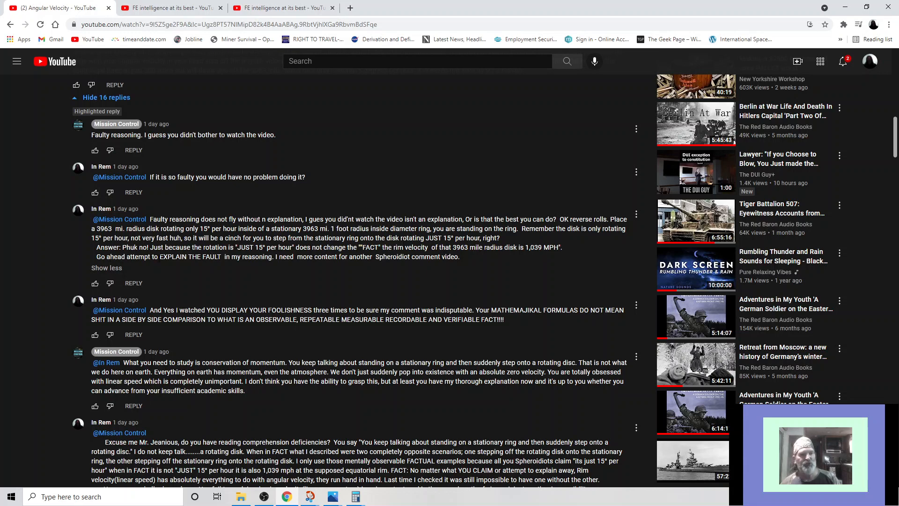
pyautogui.moveTo(223, 270)
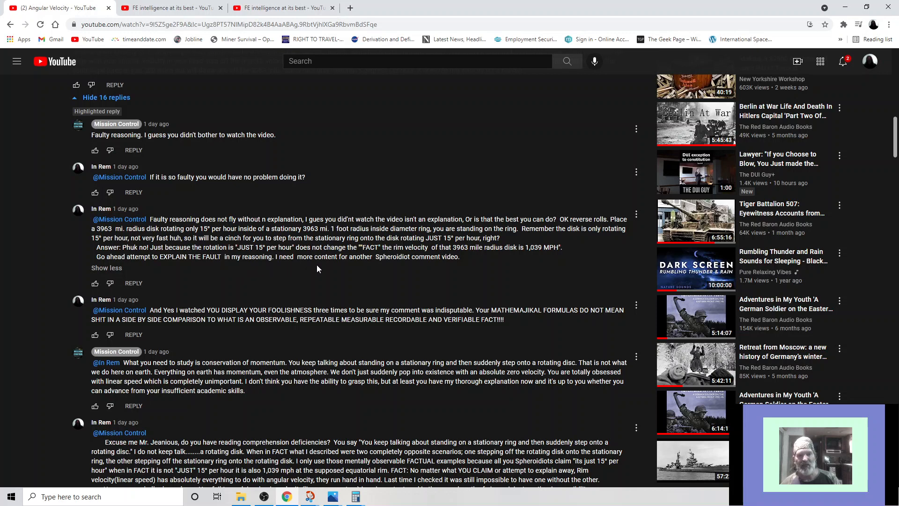
pyautogui.moveTo(353, 267)
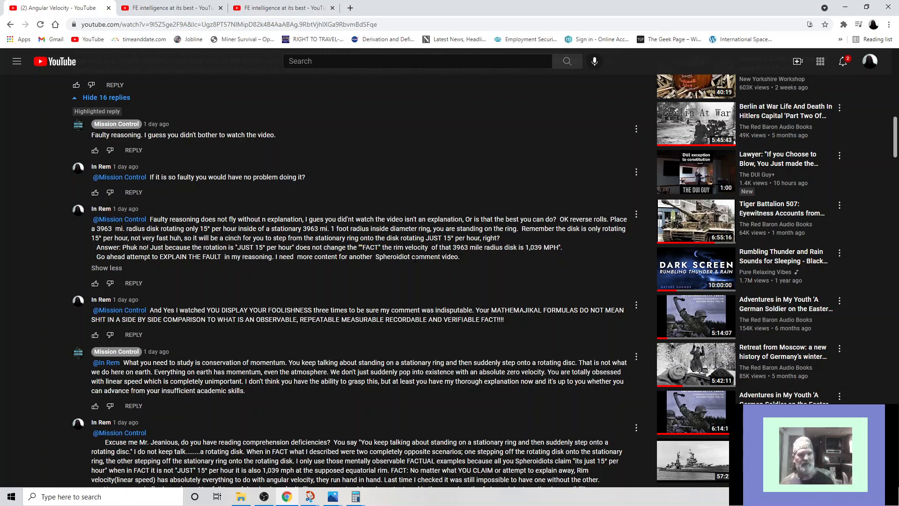
pyautogui.scroll(-3)
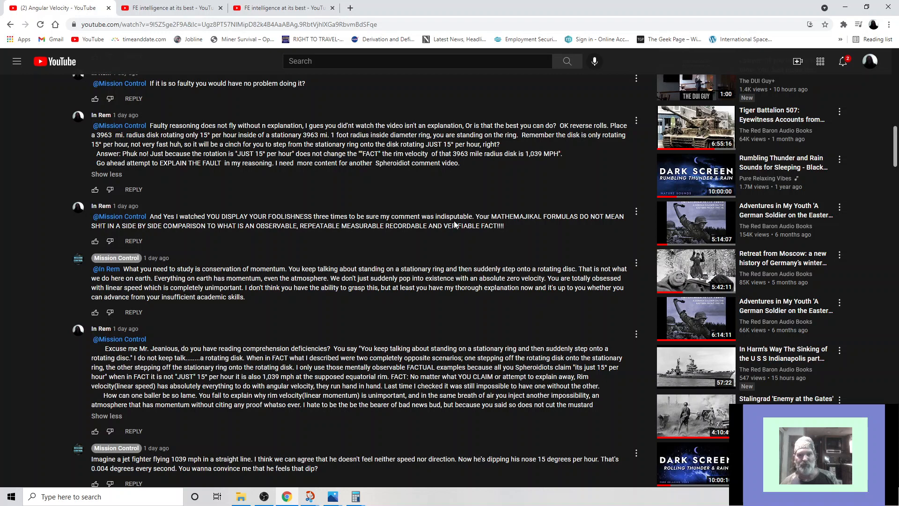
pyautogui.moveTo(539, 226)
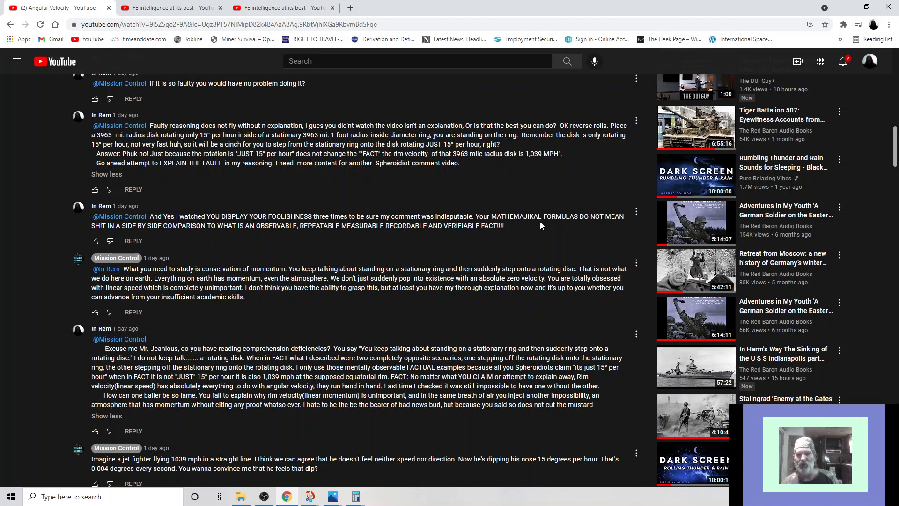
pyautogui.moveTo(292, 234)
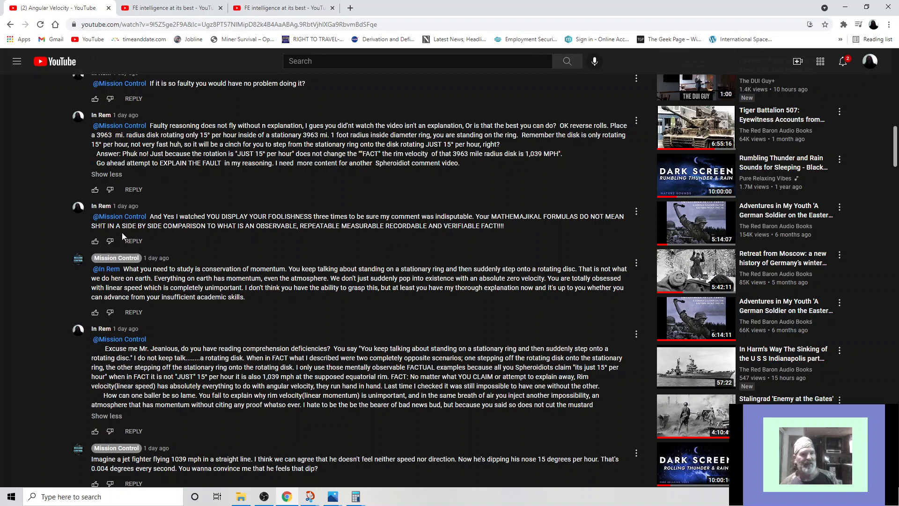
pyautogui.moveTo(246, 239)
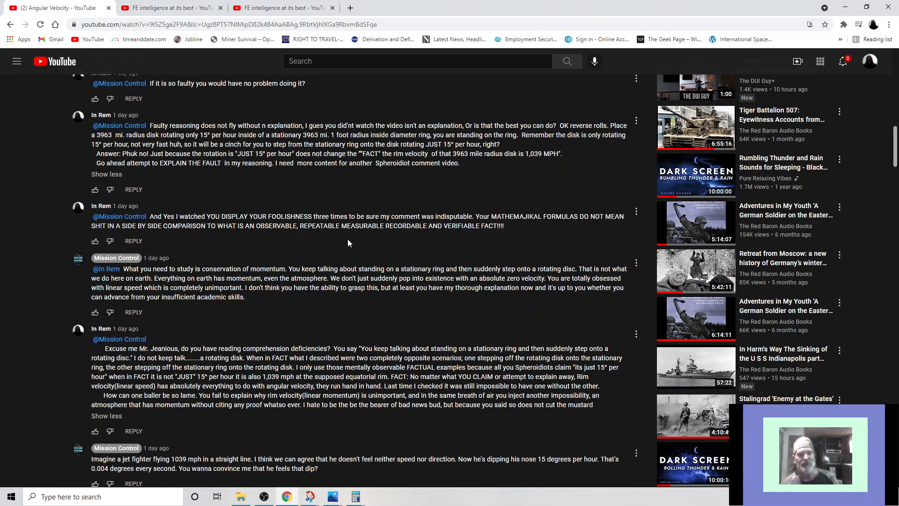
pyautogui.moveTo(441, 240)
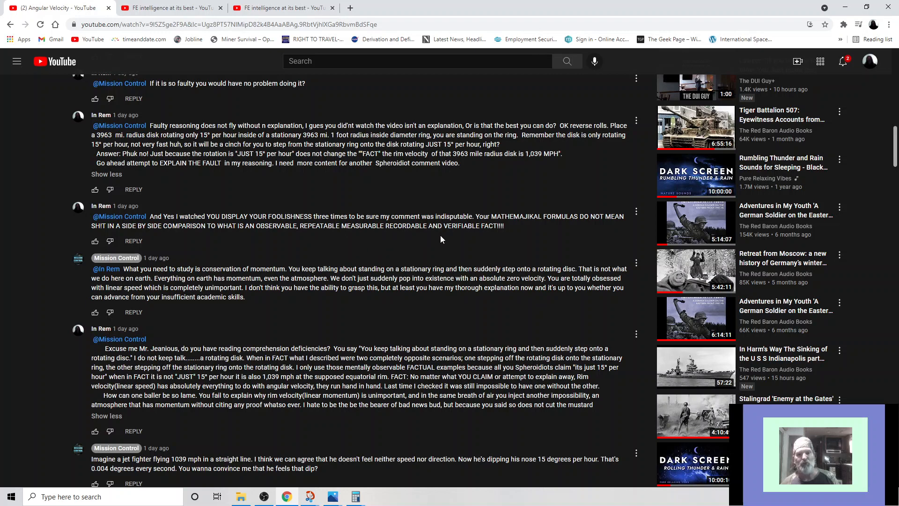
pyautogui.moveTo(469, 239)
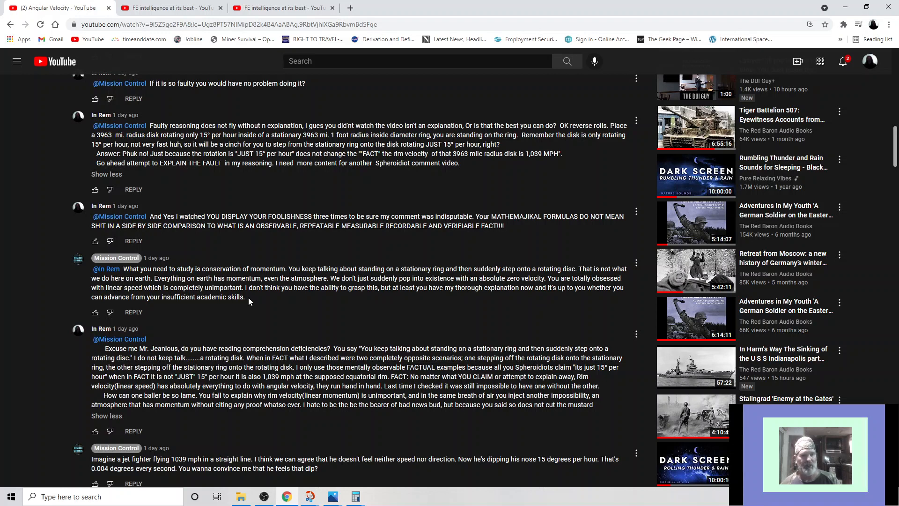
pyautogui.moveTo(356, 303)
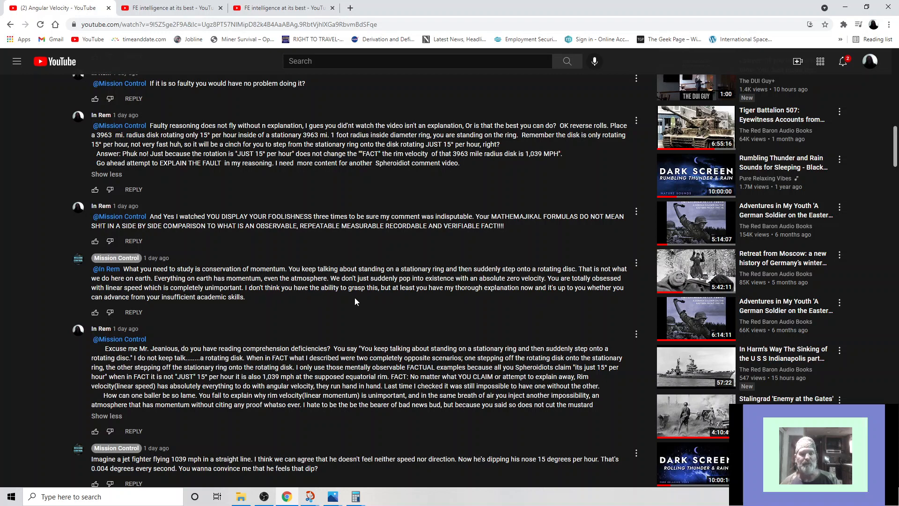
pyautogui.moveTo(400, 303)
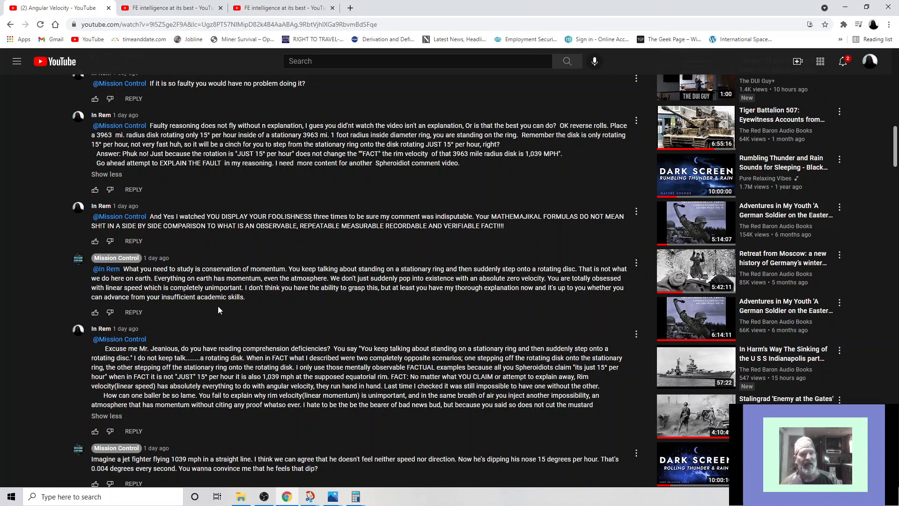
pyautogui.moveTo(274, 314)
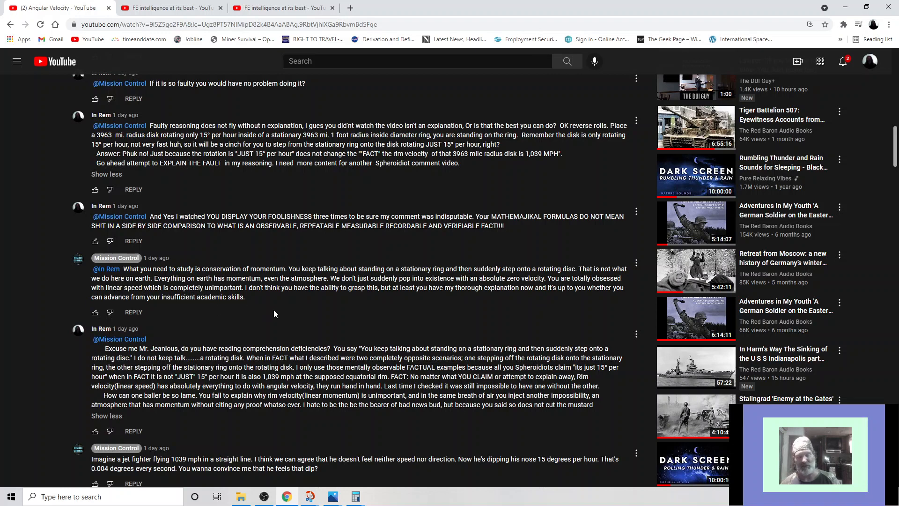
pyautogui.scroll(-3)
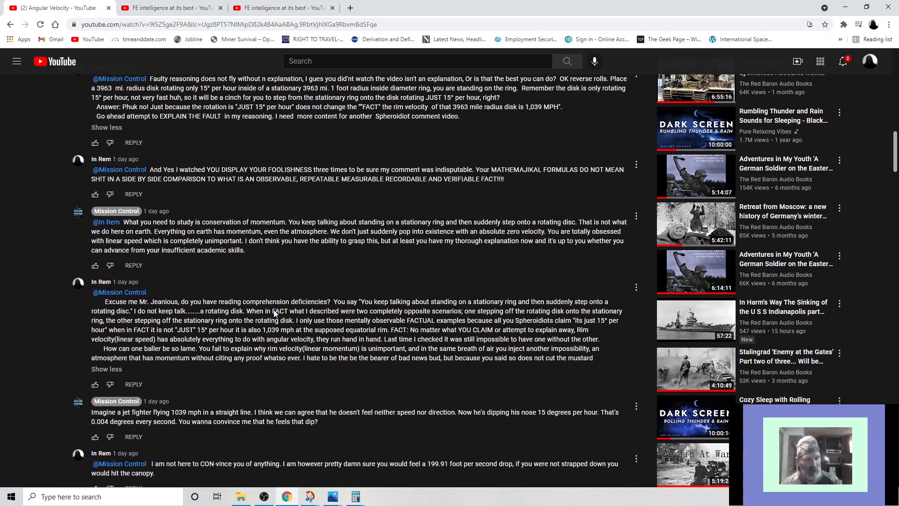
pyautogui.scroll(-3)
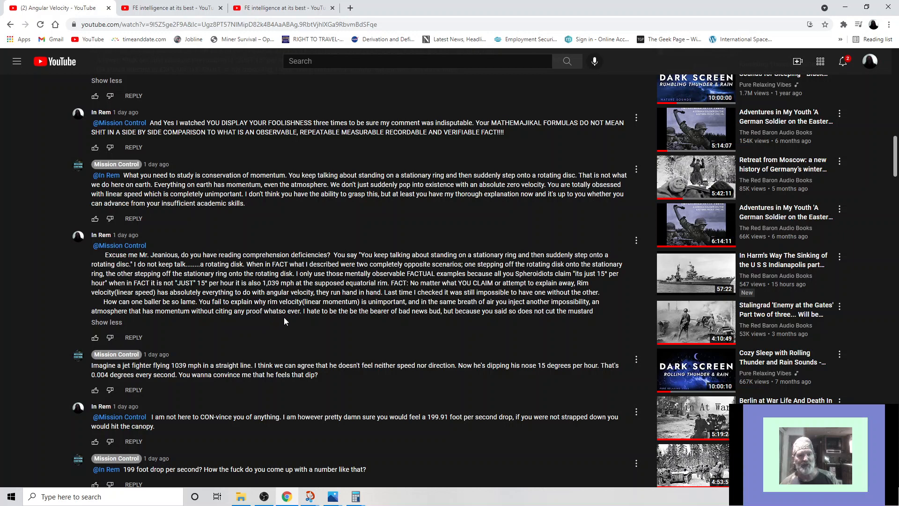
pyautogui.moveTo(298, 320)
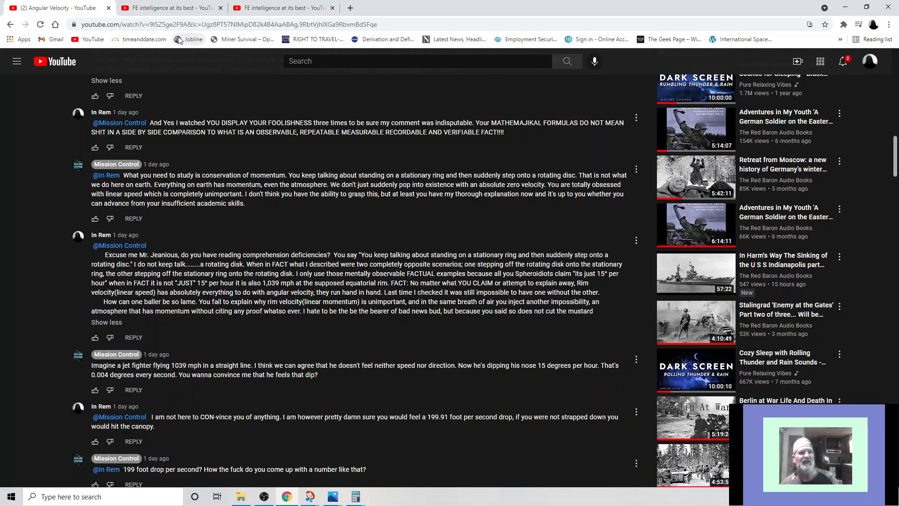
pyautogui.click(169, 7)
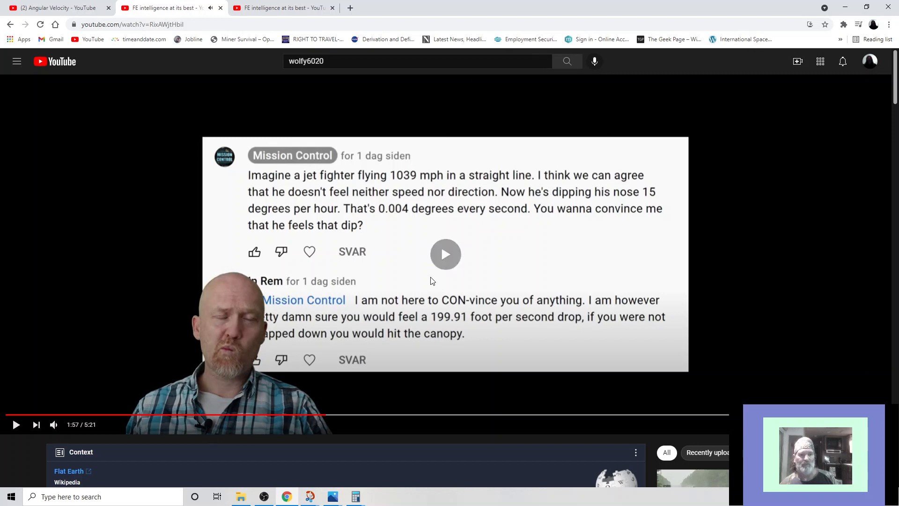
# Step: Play the FE intelligence video at the jet fighter comment, then return to the Angular Velocity thread
pyautogui.click(16, 425)
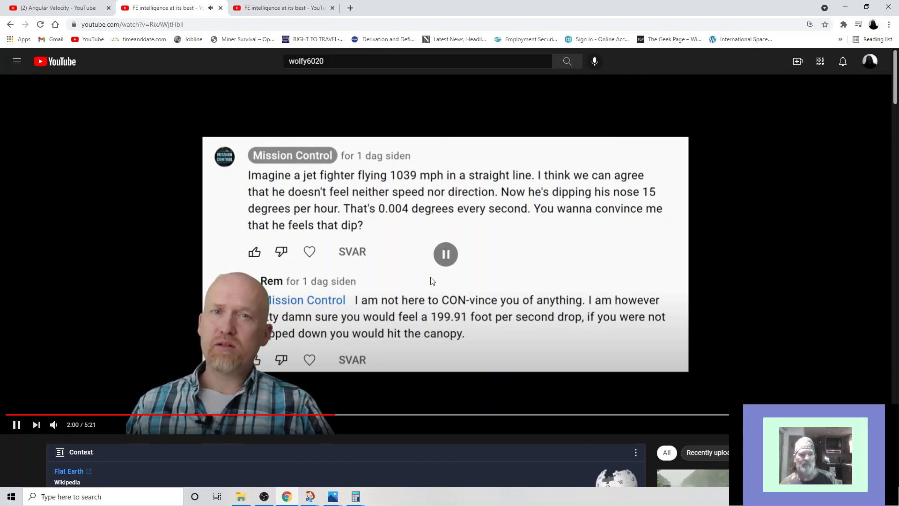
pyautogui.click(446, 254)
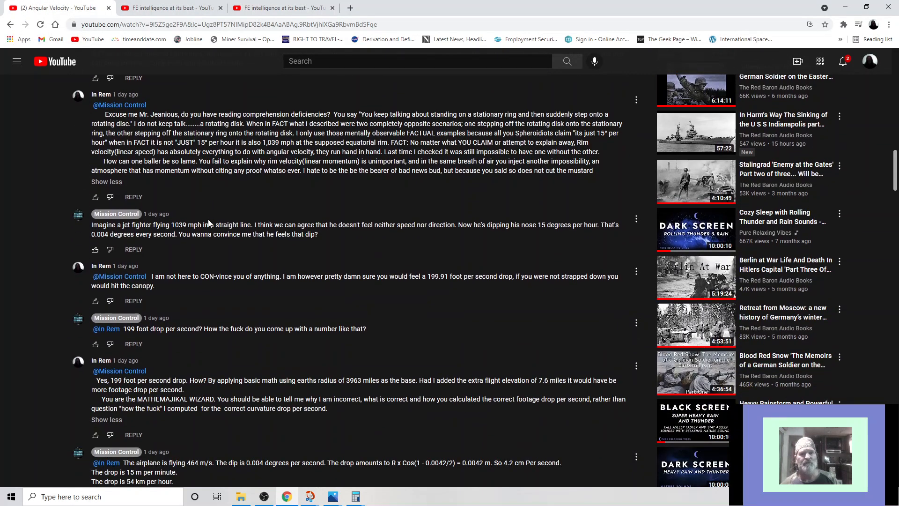
pyautogui.scroll(-3)
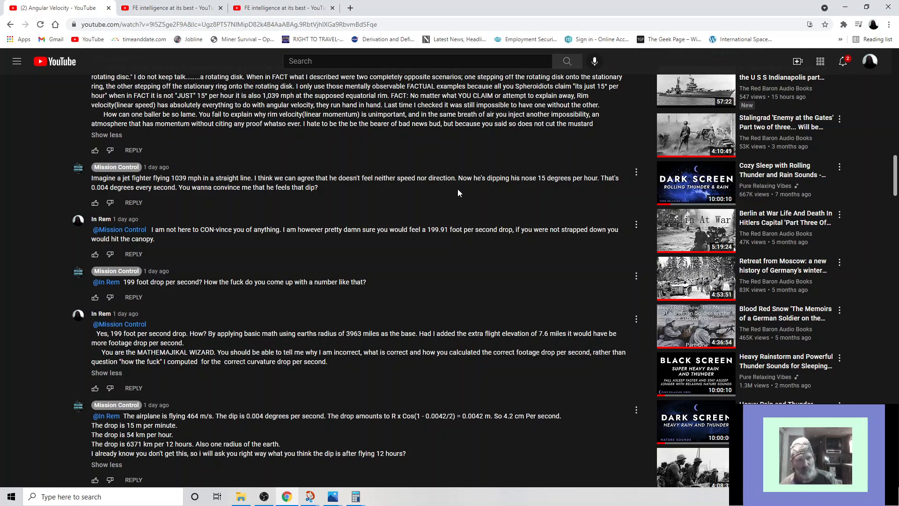
pyautogui.moveTo(394, 250)
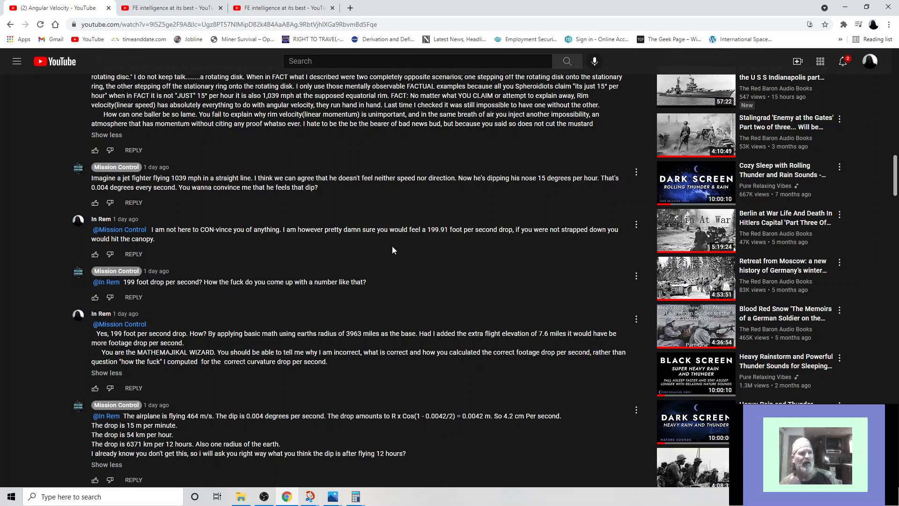
pyautogui.moveTo(390, 257)
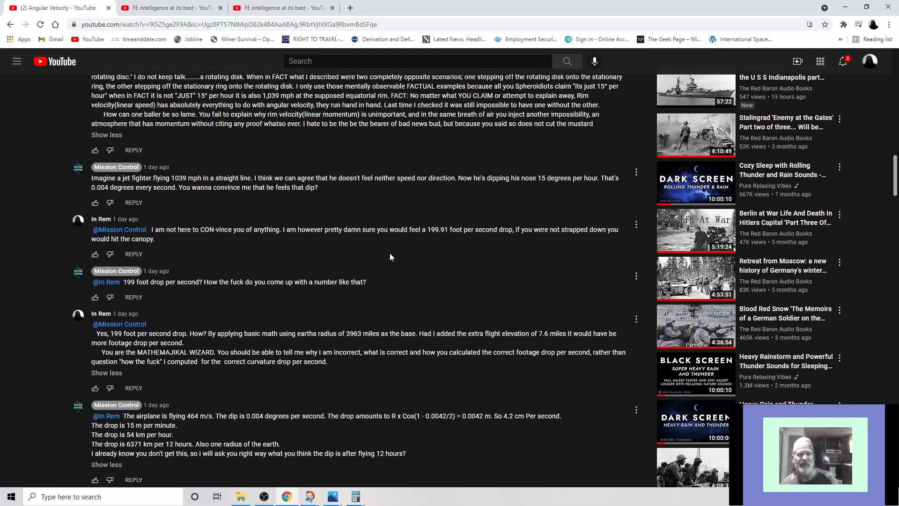
pyautogui.moveTo(428, 252)
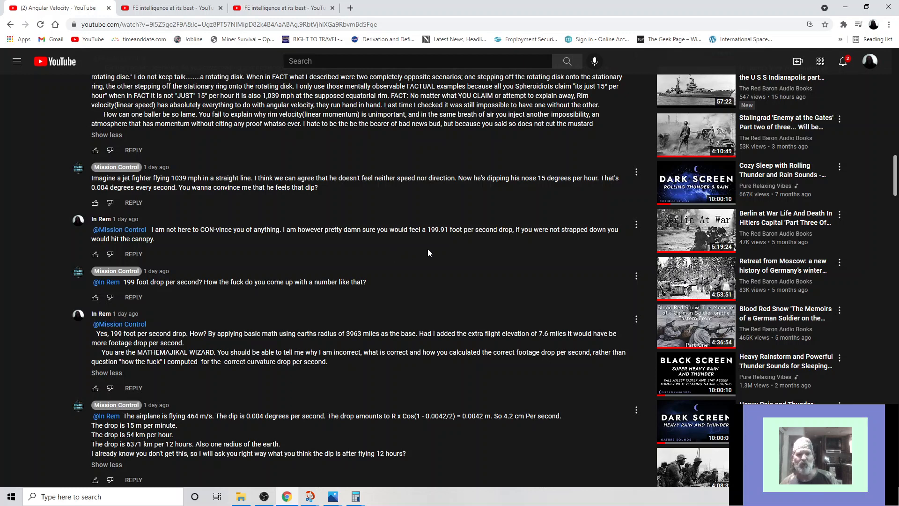
pyautogui.moveTo(441, 249)
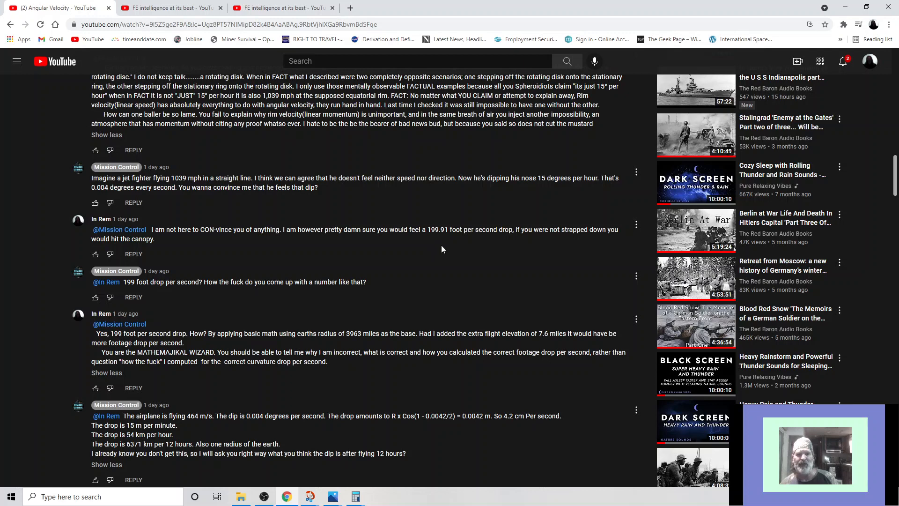
pyautogui.moveTo(510, 245)
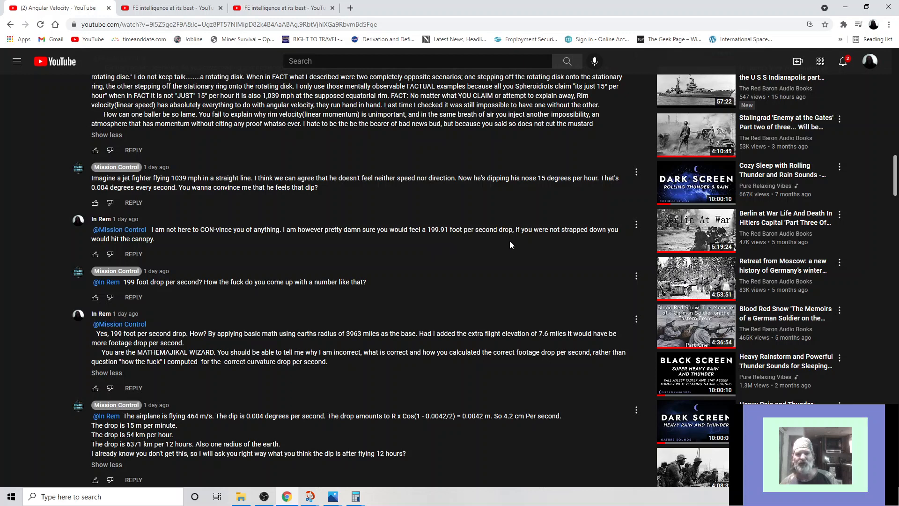
pyautogui.moveTo(526, 245)
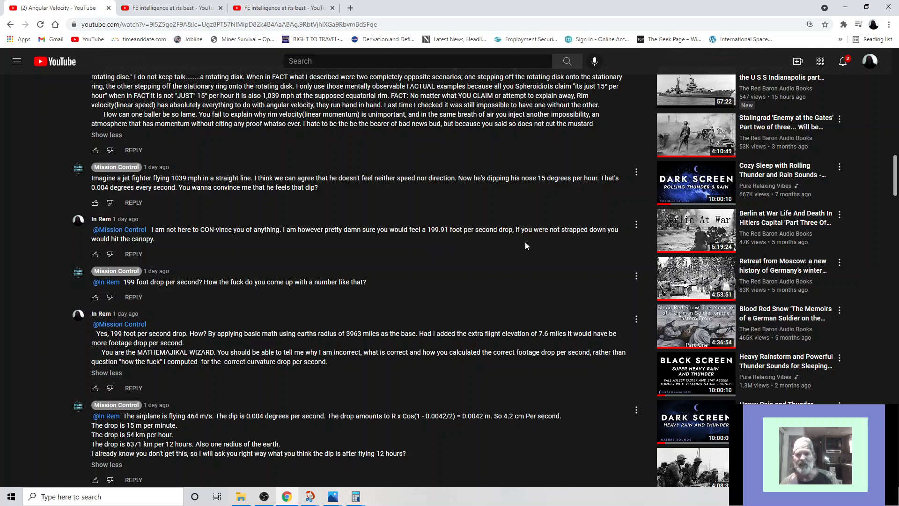
pyautogui.moveTo(528, 246)
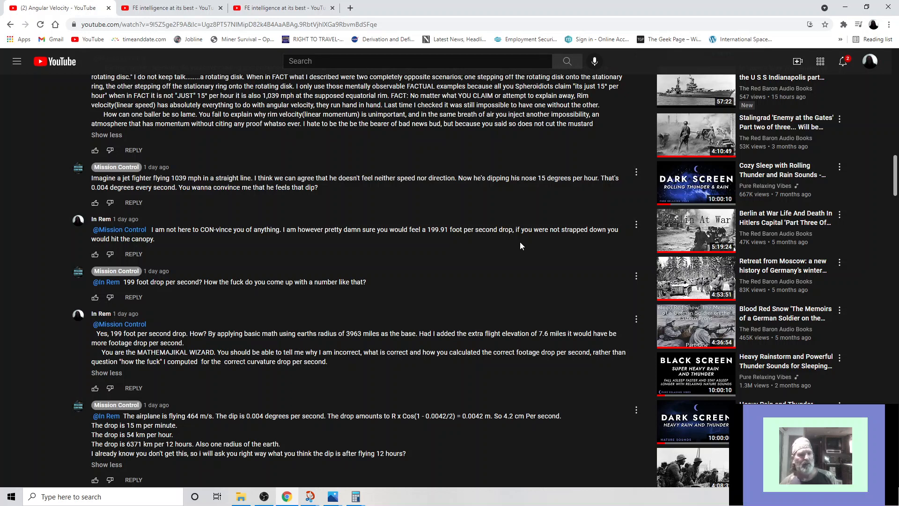
pyautogui.moveTo(116, 270)
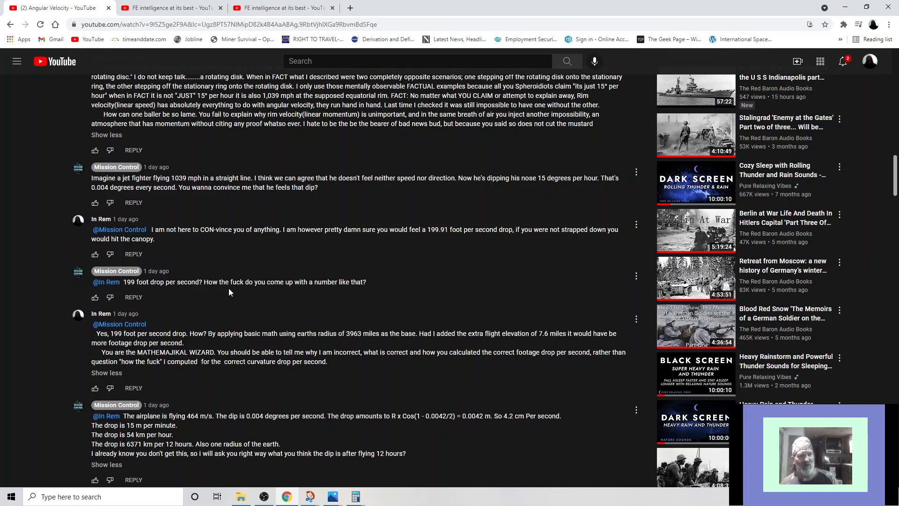
pyautogui.moveTo(372, 292)
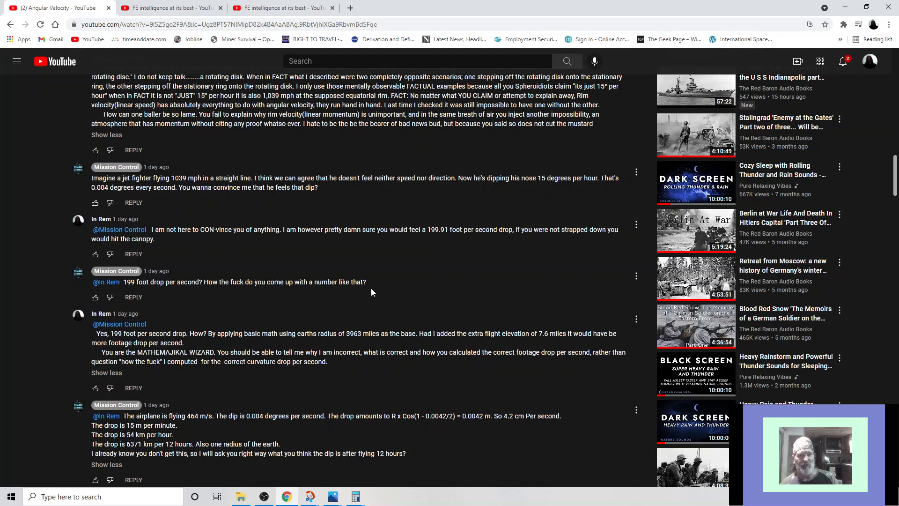
pyautogui.scroll(-3)
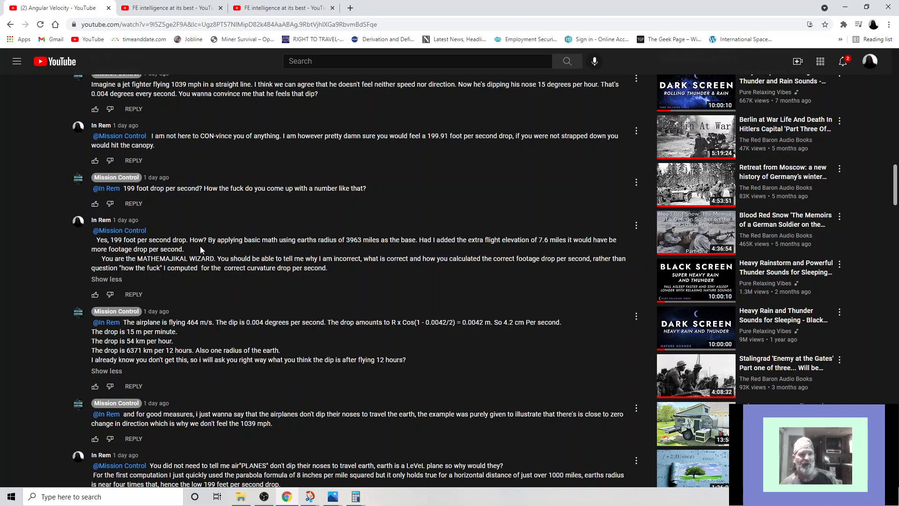
pyautogui.moveTo(219, 249)
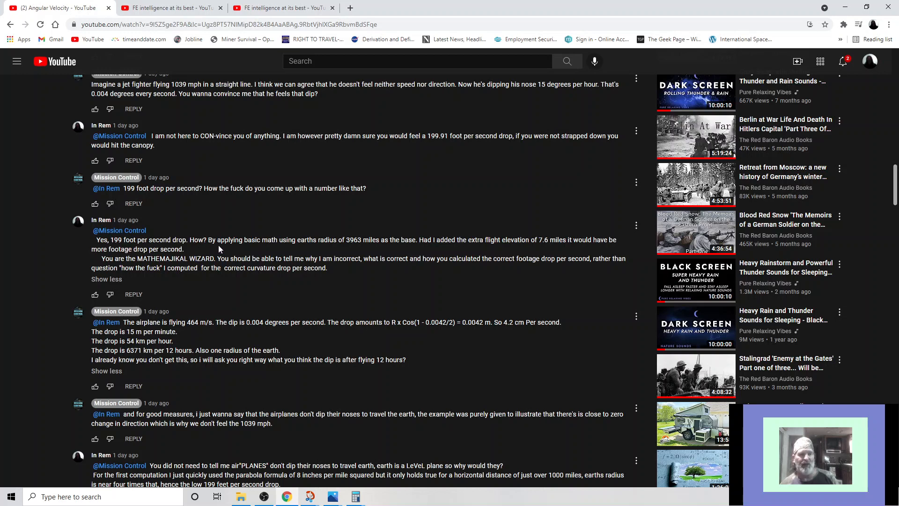
pyautogui.moveTo(313, 253)
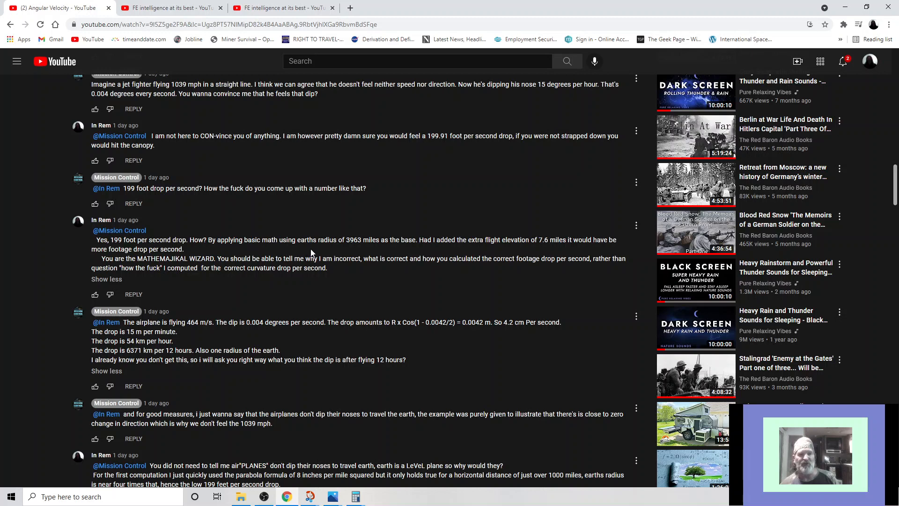
pyautogui.moveTo(349, 252)
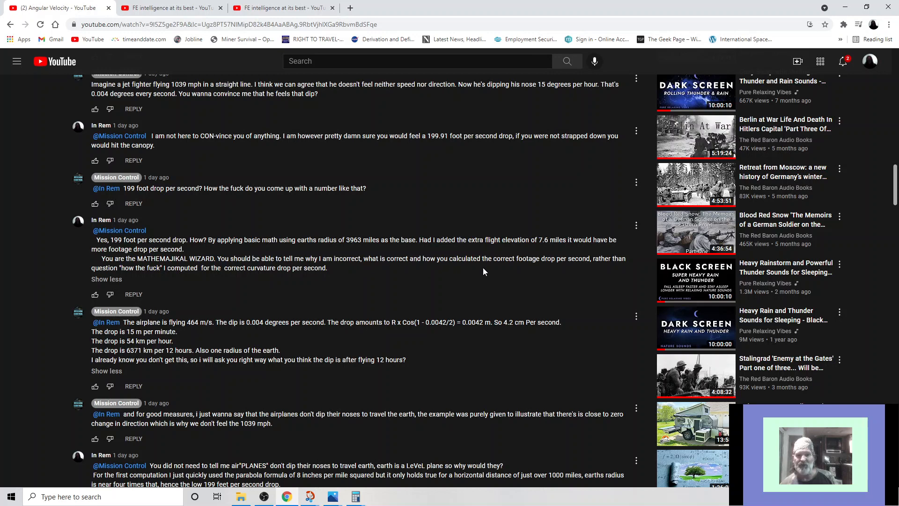
pyautogui.moveTo(535, 270)
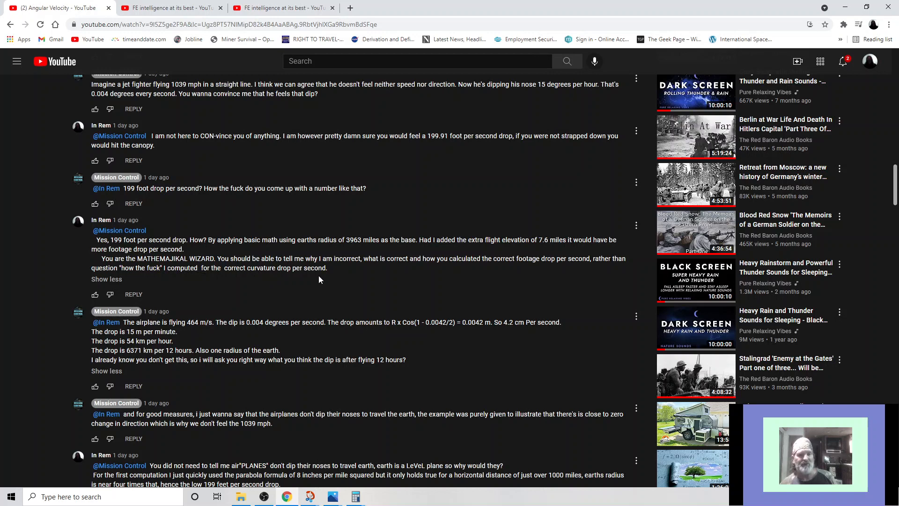
pyautogui.scroll(-3)
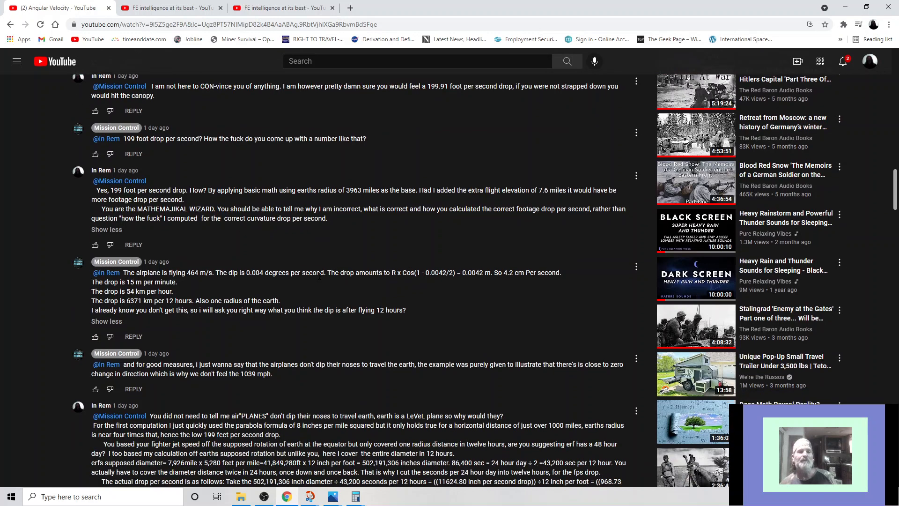
# Step: Scroll down to In Rem's Earth-diameter drop-per-second calculation in inches and centimeters
pyautogui.scroll(-3)
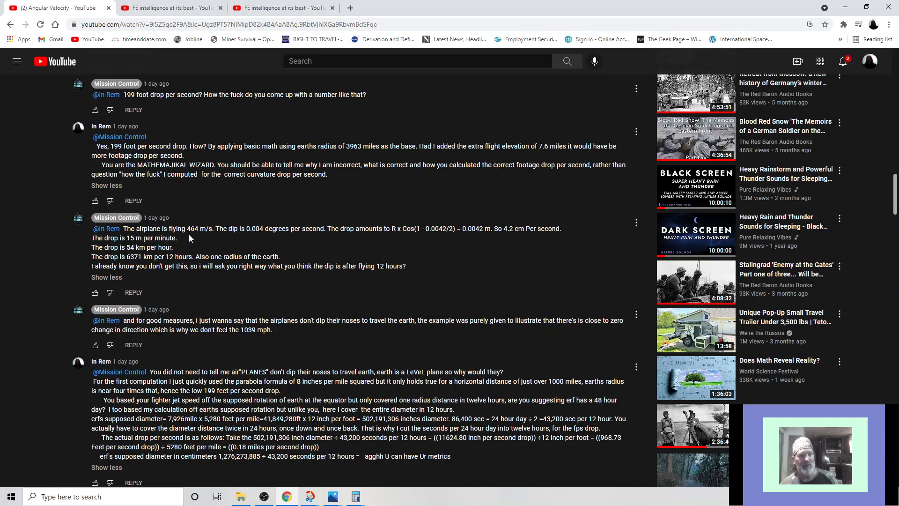
pyautogui.moveTo(192, 239)
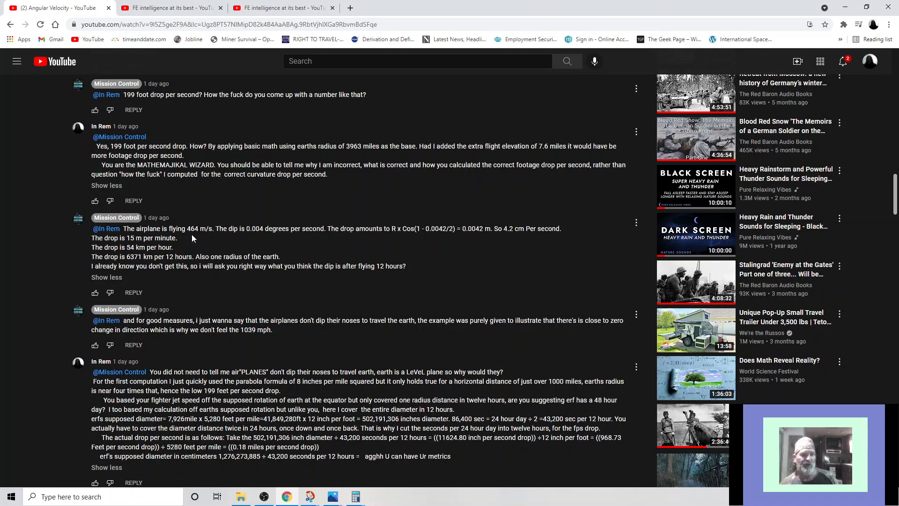
pyautogui.moveTo(218, 239)
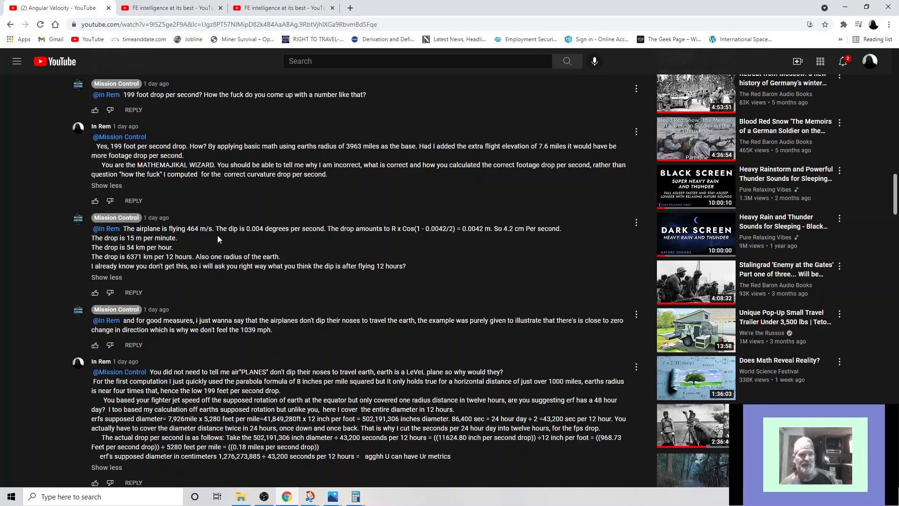
pyautogui.moveTo(238, 237)
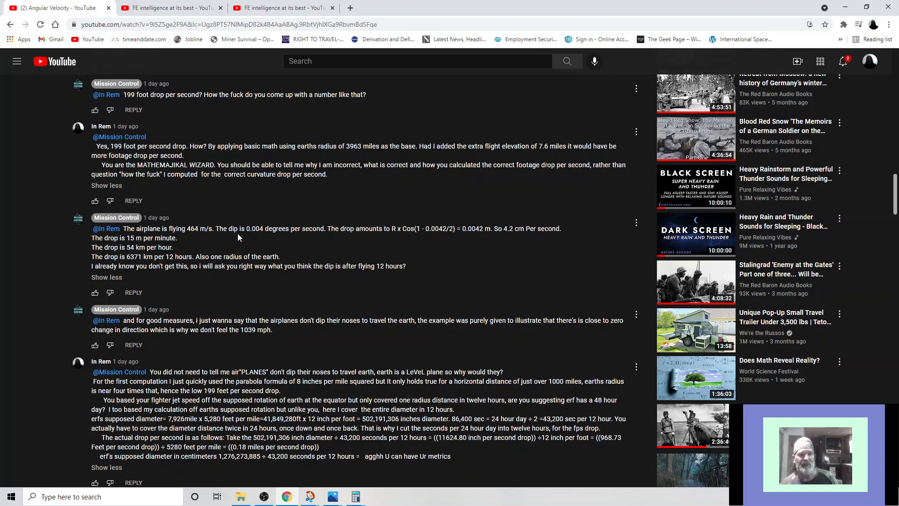
pyautogui.moveTo(254, 239)
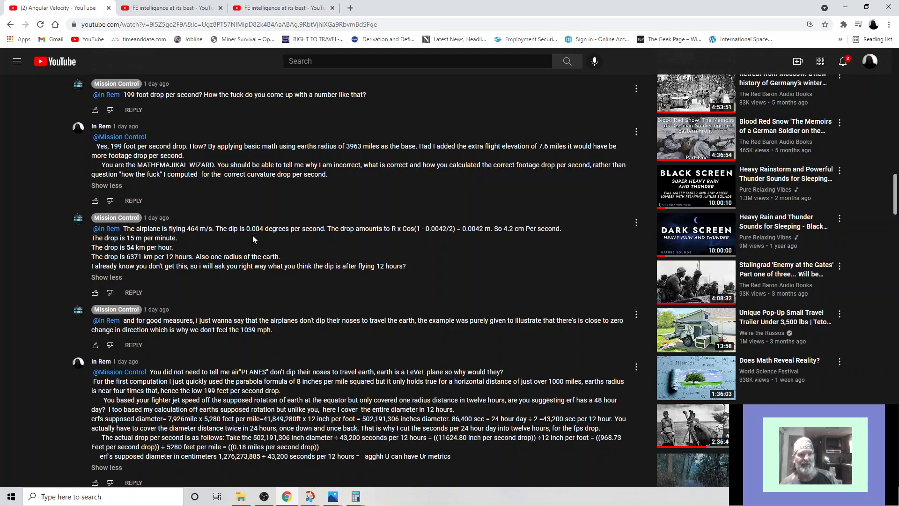
pyautogui.moveTo(302, 242)
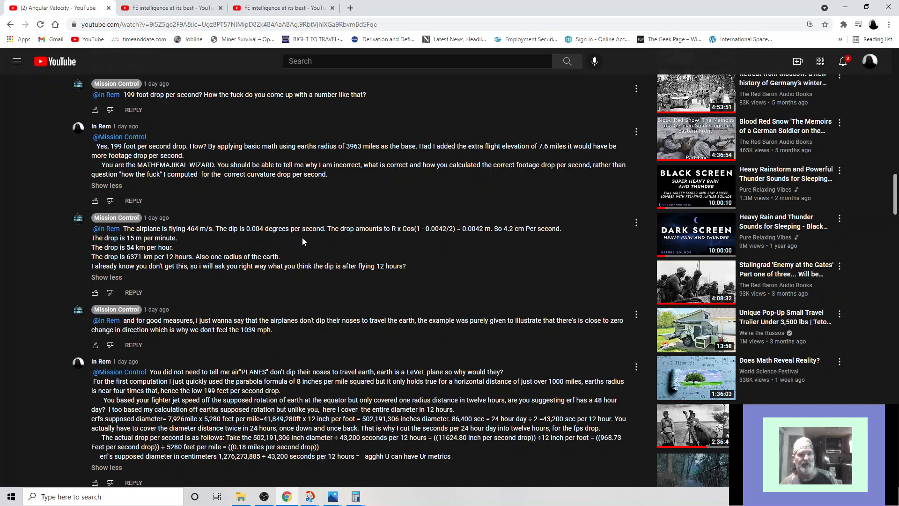
pyautogui.moveTo(342, 239)
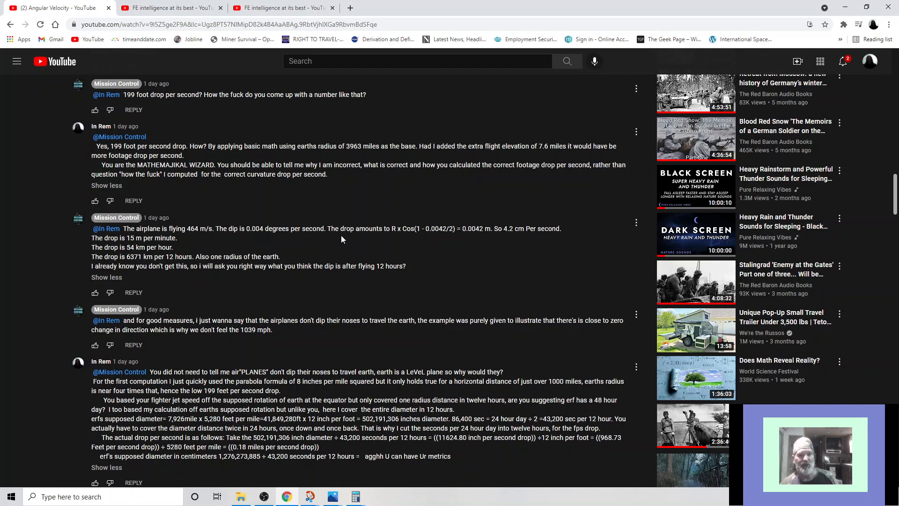
pyautogui.moveTo(390, 240)
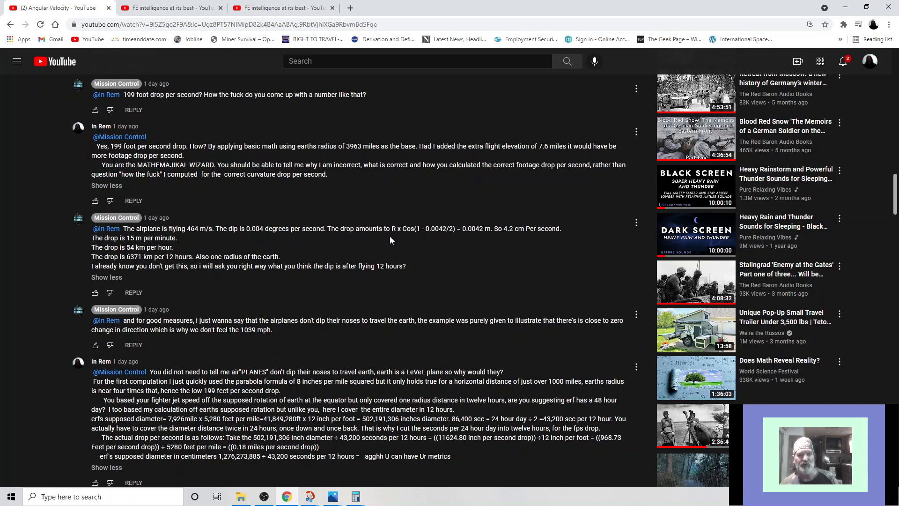
pyautogui.moveTo(399, 237)
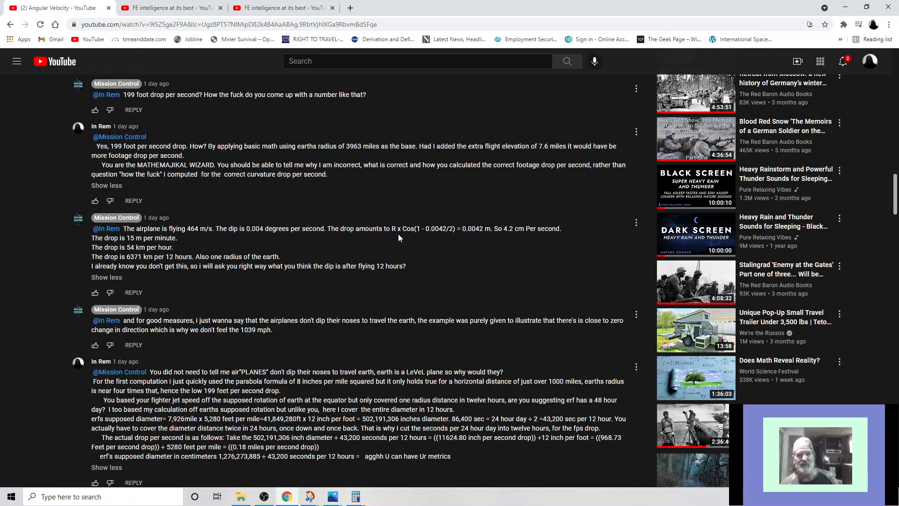
pyautogui.moveTo(412, 240)
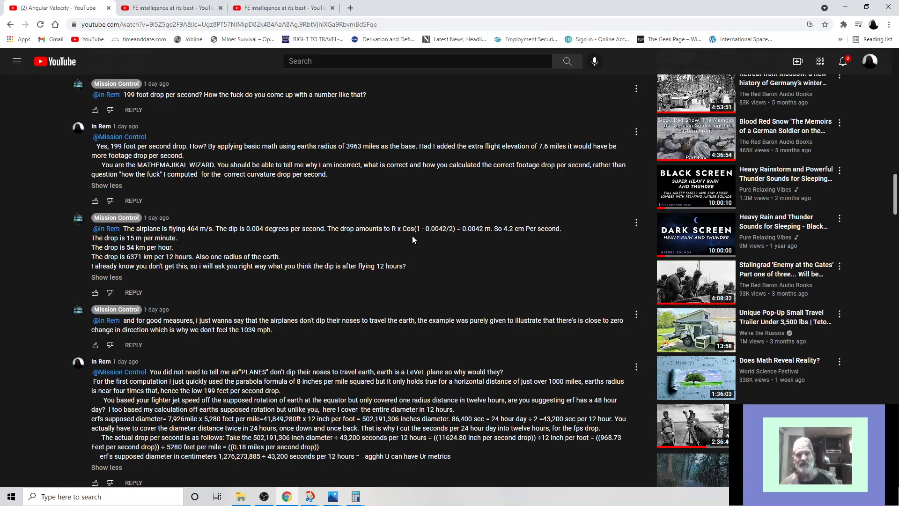
pyautogui.moveTo(417, 238)
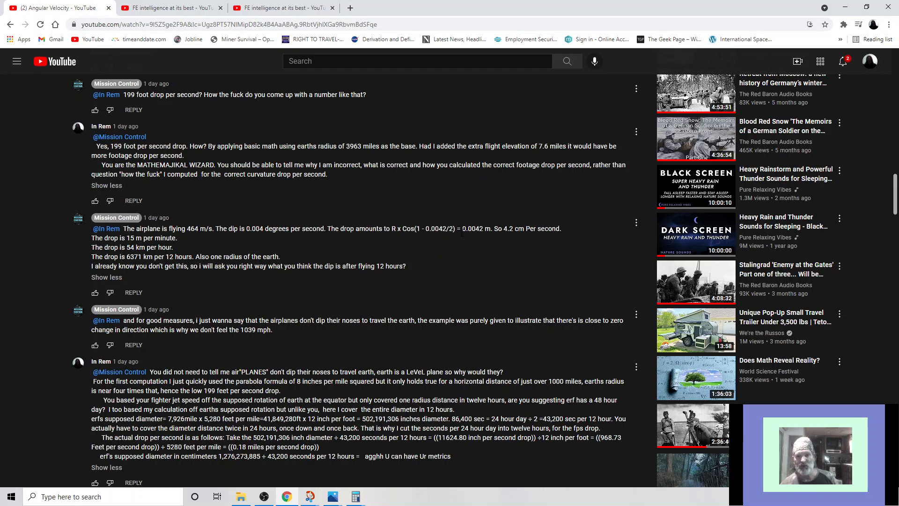
pyautogui.moveTo(464, 238)
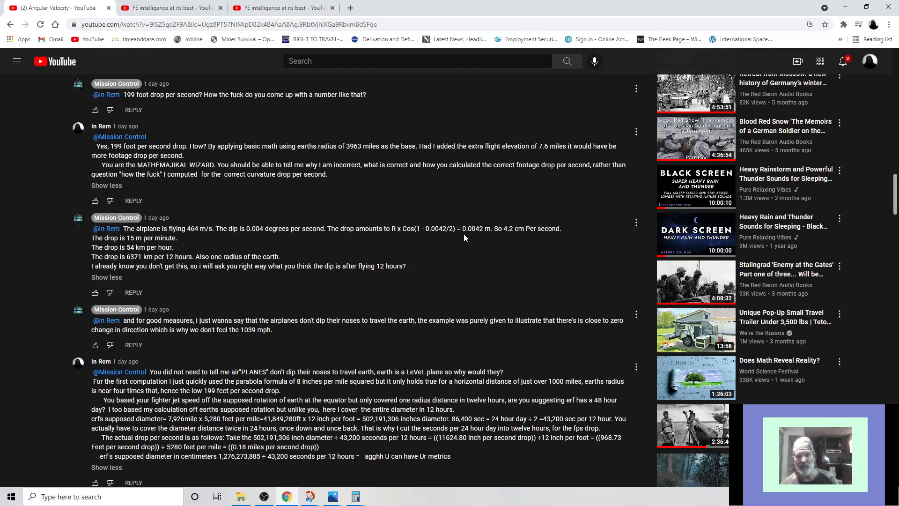
pyautogui.moveTo(480, 238)
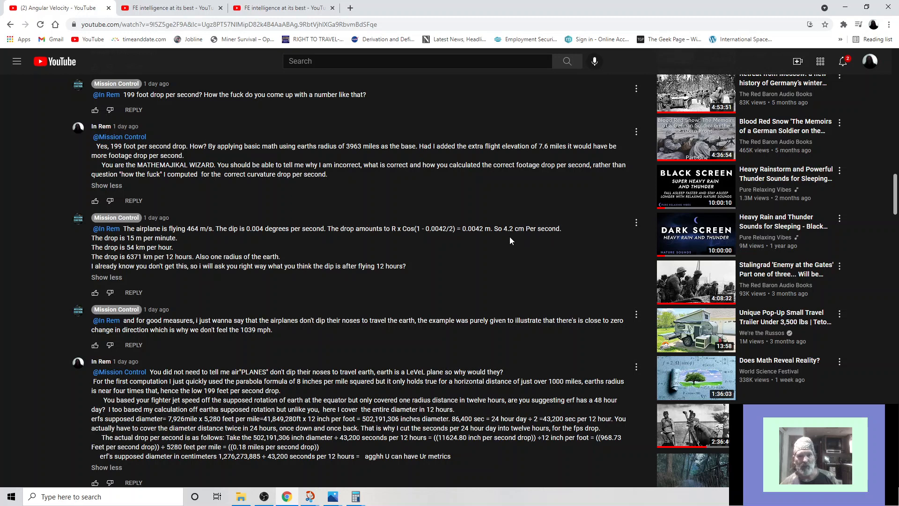
pyautogui.moveTo(472, 241)
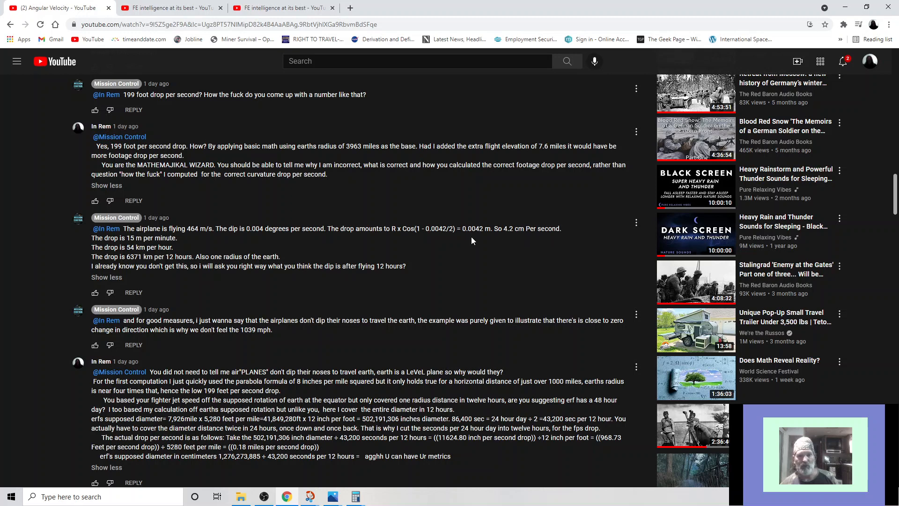
pyautogui.moveTo(504, 242)
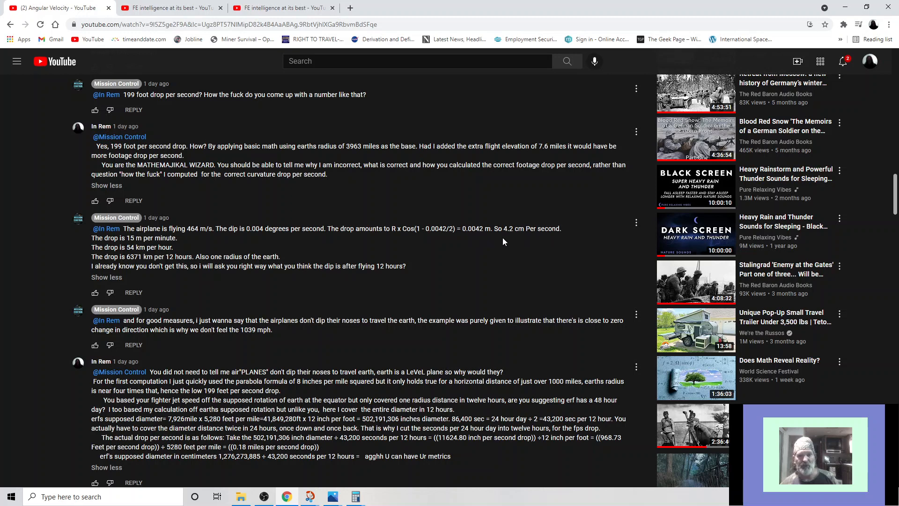
pyautogui.moveTo(506, 239)
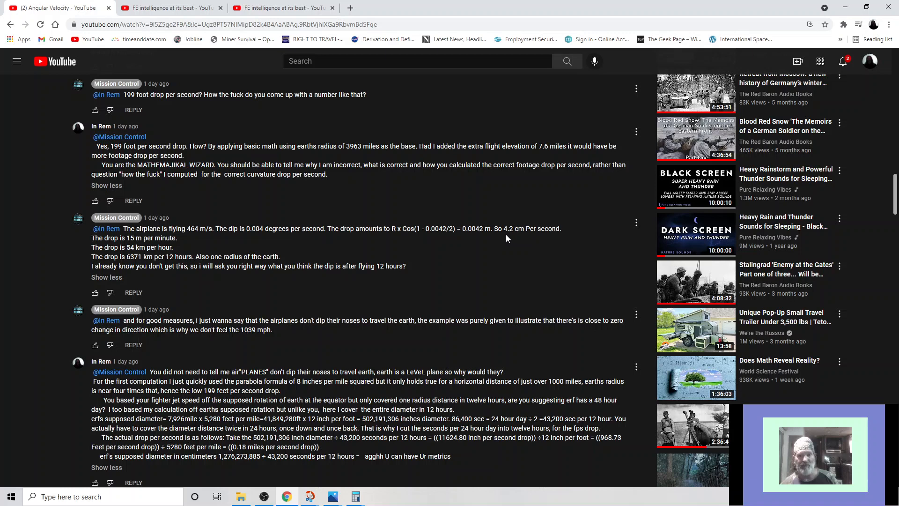
pyautogui.moveTo(506, 238)
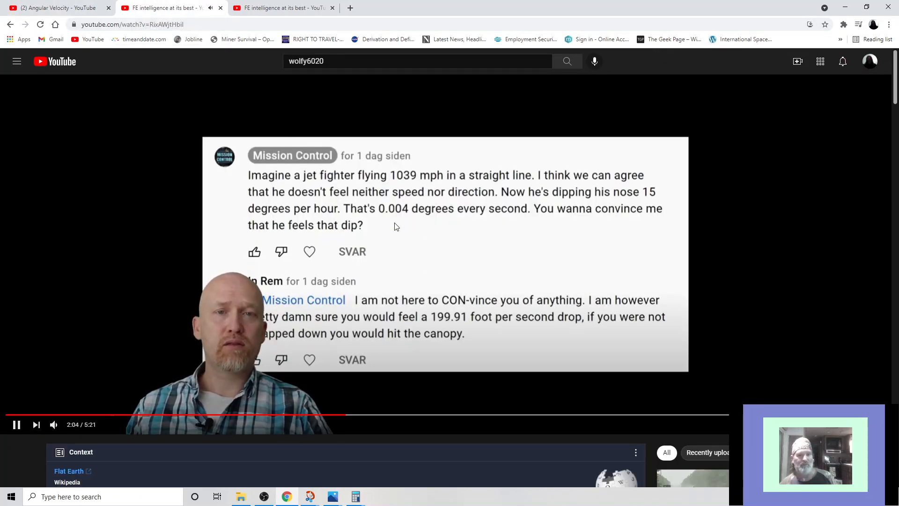
# Step: Pause the FE intelligence video on the jet fighter comment screenshot and return to the Angular Velocity page
pyautogui.click(16, 425)
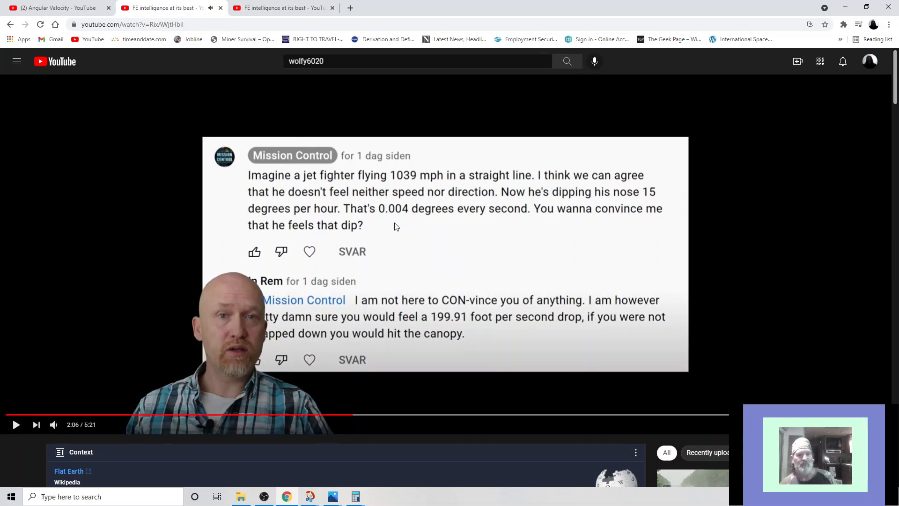
pyautogui.click(15, 424)
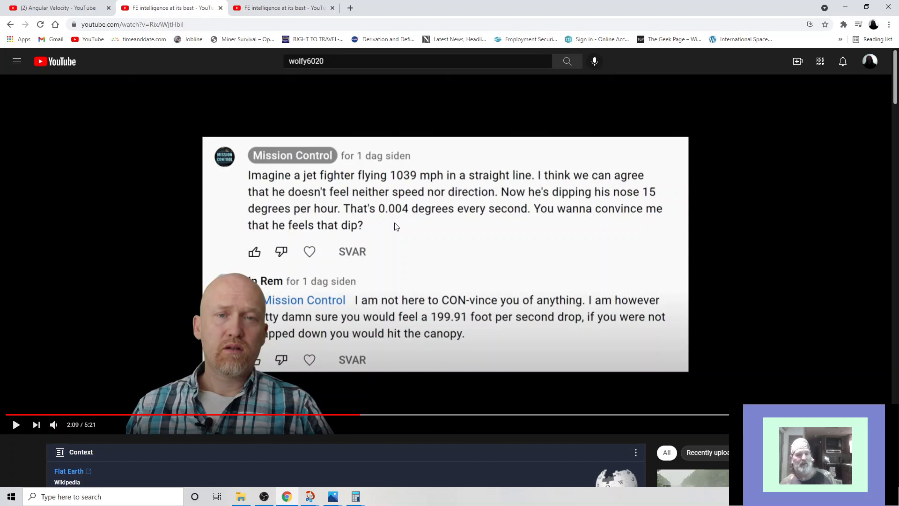
pyautogui.click(54, 7)
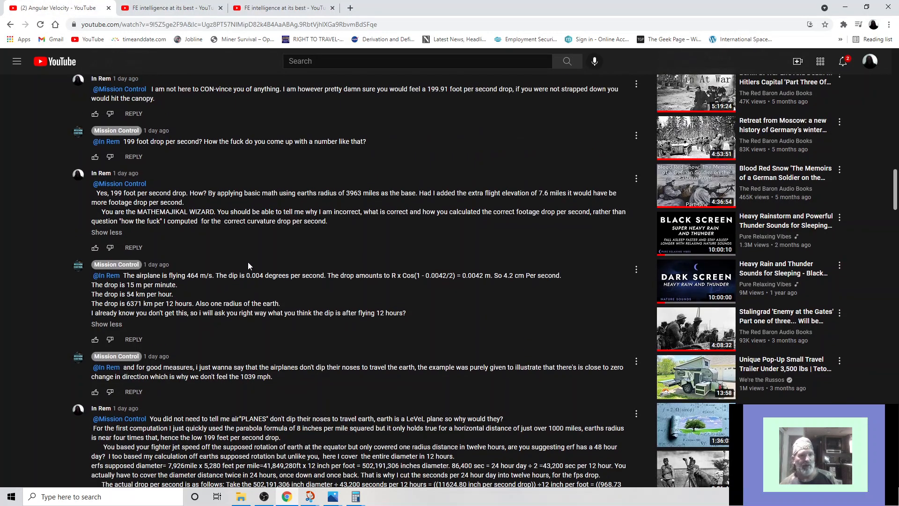
pyautogui.moveTo(238, 219)
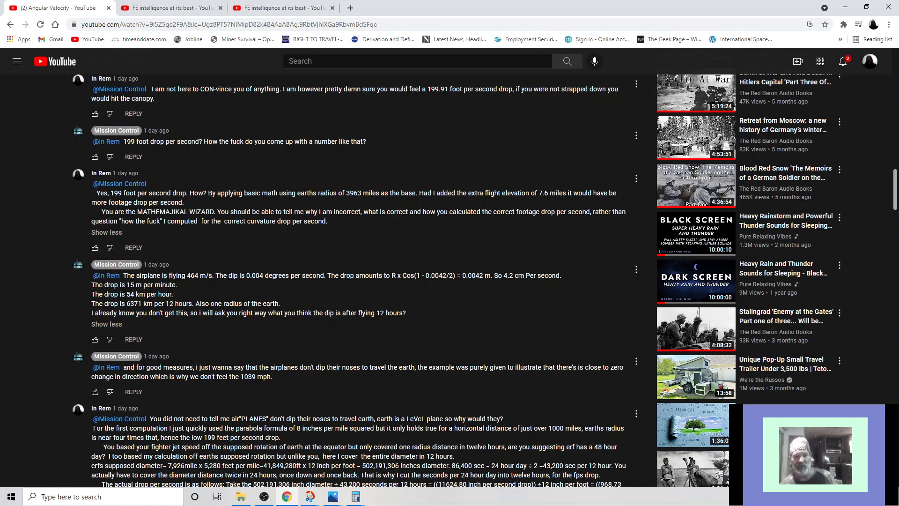
# Step: Scroll down to Mission Control's reply asking whether the pilot drops 199 or 968 feet per second
pyautogui.scroll(-3)
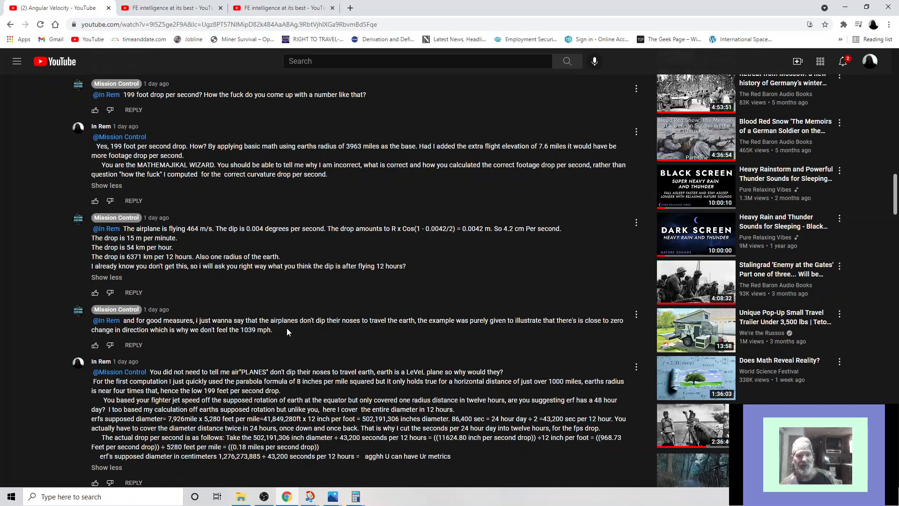
pyautogui.moveTo(359, 333)
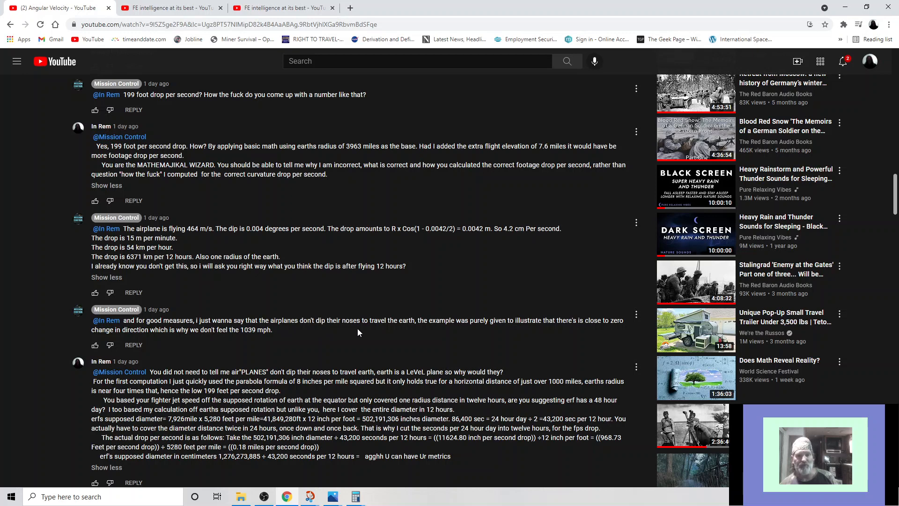
pyautogui.moveTo(447, 332)
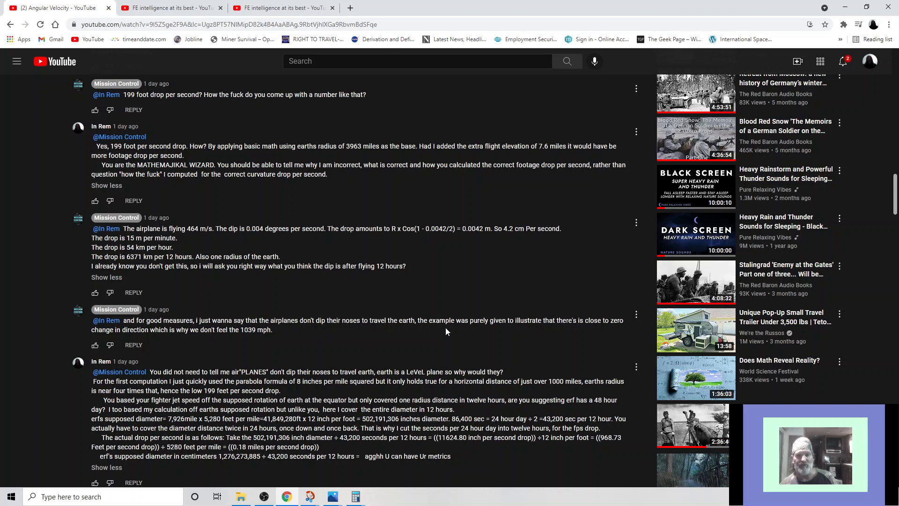
pyautogui.moveTo(461, 331)
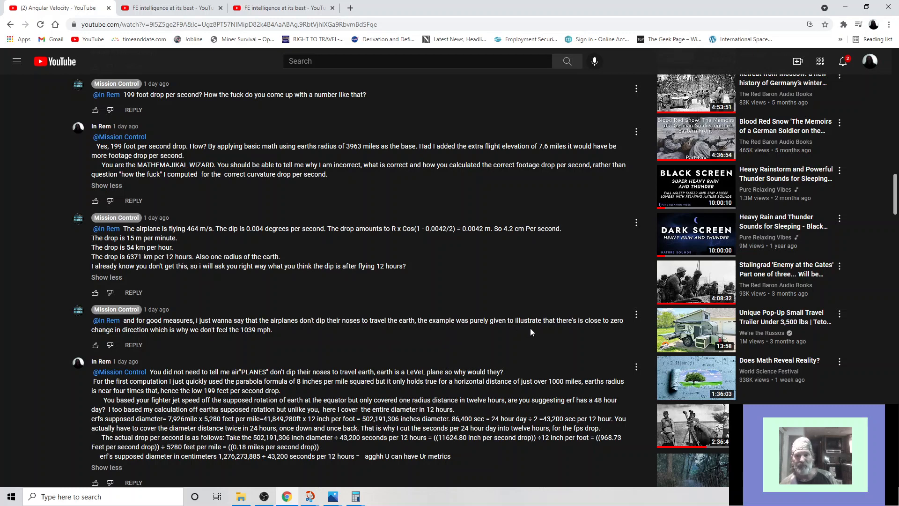
pyautogui.moveTo(581, 333)
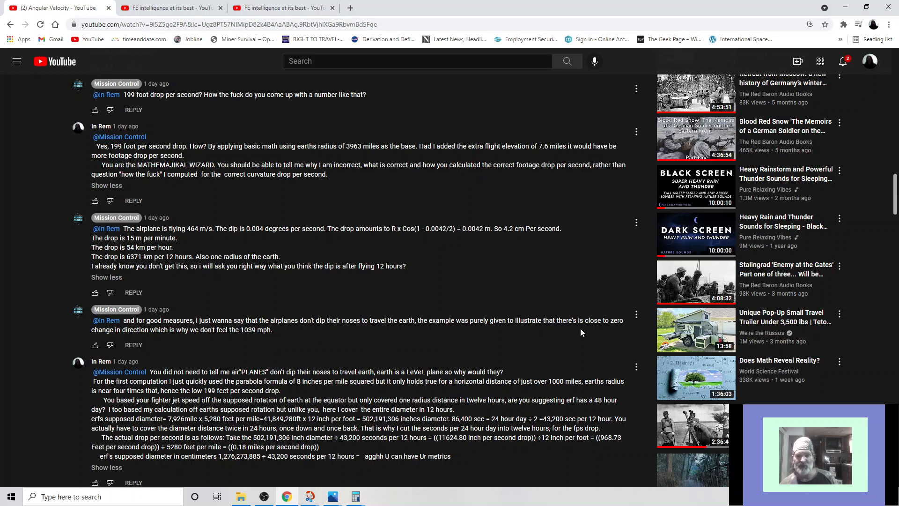
pyautogui.moveTo(468, 345)
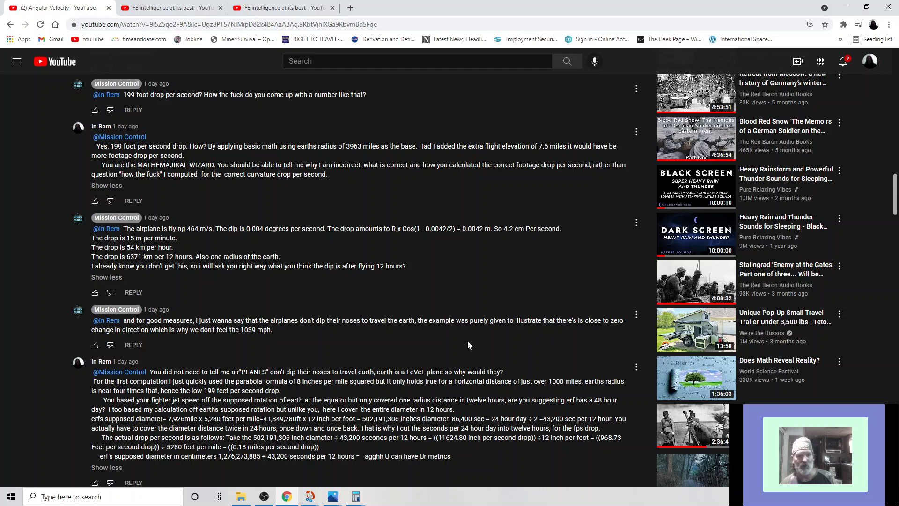
pyautogui.moveTo(186, 339)
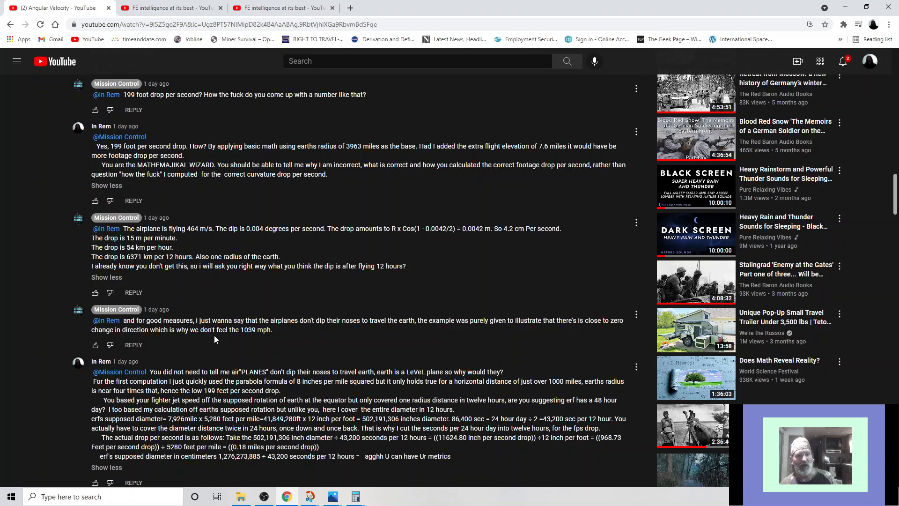
pyautogui.moveTo(243, 339)
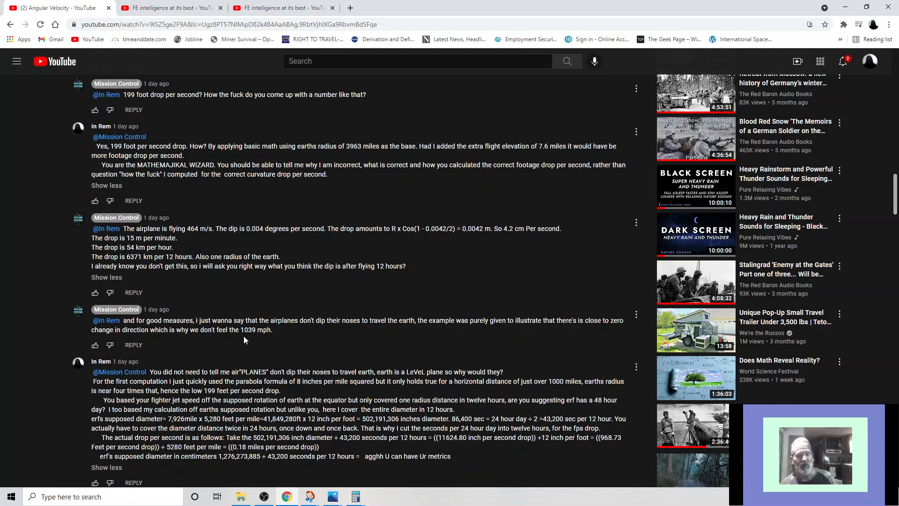
pyautogui.moveTo(280, 339)
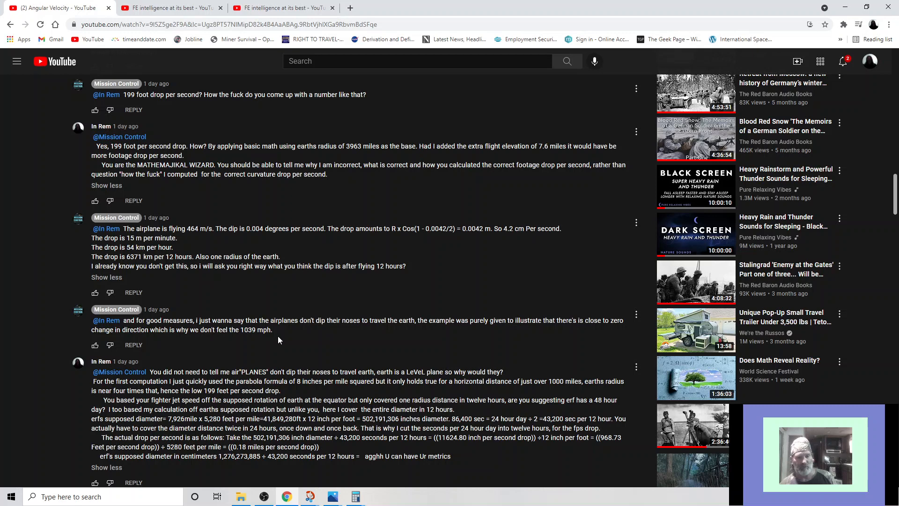
pyautogui.scroll(-3)
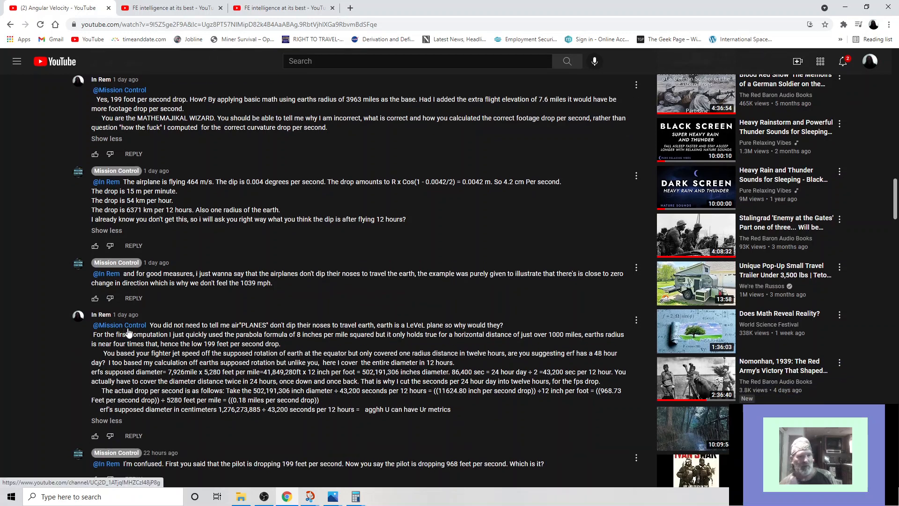
pyautogui.moveTo(101, 326)
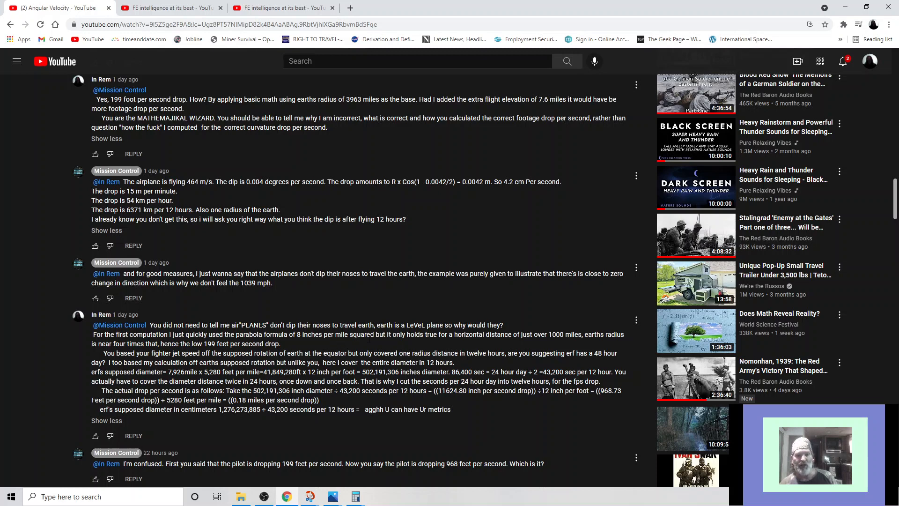
pyautogui.moveTo(416, 343)
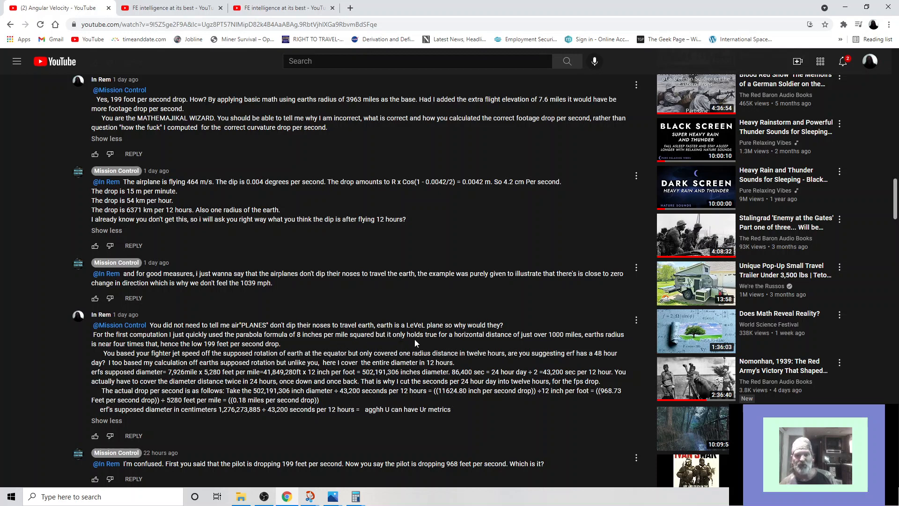
pyautogui.moveTo(505, 342)
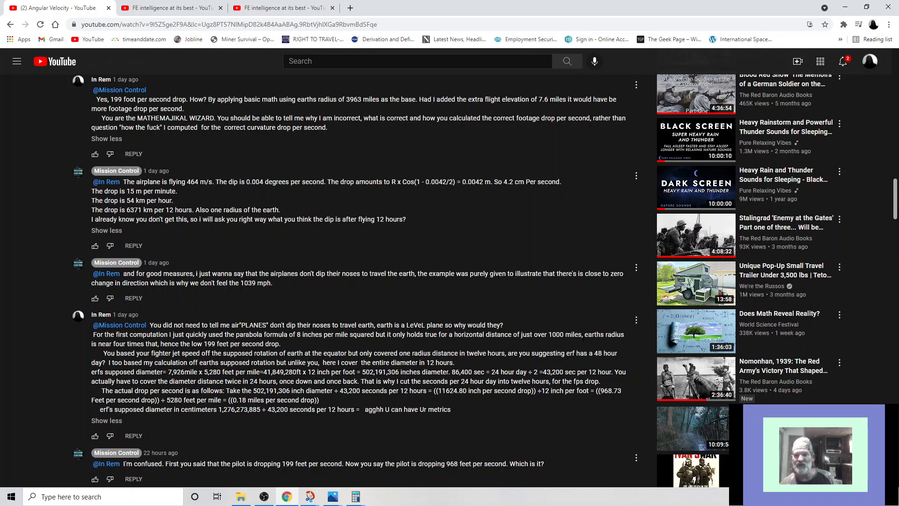
pyautogui.moveTo(560, 345)
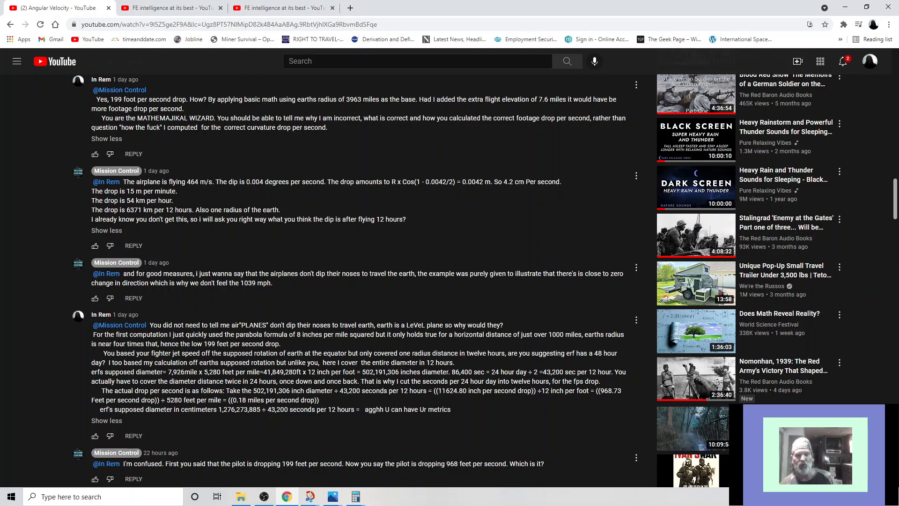
pyautogui.moveTo(503, 361)
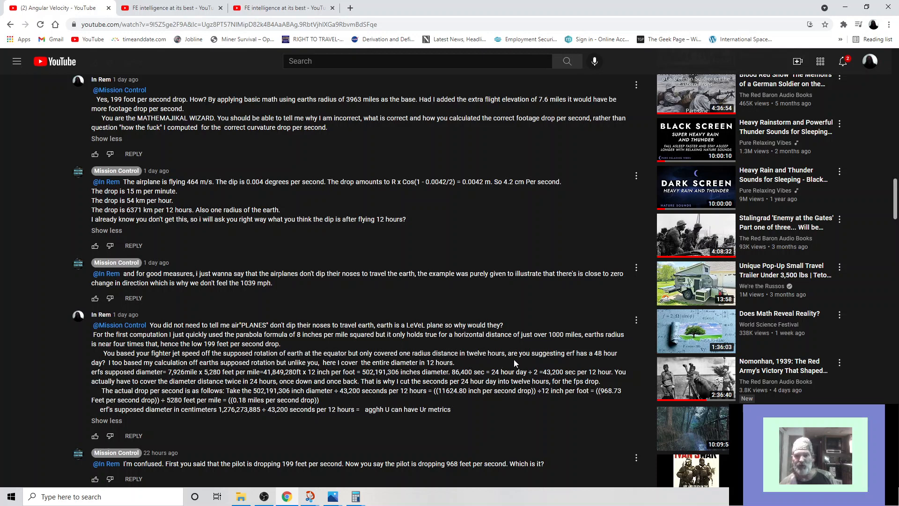
pyautogui.moveTo(601, 363)
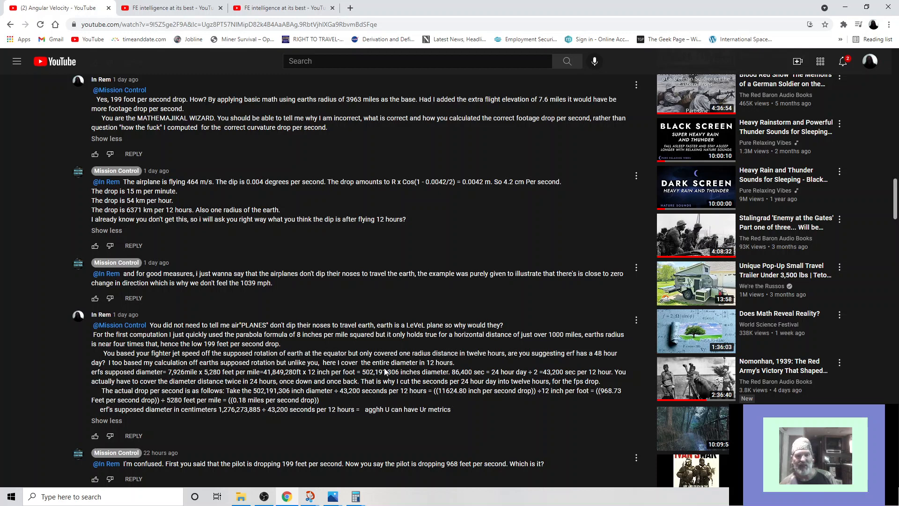
pyautogui.moveTo(384, 371)
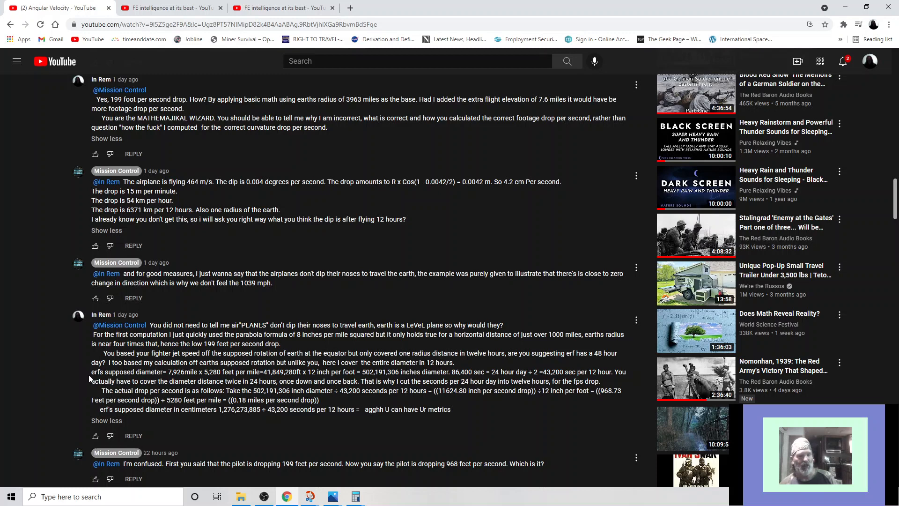
pyautogui.moveTo(126, 381)
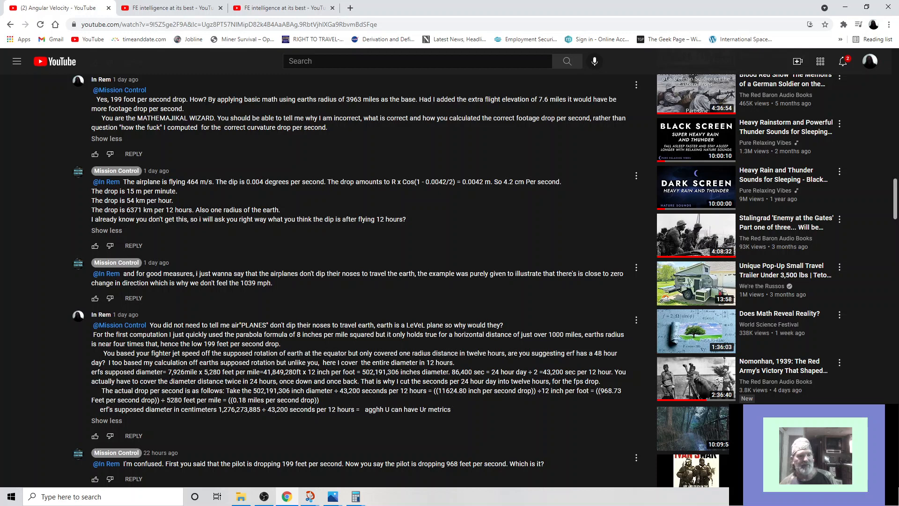
pyautogui.moveTo(180, 378)
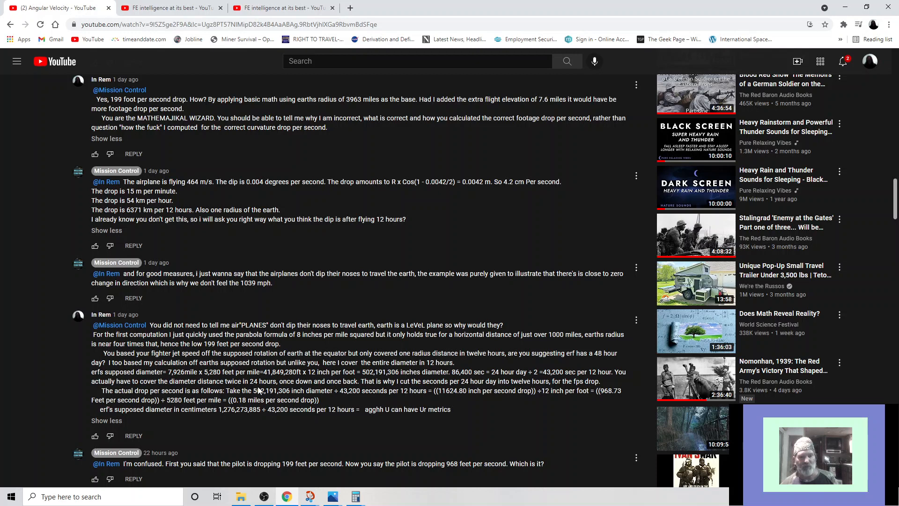
pyautogui.moveTo(324, 390)
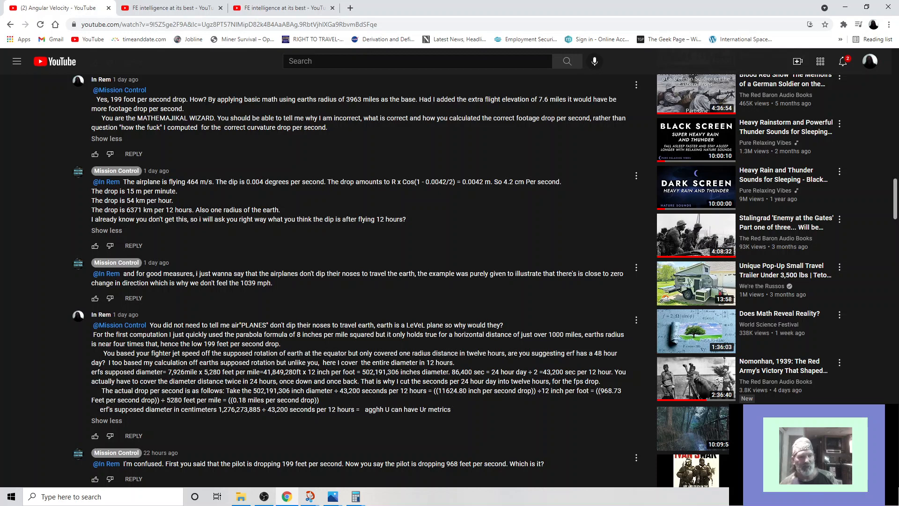
pyautogui.moveTo(197, 419)
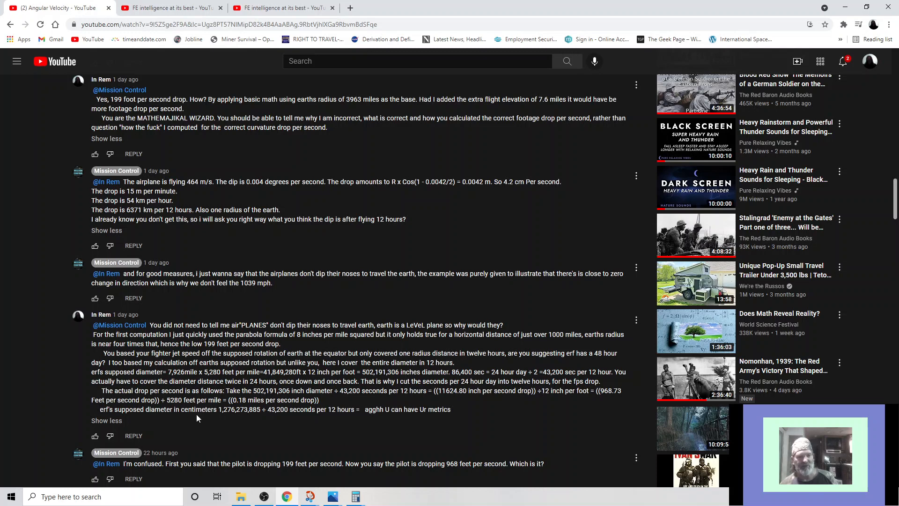
pyautogui.moveTo(213, 418)
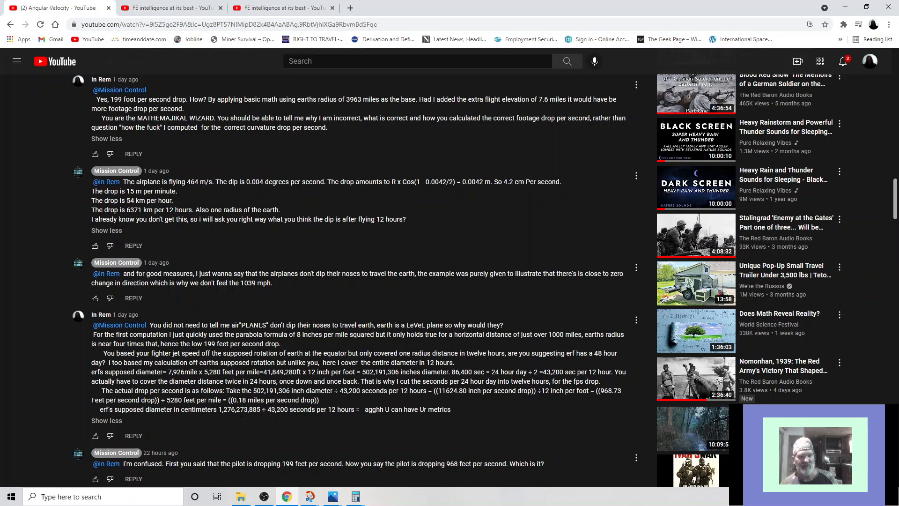
pyautogui.moveTo(343, 418)
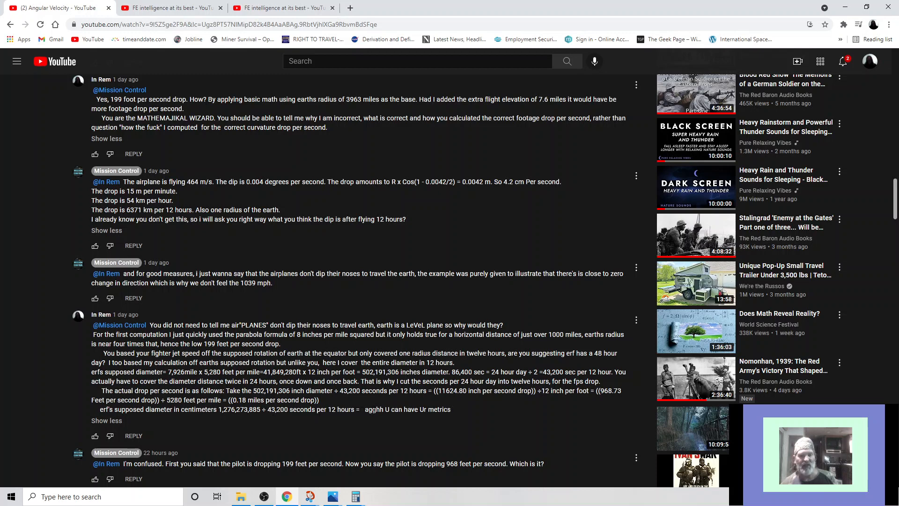
pyautogui.moveTo(377, 409)
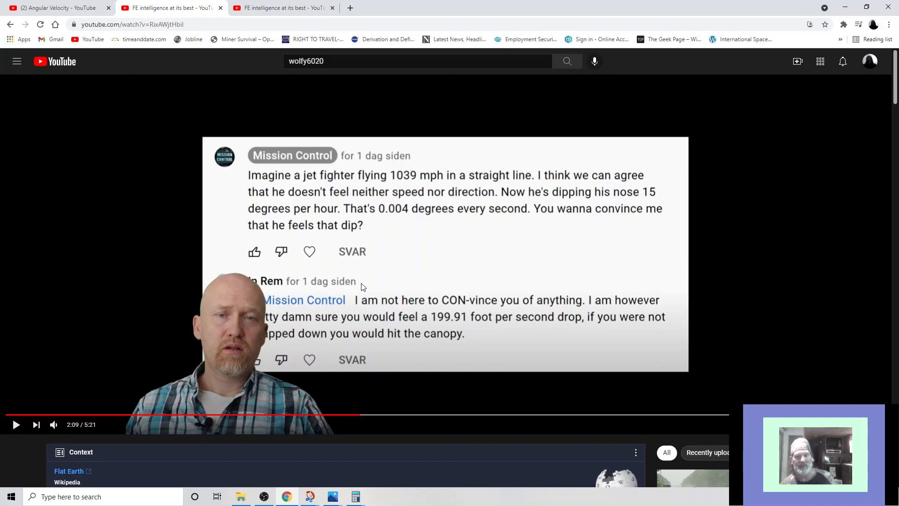
# Step: Resume the flat-earth video so it plays on to the 1519 fps jet chalkboard
pyautogui.click(16, 425)
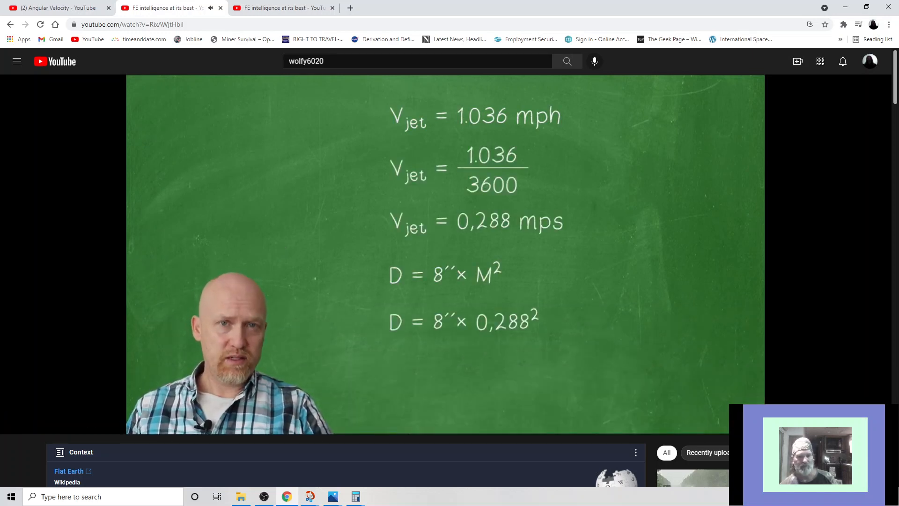
pyautogui.moveTo(404, 390)
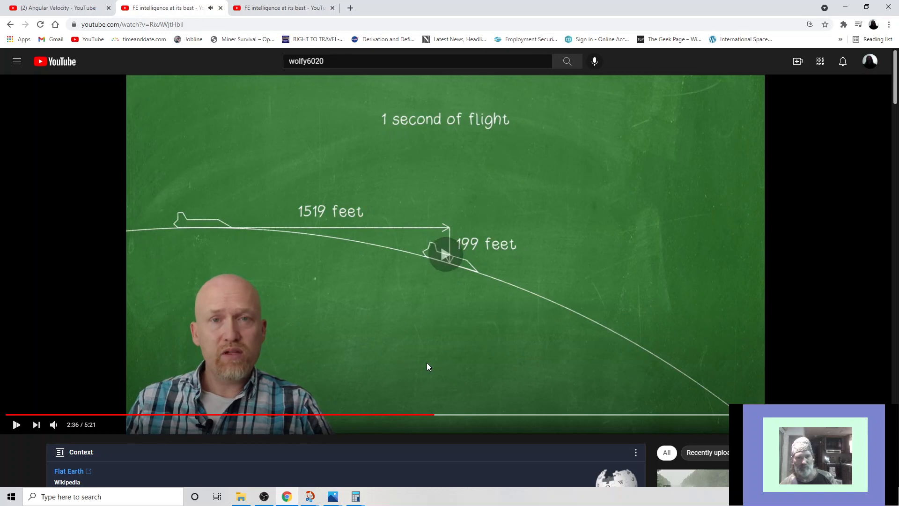
pyautogui.click(16, 425)
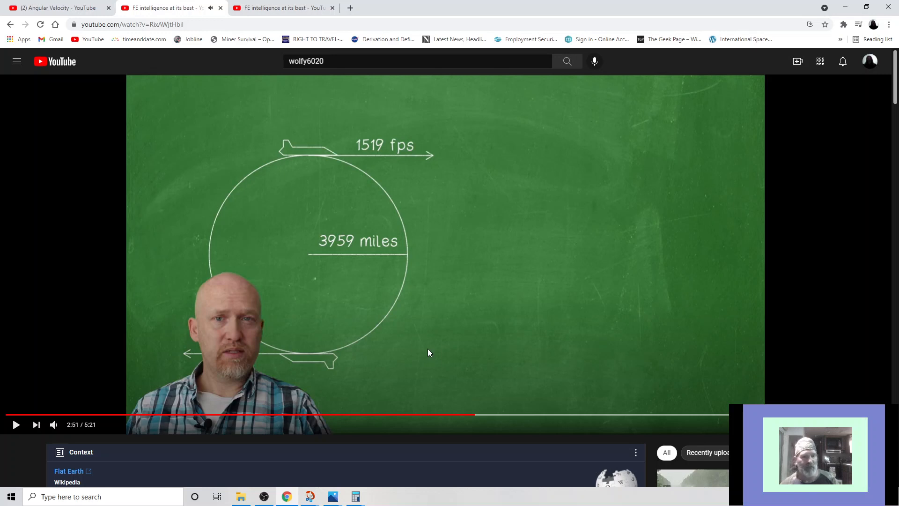
pyautogui.moveTo(275, 338)
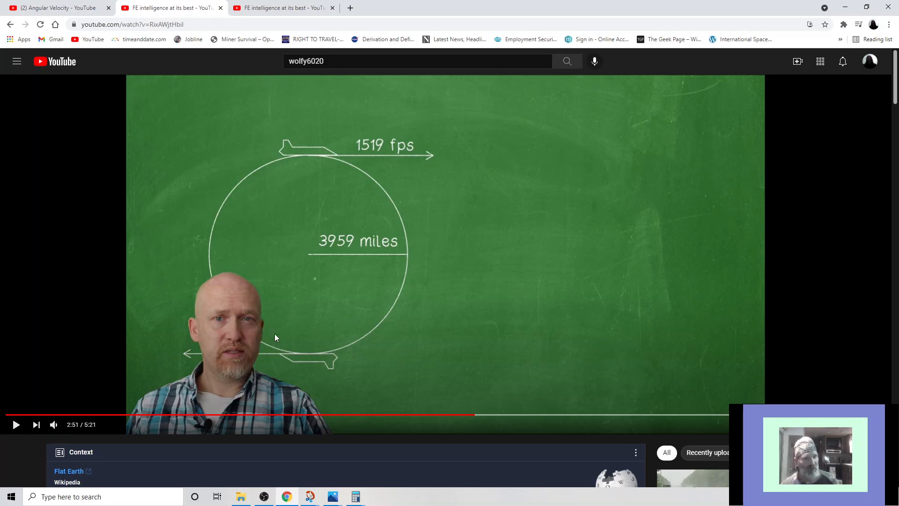
pyautogui.moveTo(249, 336)
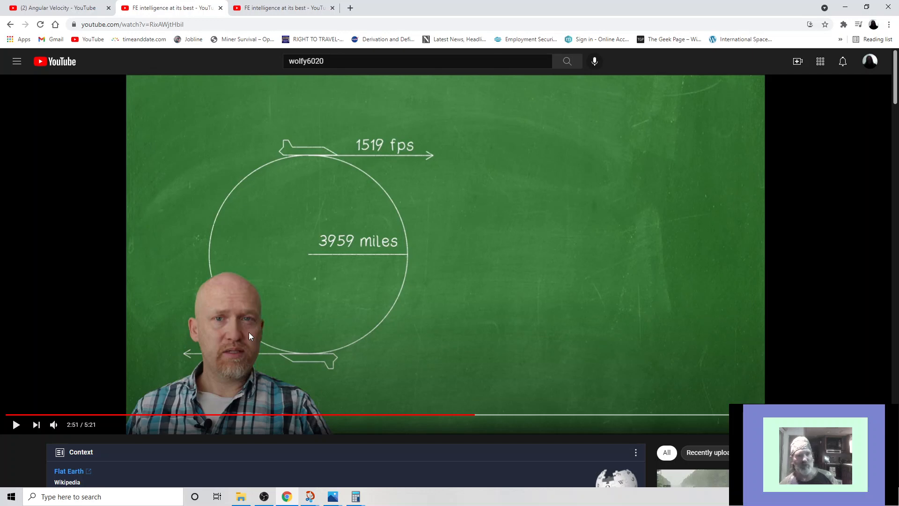
pyautogui.moveTo(148, 69)
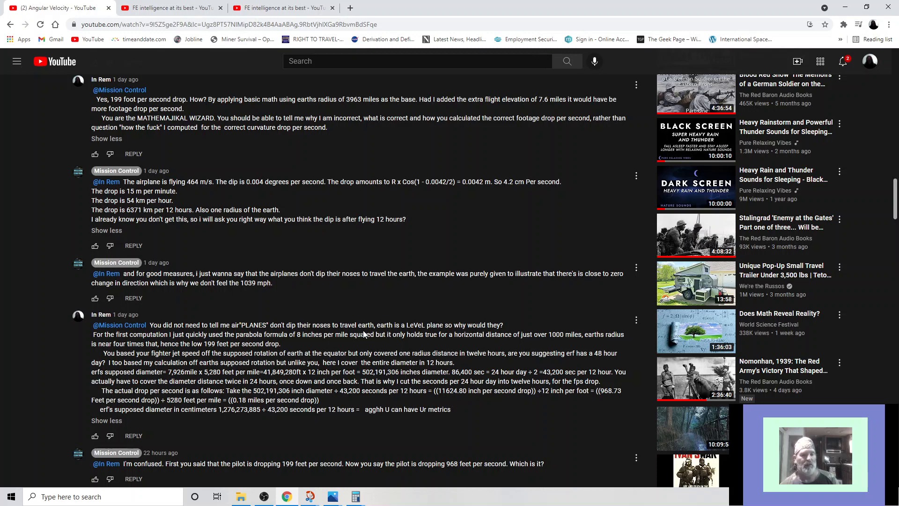
pyautogui.scroll(-3)
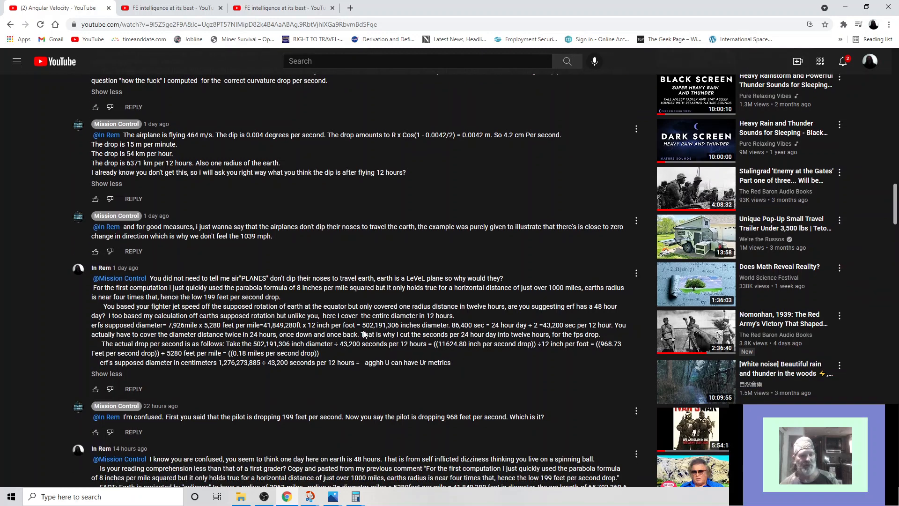
pyautogui.scroll(-3)
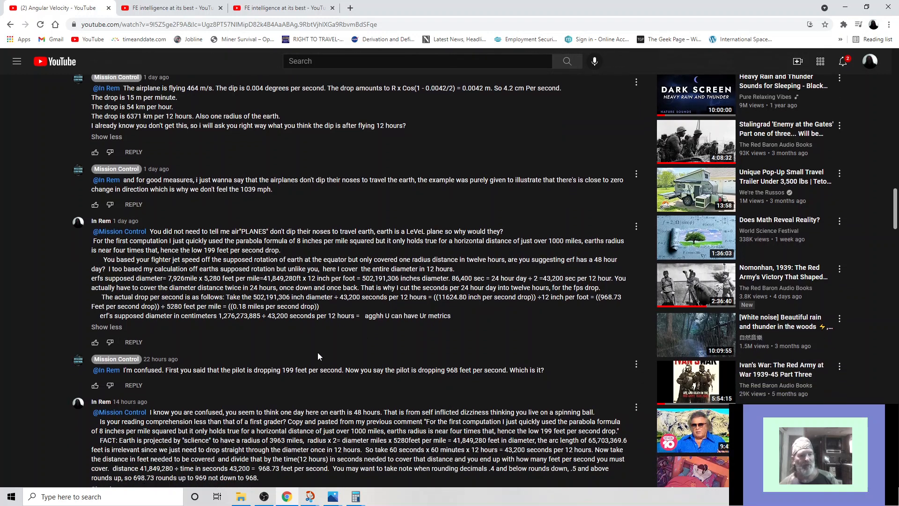
pyautogui.moveTo(218, 381)
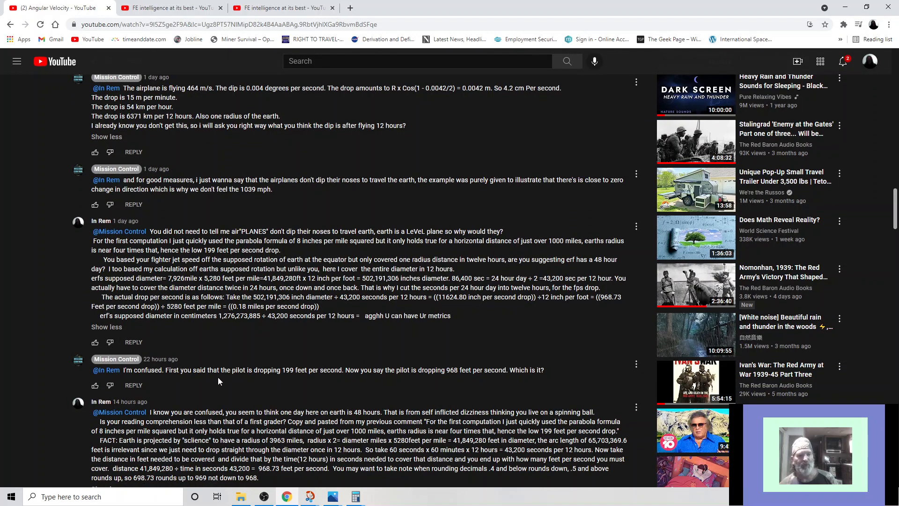
pyautogui.moveTo(250, 380)
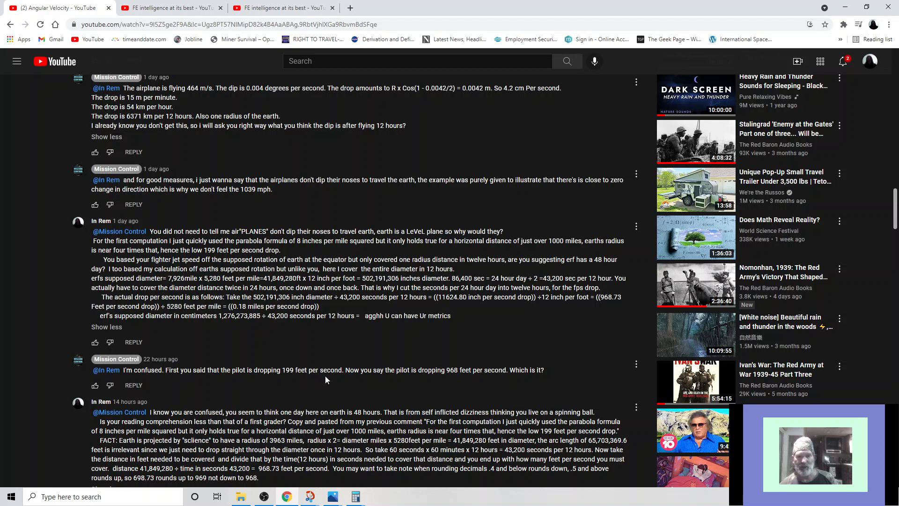
pyautogui.moveTo(332, 379)
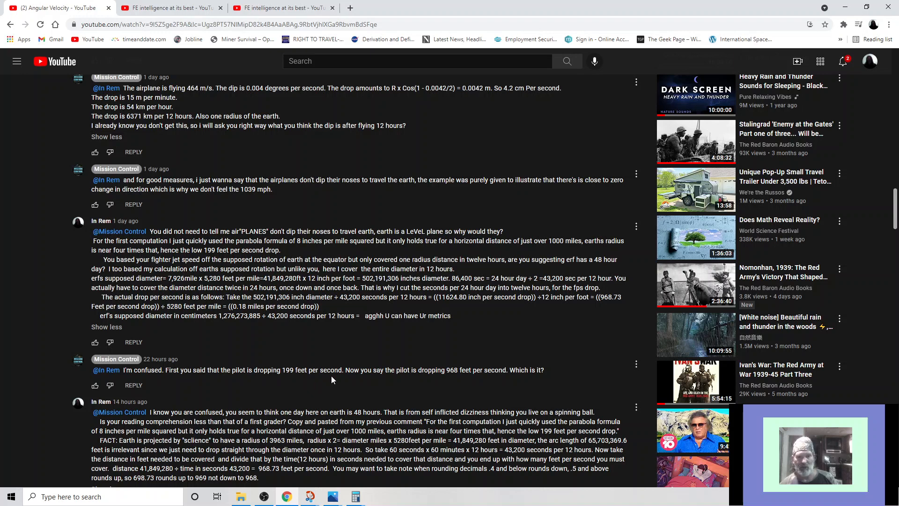
pyautogui.moveTo(466, 379)
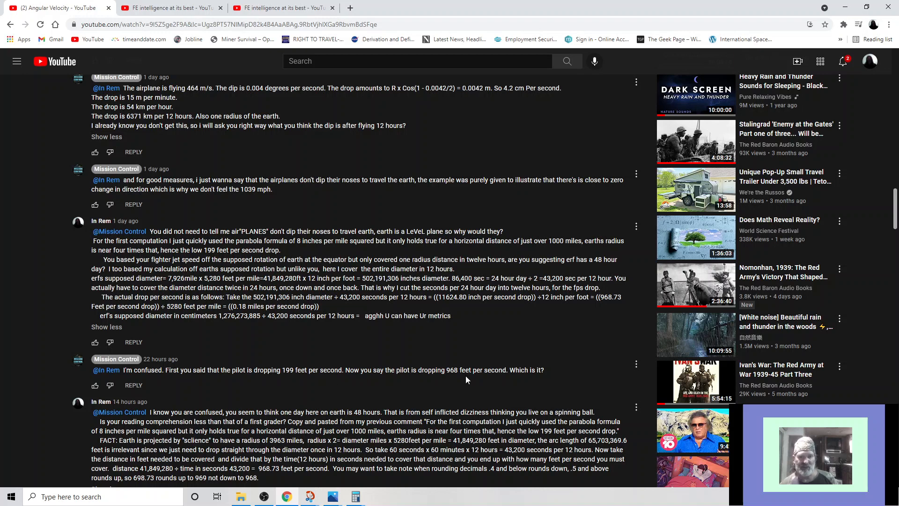
pyautogui.scroll(-3)
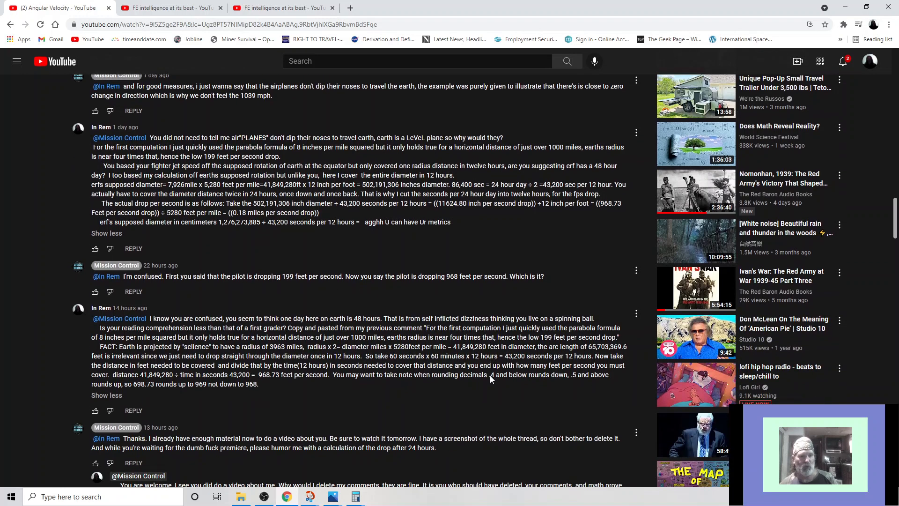
pyautogui.scroll(-3)
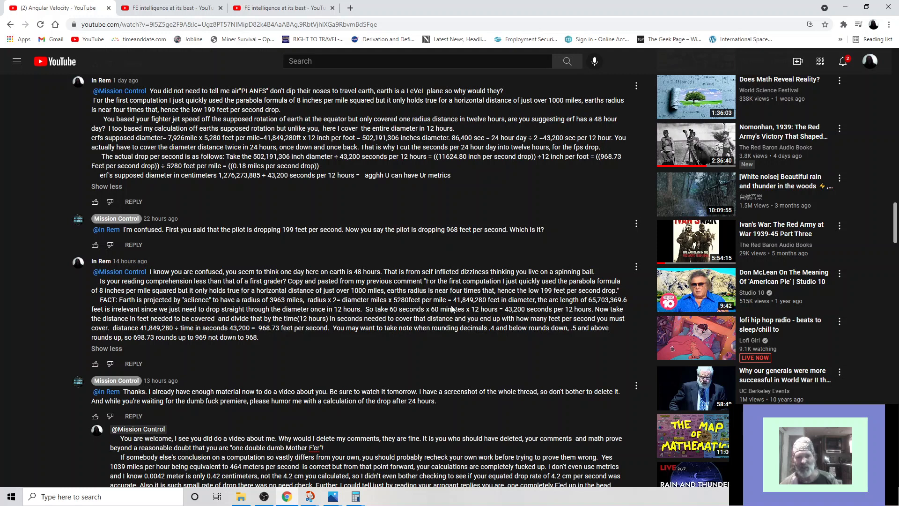
pyautogui.moveTo(455, 308)
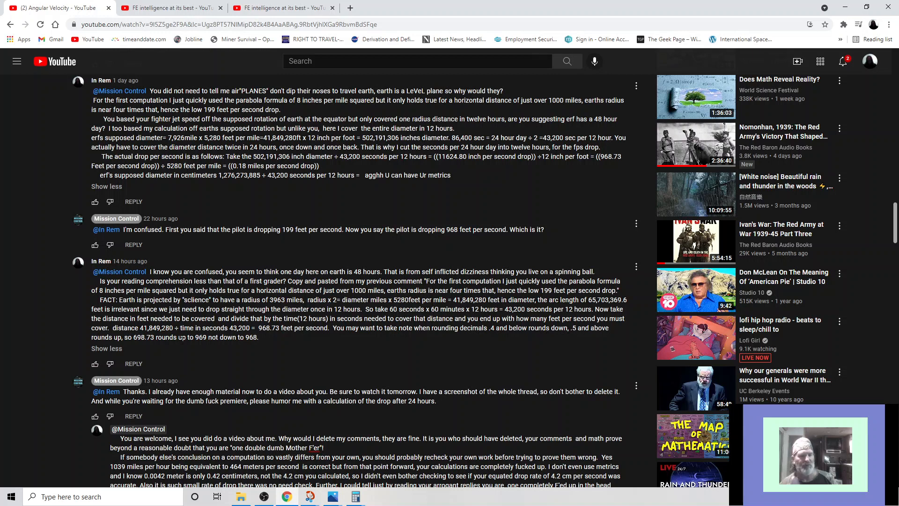
pyautogui.scroll(-3)
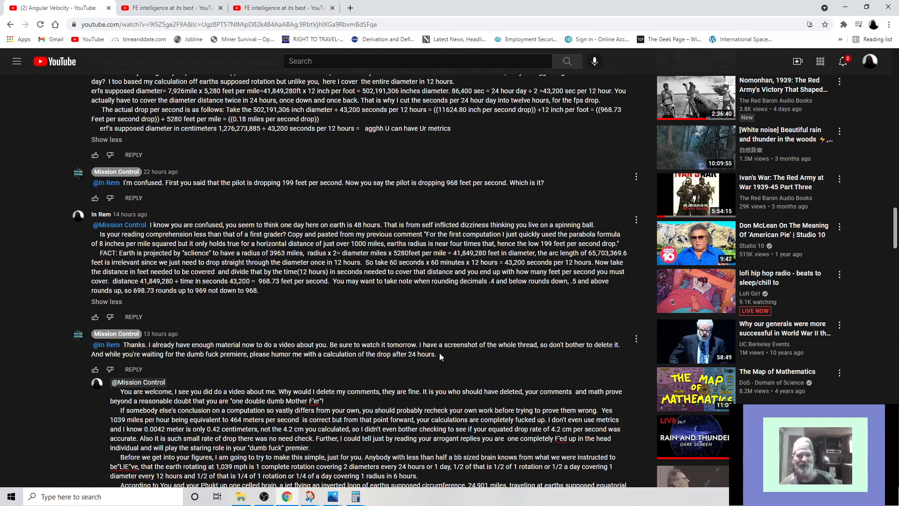
pyautogui.moveTo(440, 357)
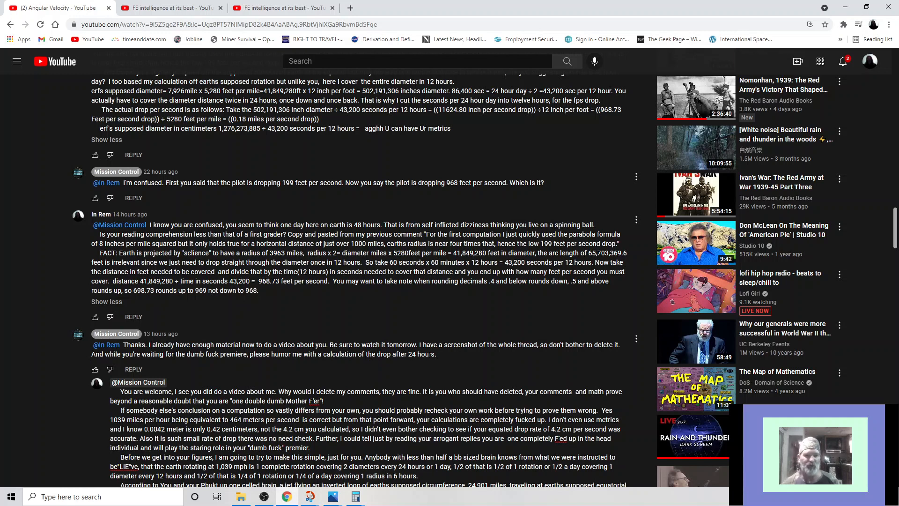
pyautogui.scroll(-3)
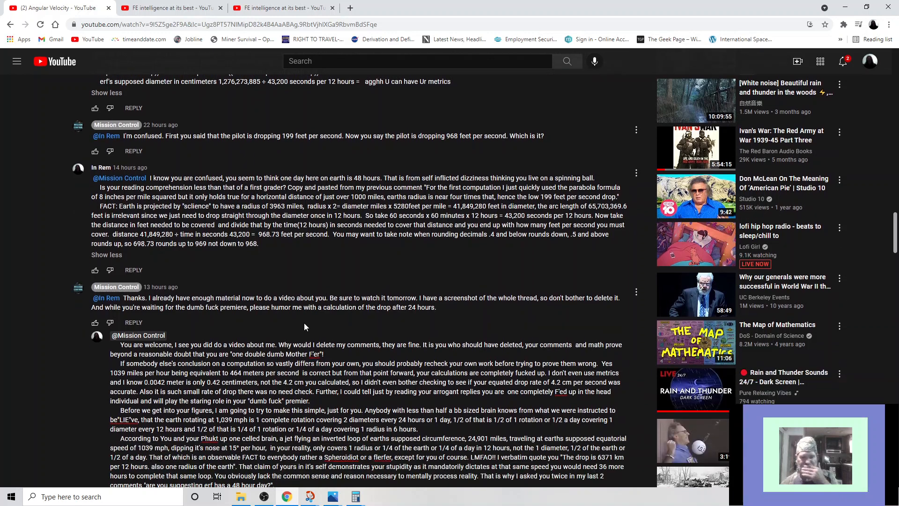
pyautogui.scroll(-3)
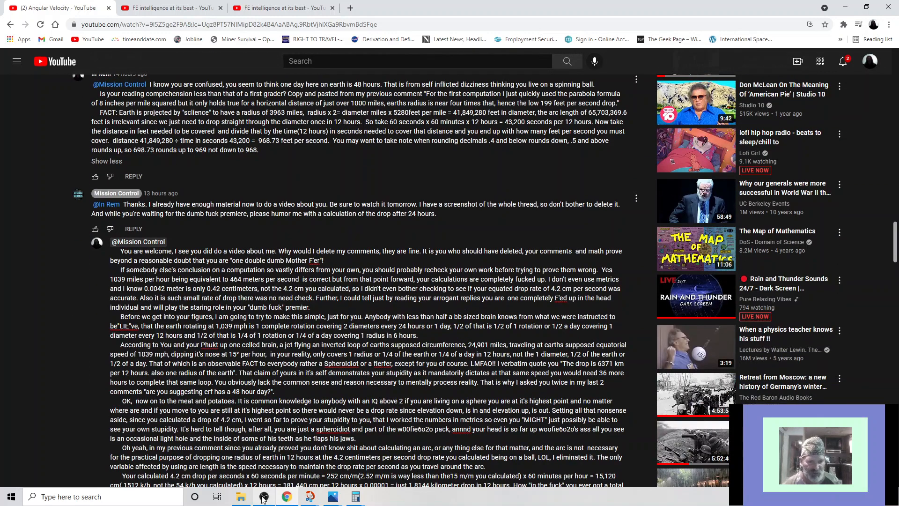
pyautogui.moveTo(263, 497)
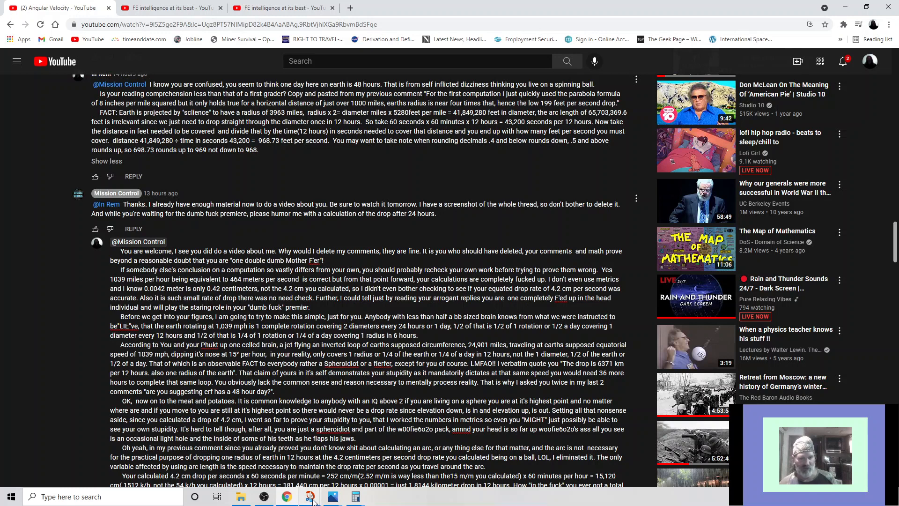
pyautogui.click(309, 497)
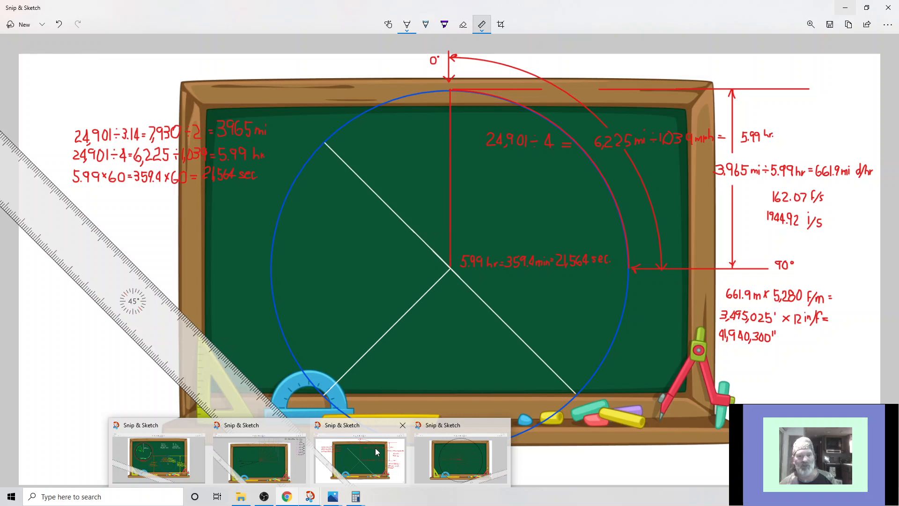
pyautogui.moveTo(388, 430)
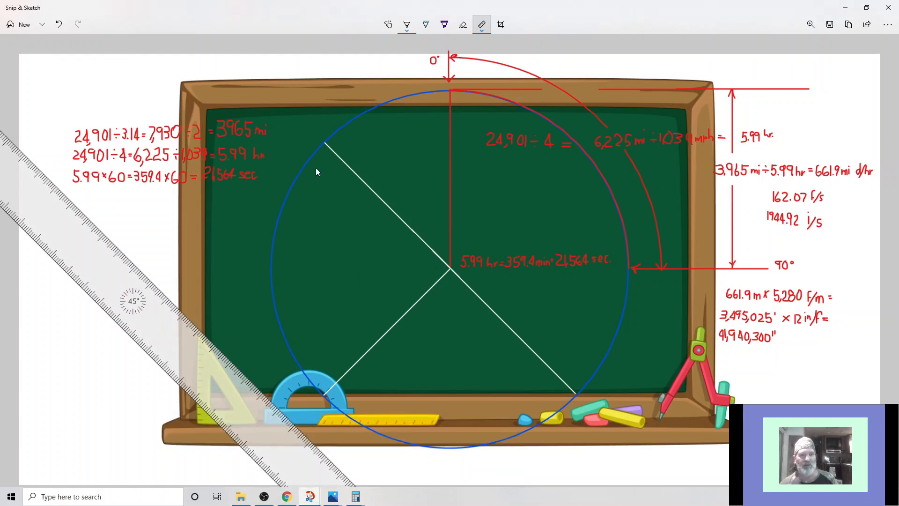
pyautogui.moveTo(122, 139)
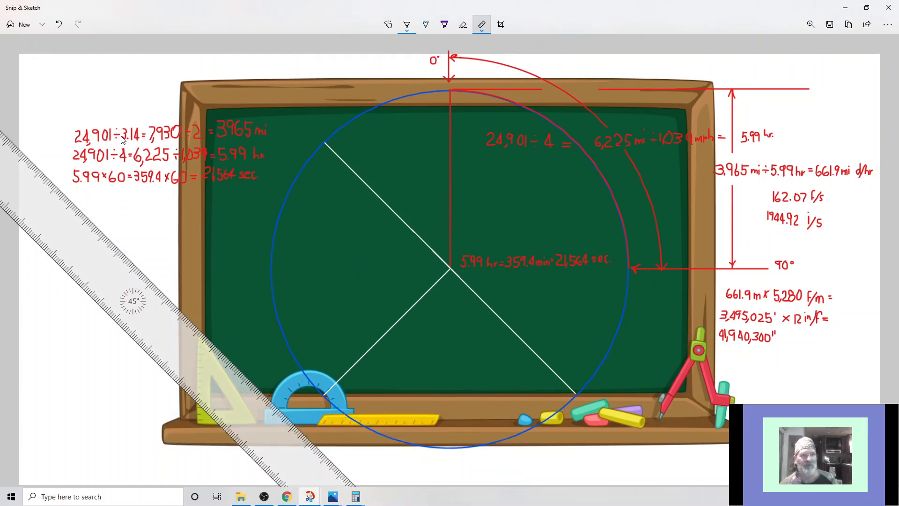
pyautogui.moveTo(156, 143)
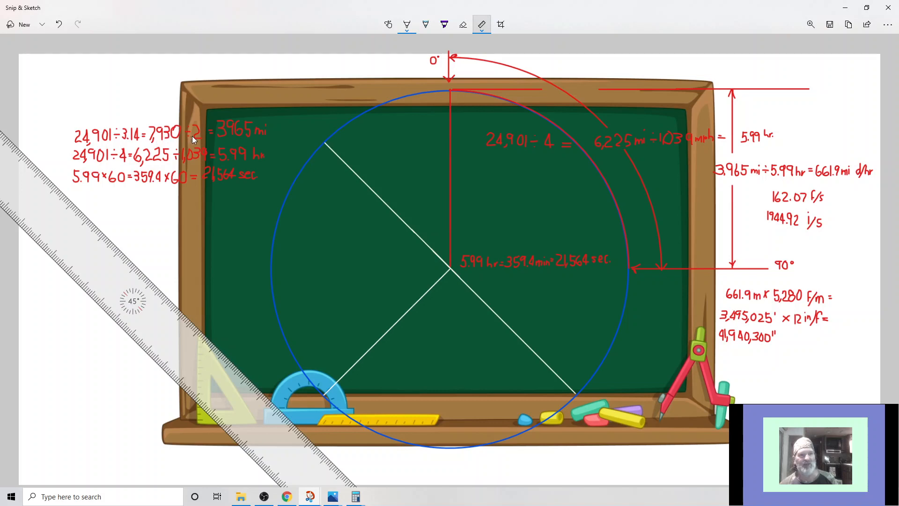
pyautogui.moveTo(239, 137)
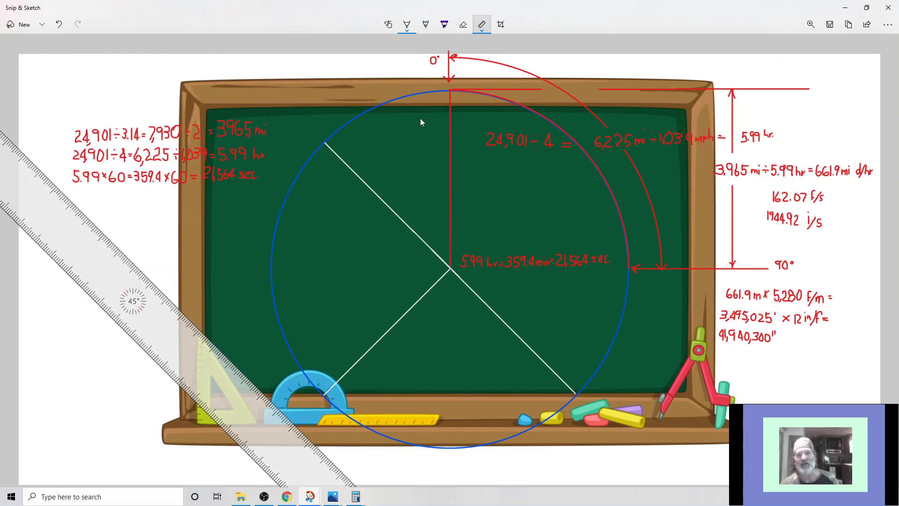
pyautogui.moveTo(480, 200)
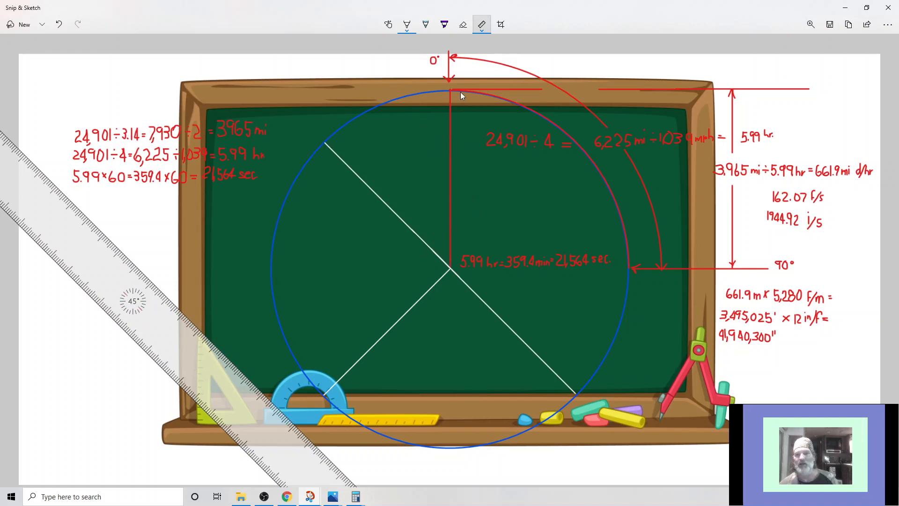
pyautogui.moveTo(583, 177)
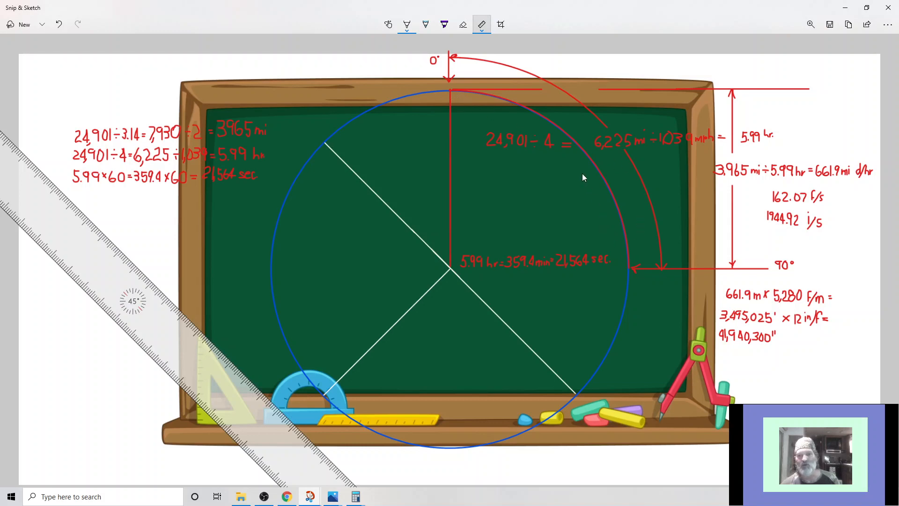
pyautogui.moveTo(645, 246)
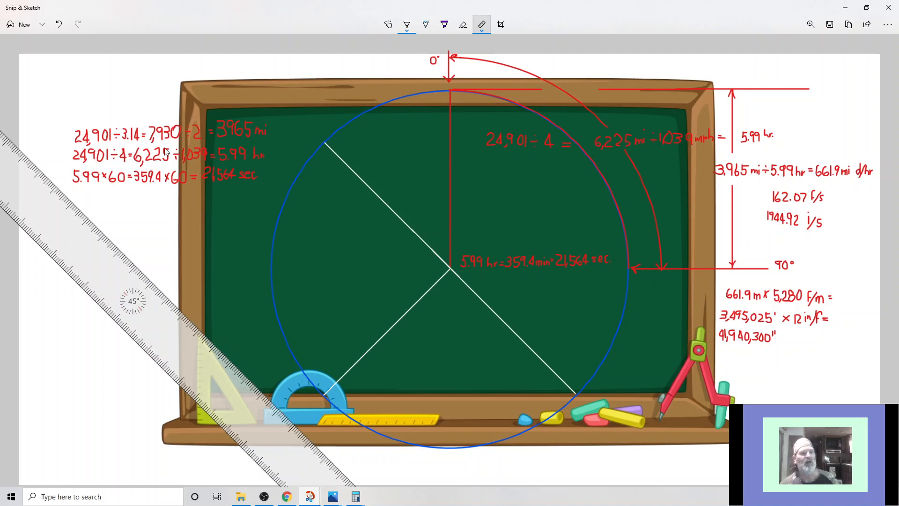
pyautogui.moveTo(449, 75)
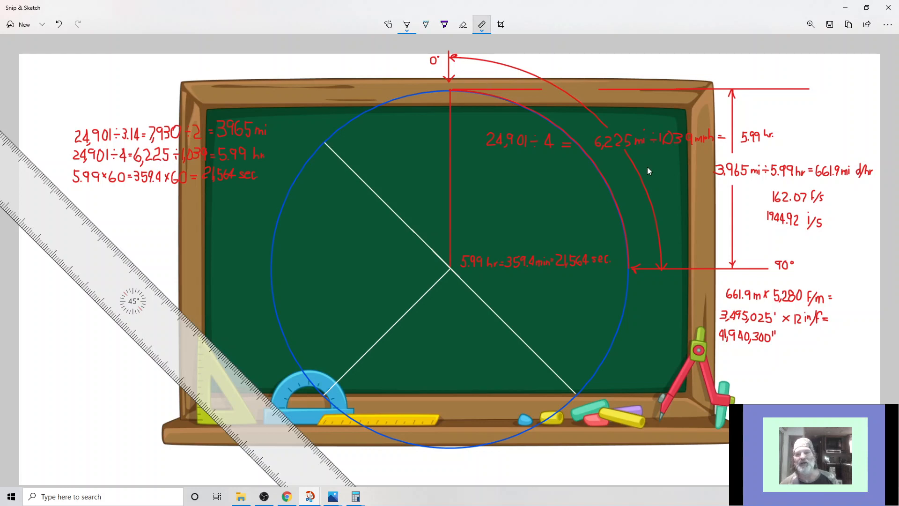
pyautogui.moveTo(658, 214)
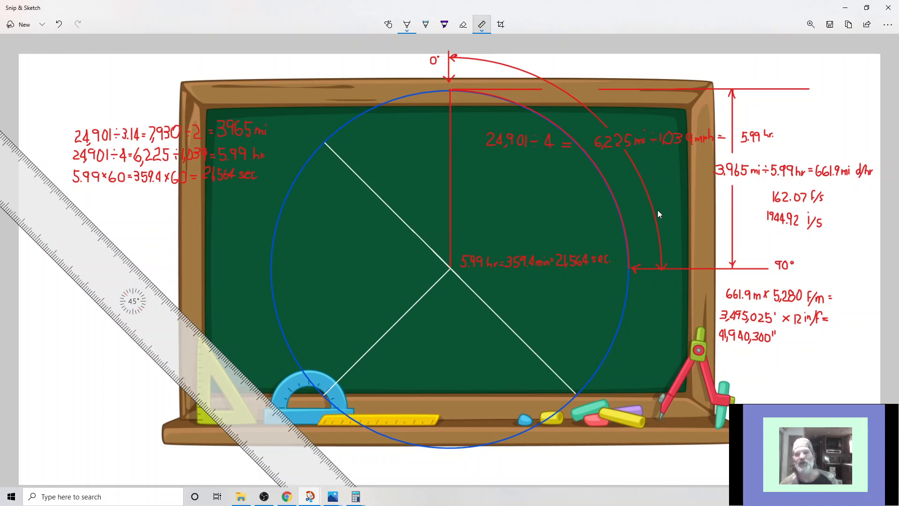
pyautogui.moveTo(659, 226)
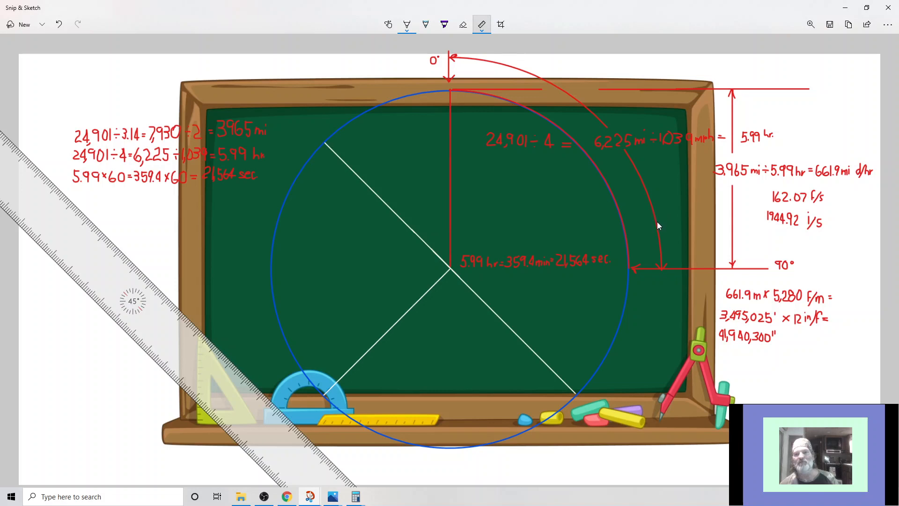
pyautogui.moveTo(662, 270)
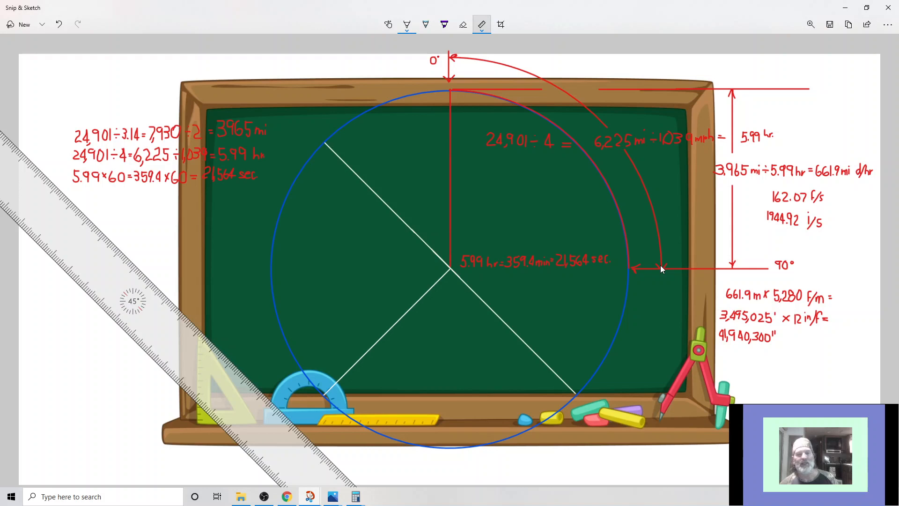
pyautogui.moveTo(198, 165)
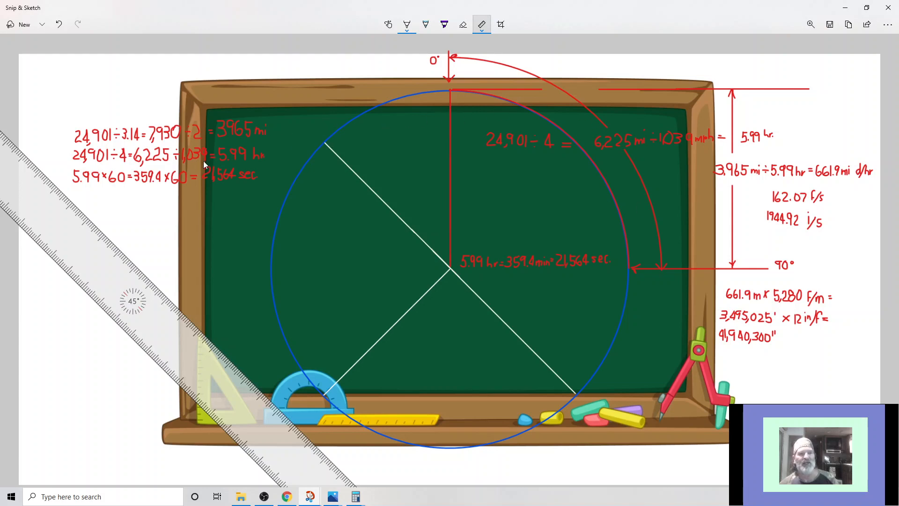
pyautogui.moveTo(229, 167)
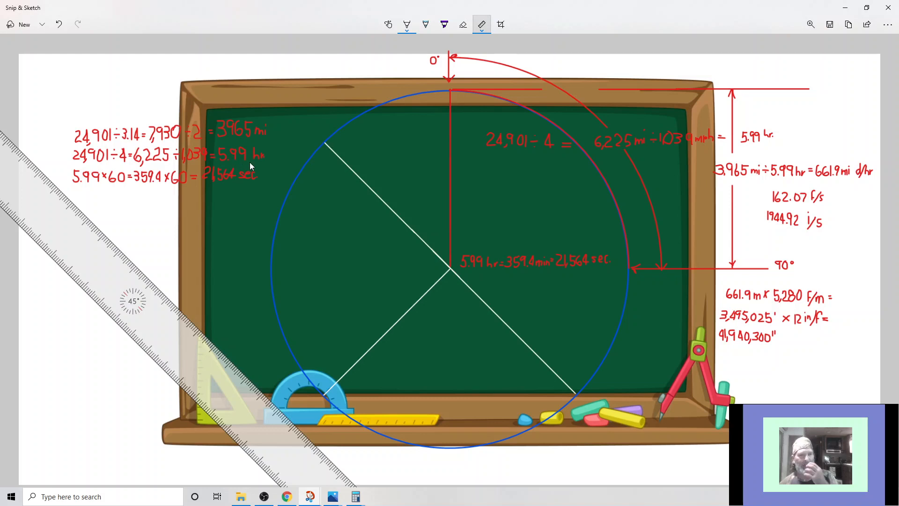
pyautogui.moveTo(571, 157)
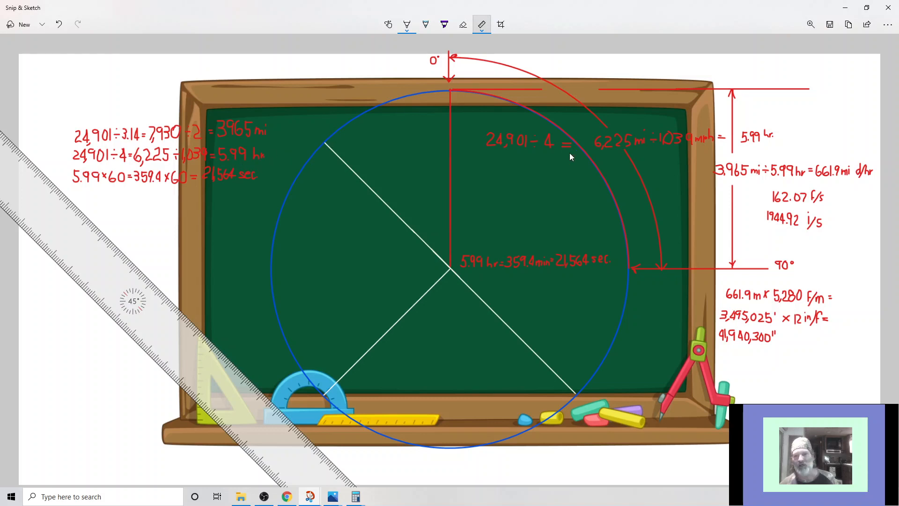
pyautogui.moveTo(704, 269)
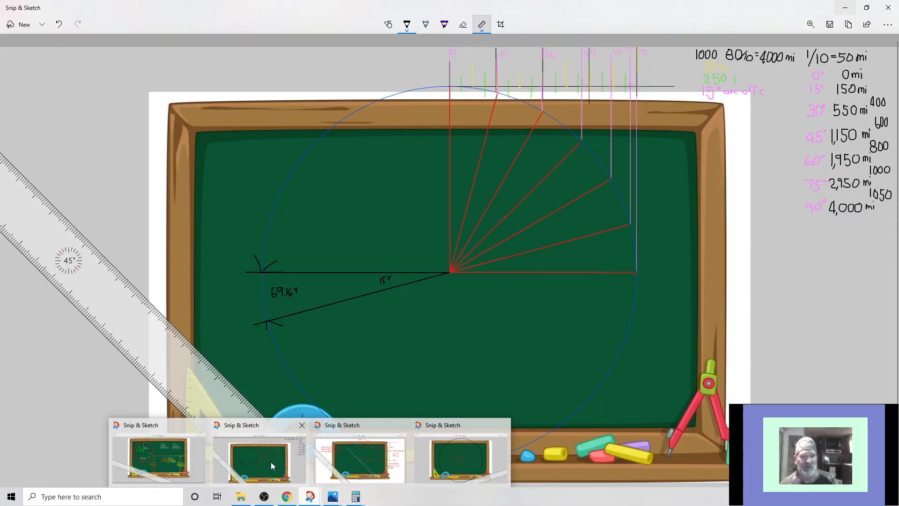
pyautogui.moveTo(278, 471)
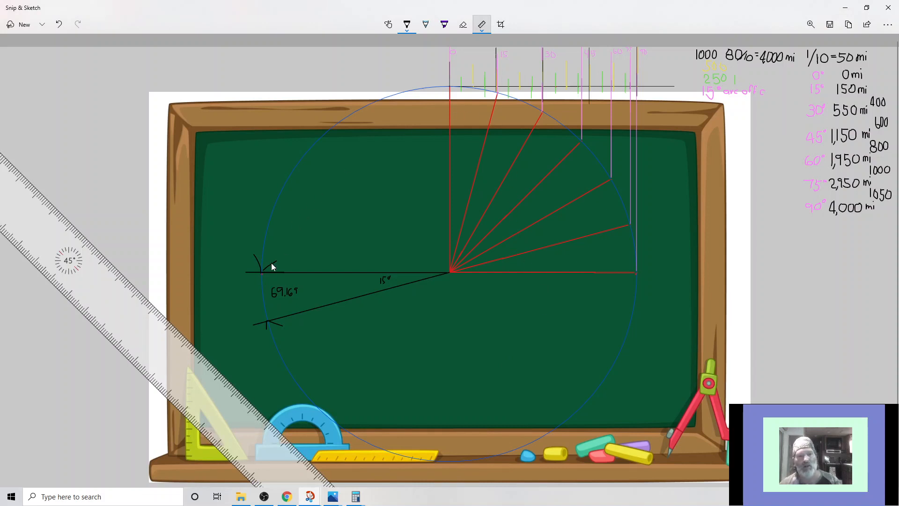
pyautogui.moveTo(264, 275)
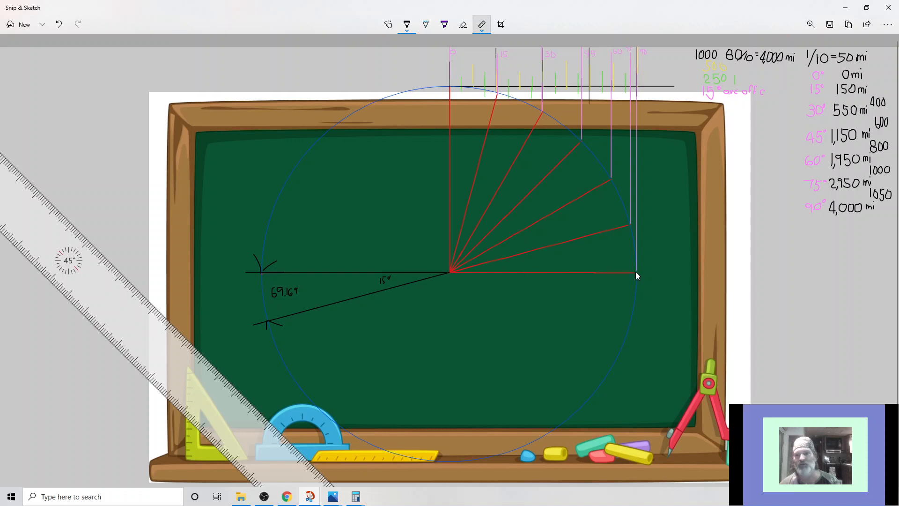
pyautogui.moveTo(626, 276)
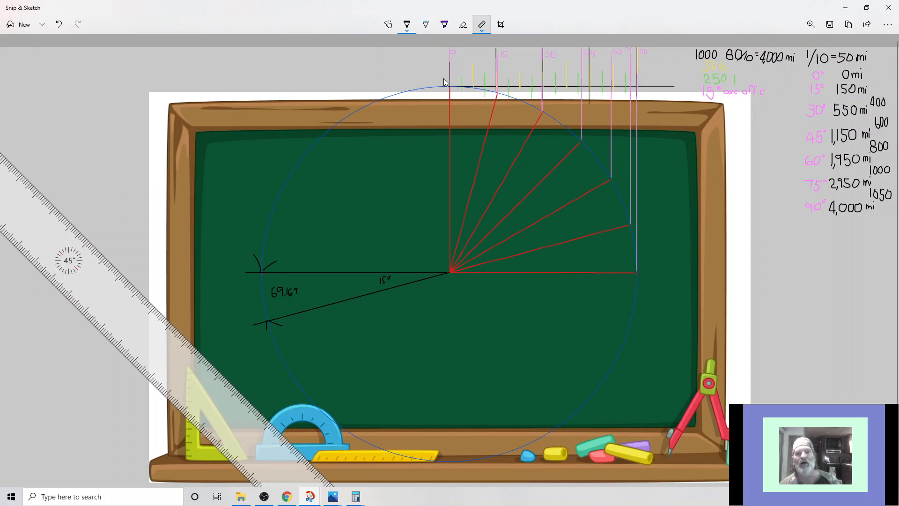
pyautogui.moveTo(680, 87)
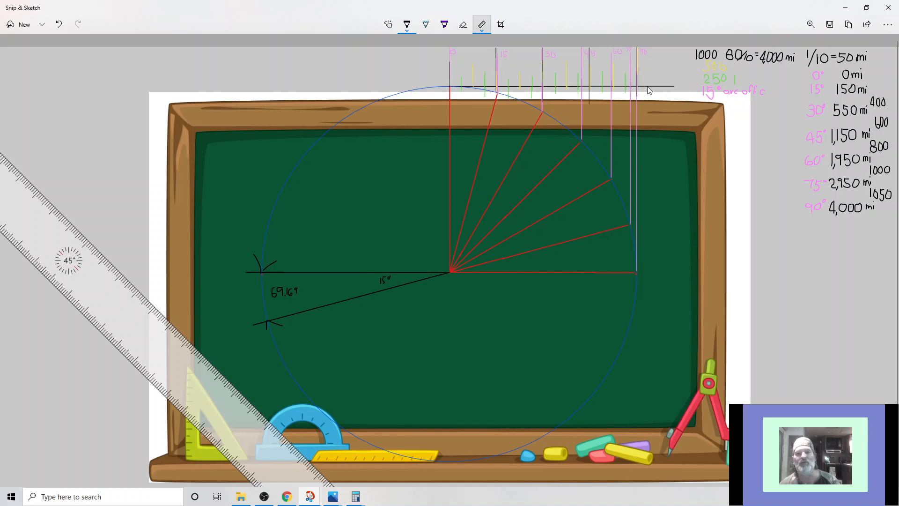
pyautogui.moveTo(452, 96)
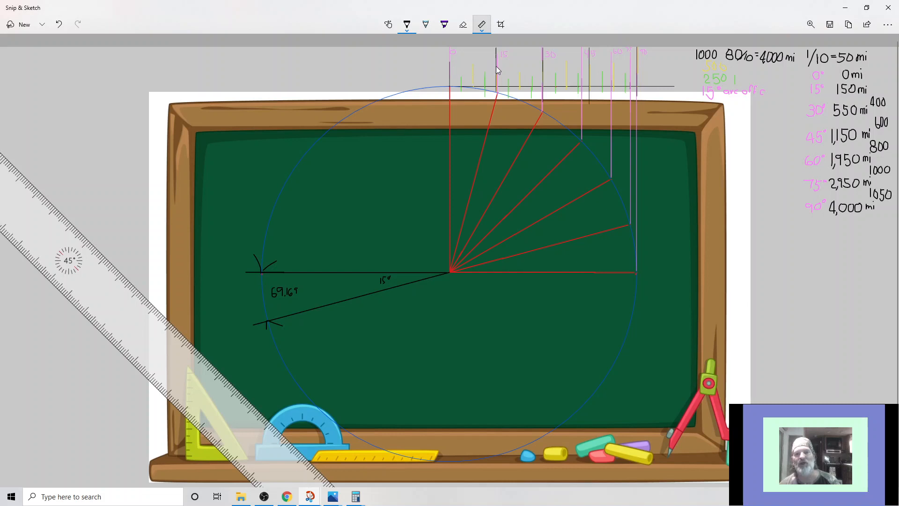
pyautogui.moveTo(499, 91)
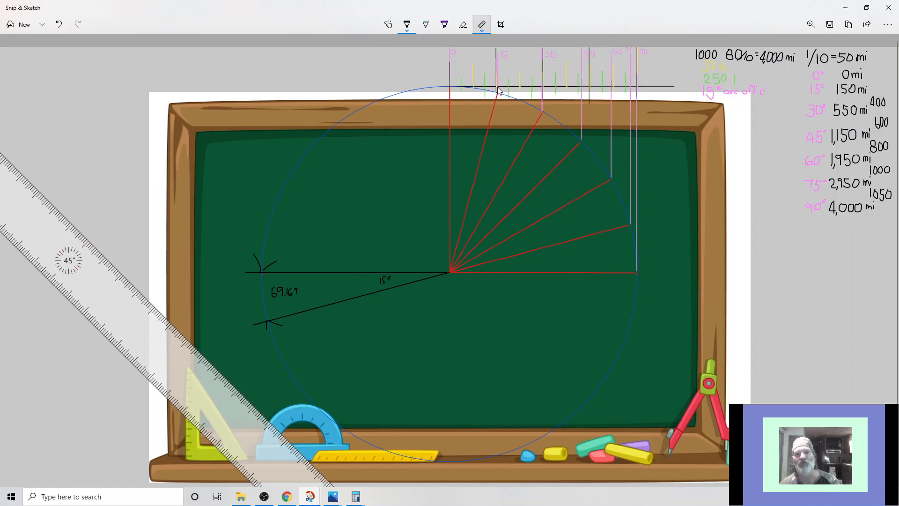
pyautogui.moveTo(701, 58)
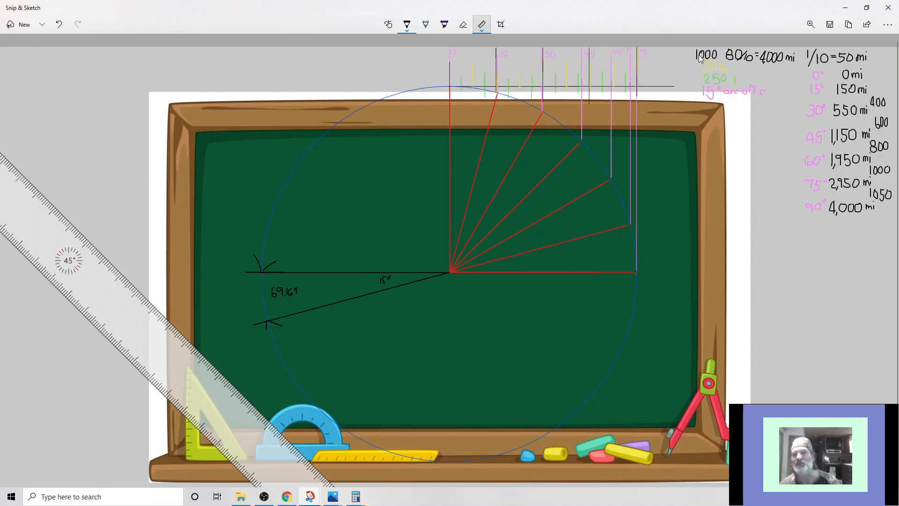
pyautogui.moveTo(701, 72)
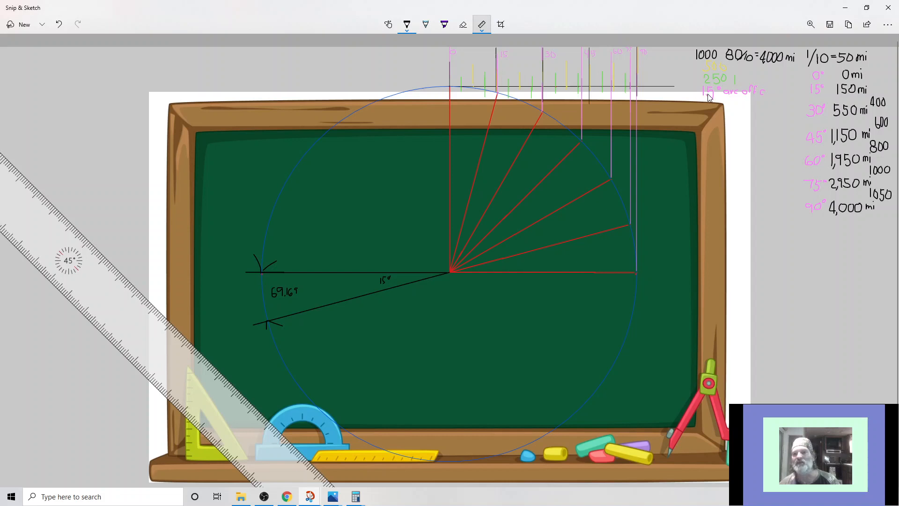
pyautogui.moveTo(740, 97)
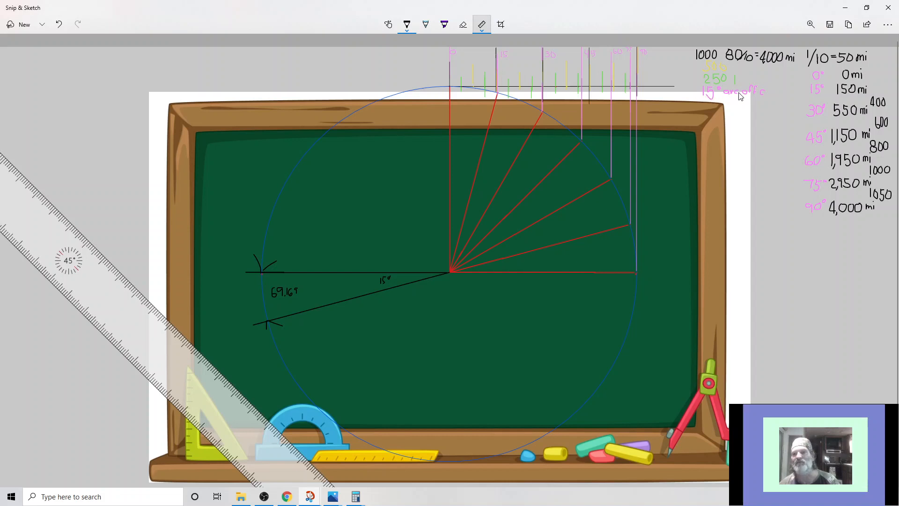
pyautogui.moveTo(712, 98)
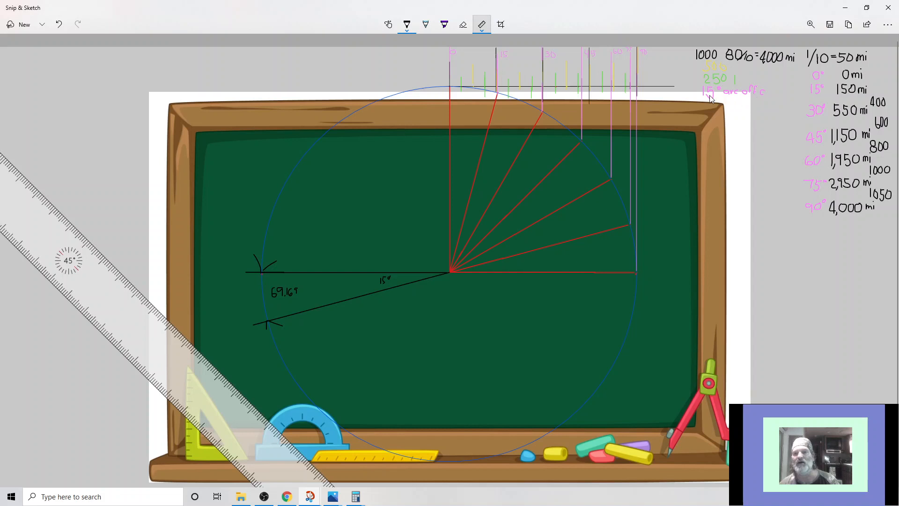
pyautogui.moveTo(451, 62)
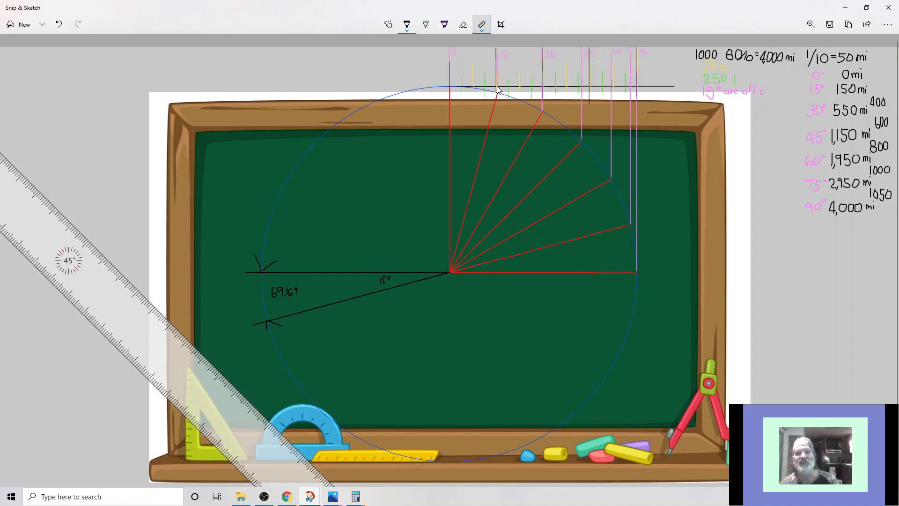
pyautogui.moveTo(497, 97)
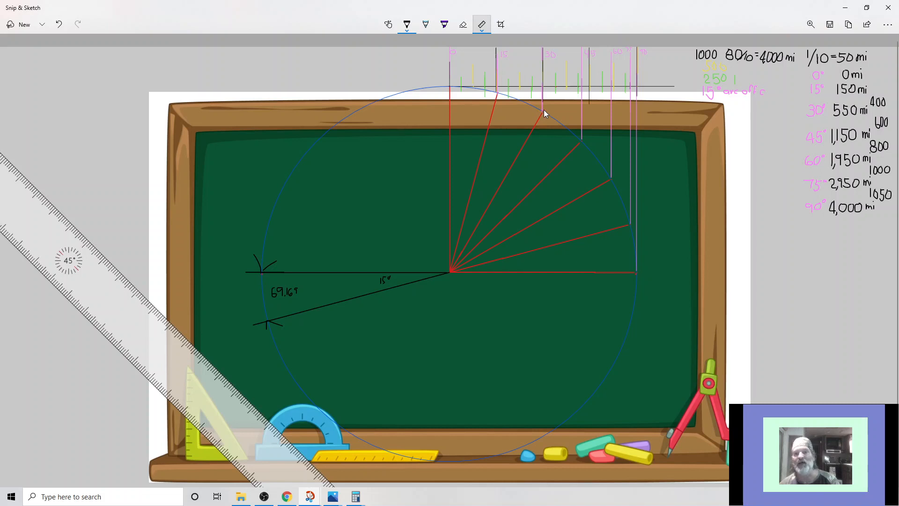
pyautogui.moveTo(581, 135)
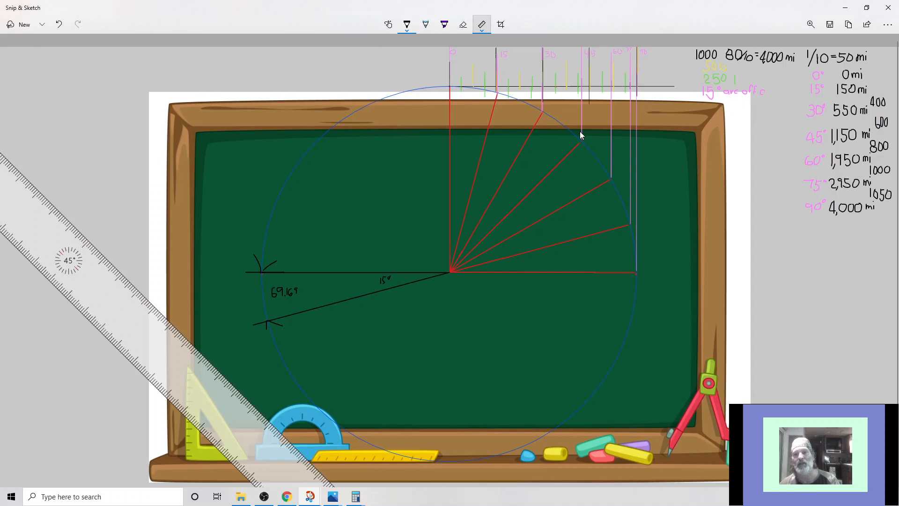
pyautogui.moveTo(613, 148)
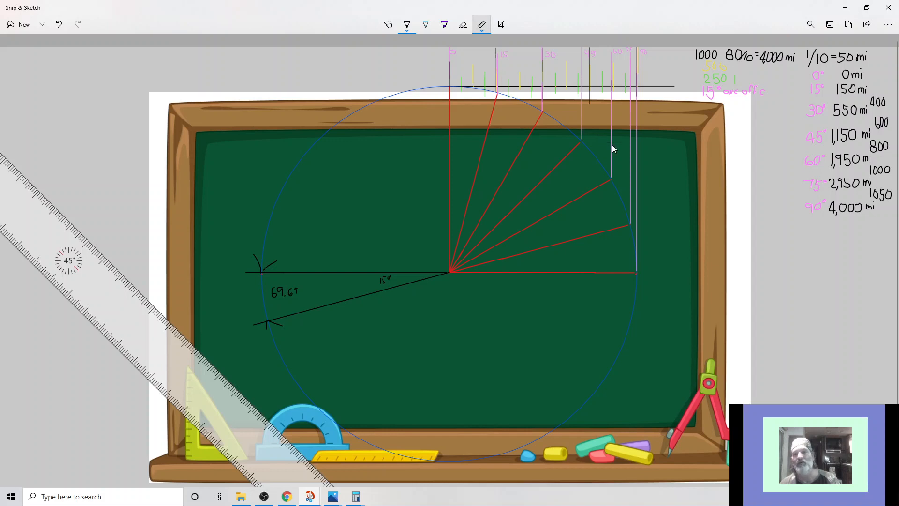
pyautogui.moveTo(629, 152)
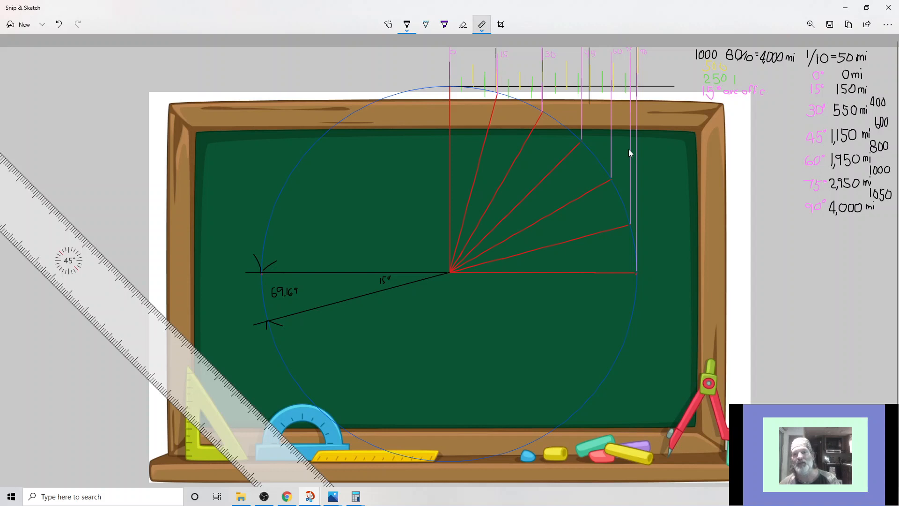
pyautogui.moveTo(626, 157)
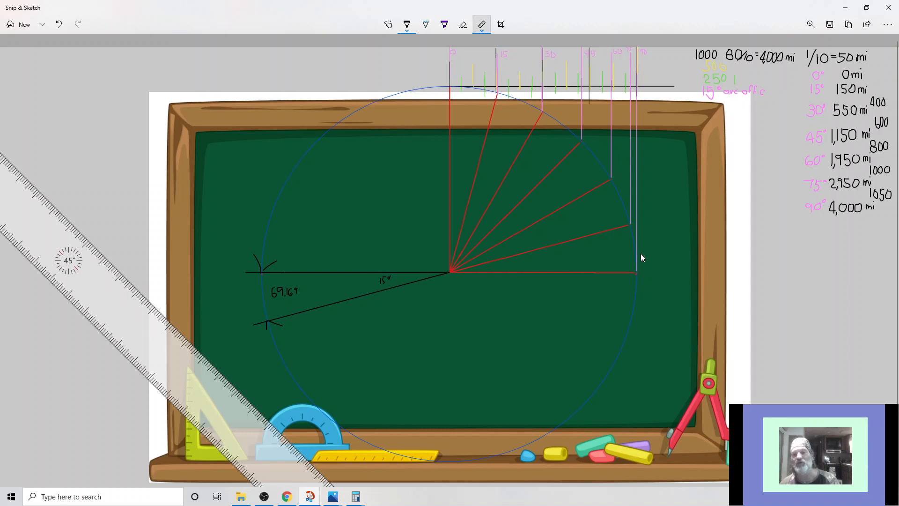
pyautogui.moveTo(512, 79)
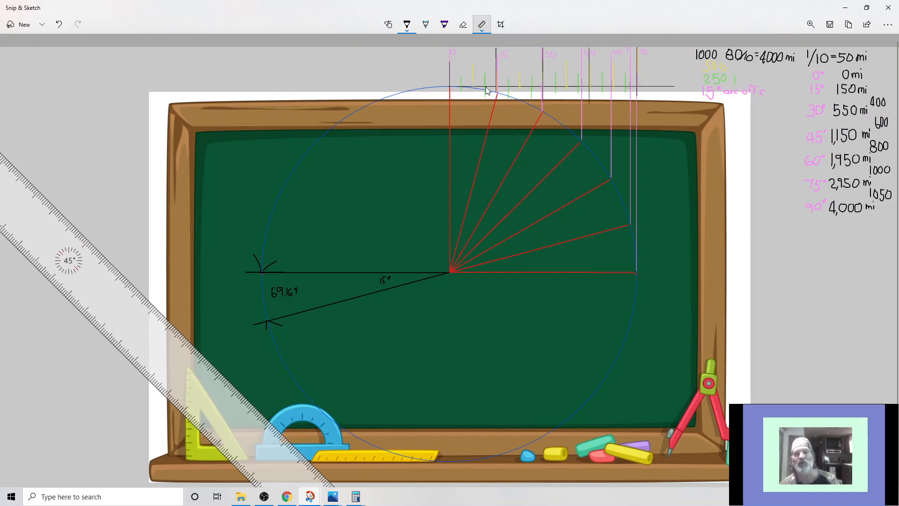
pyautogui.moveTo(459, 91)
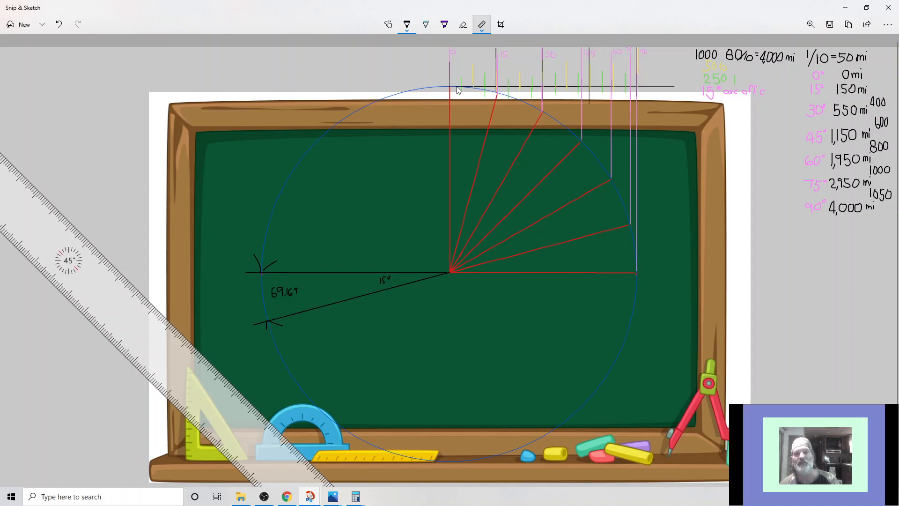
pyautogui.moveTo(491, 92)
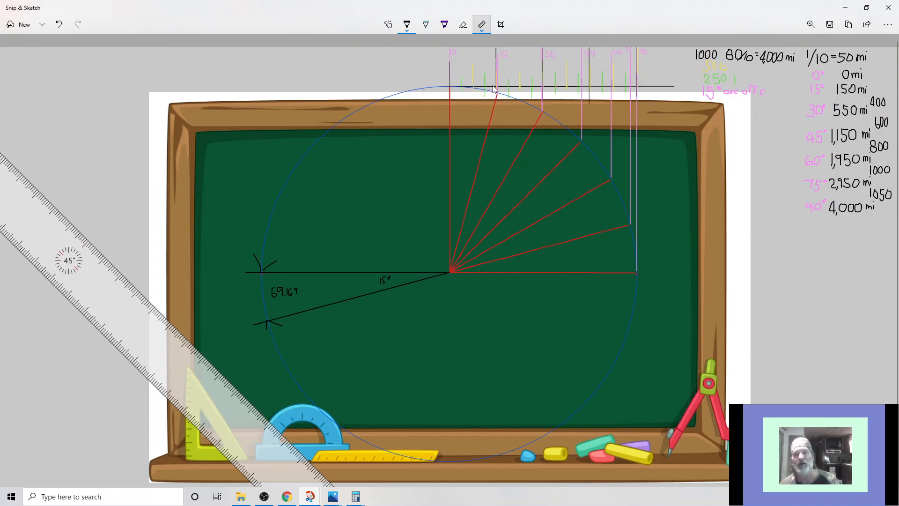
pyautogui.moveTo(464, 91)
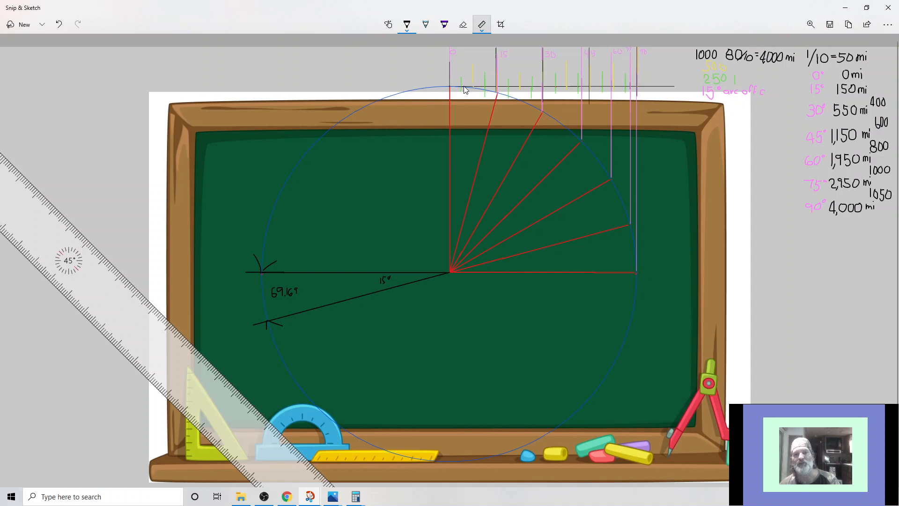
pyautogui.moveTo(486, 93)
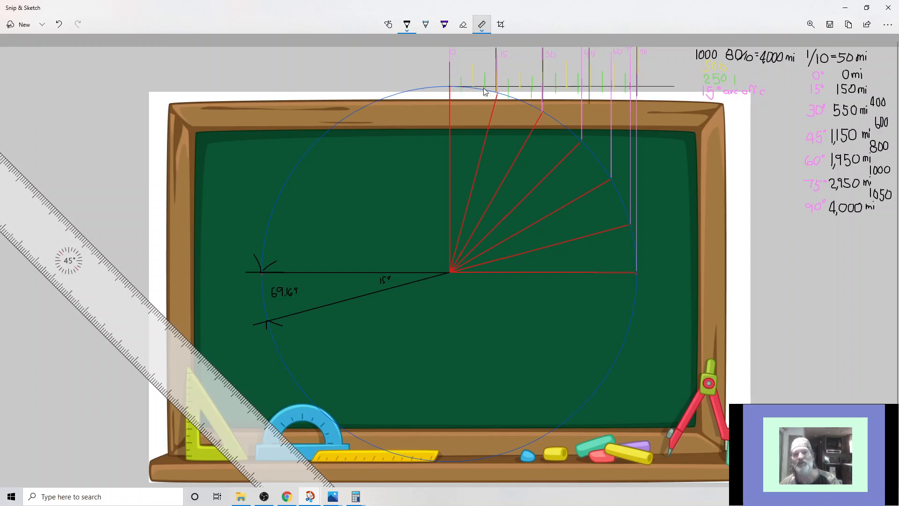
pyautogui.moveTo(387, 61)
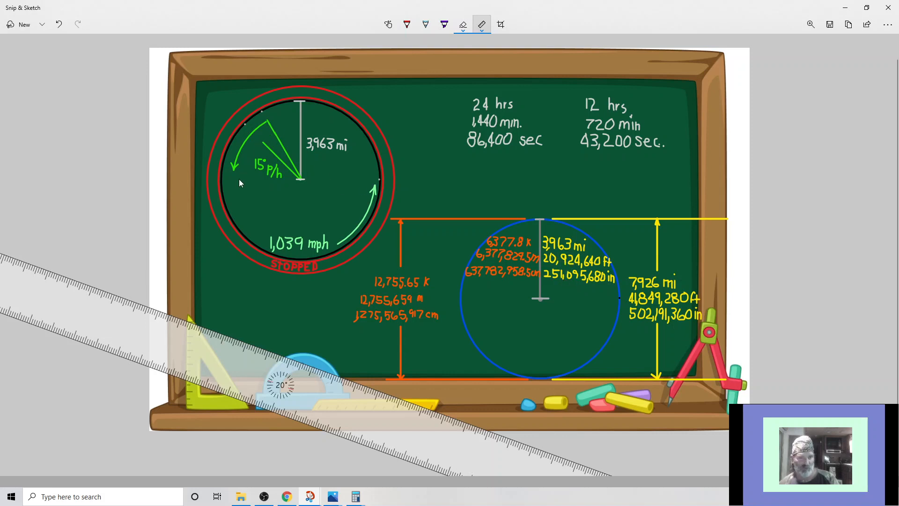
pyautogui.moveTo(372, 165)
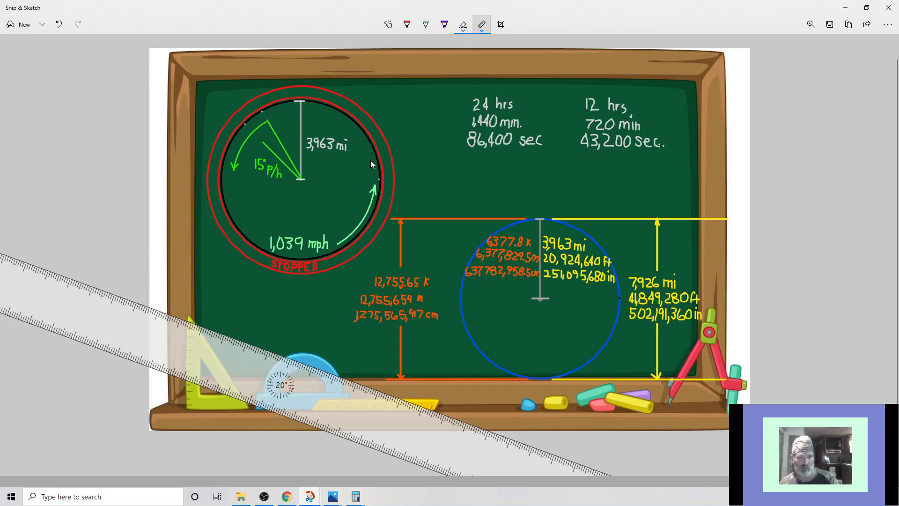
pyautogui.moveTo(261, 228)
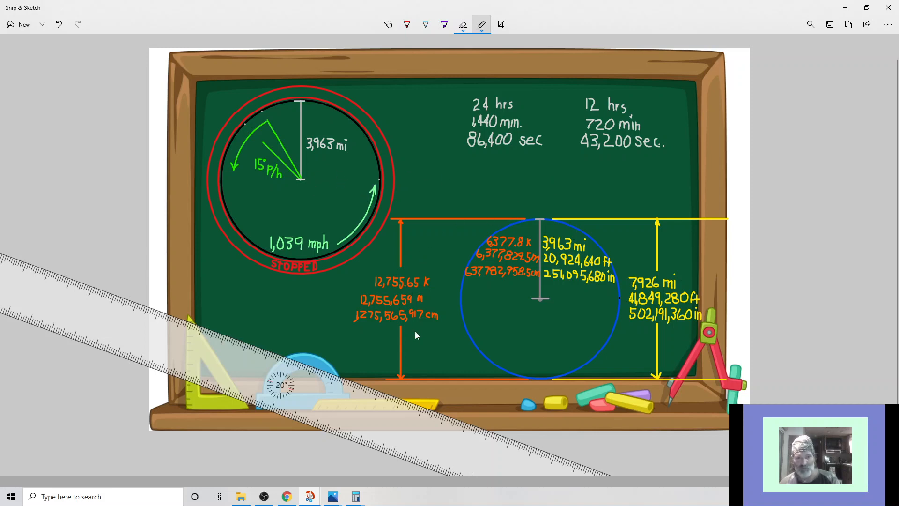
pyautogui.moveTo(506, 285)
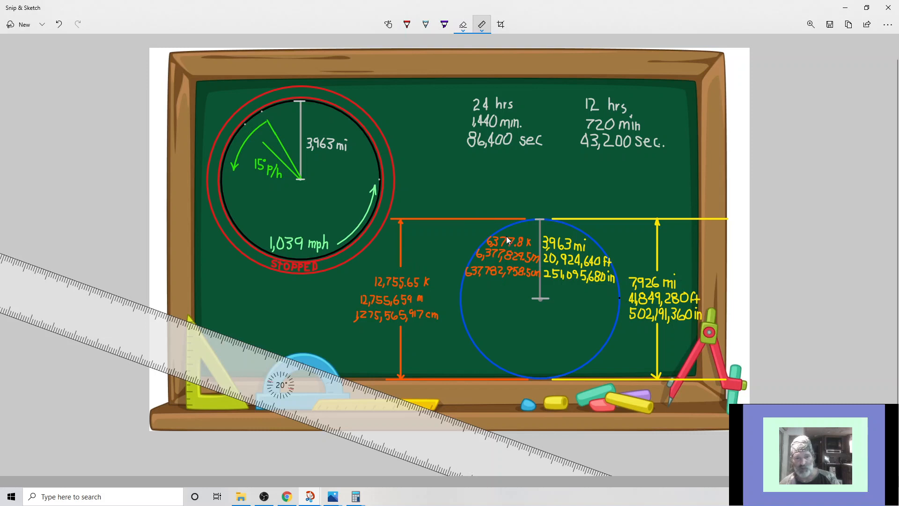
pyautogui.moveTo(345, 445)
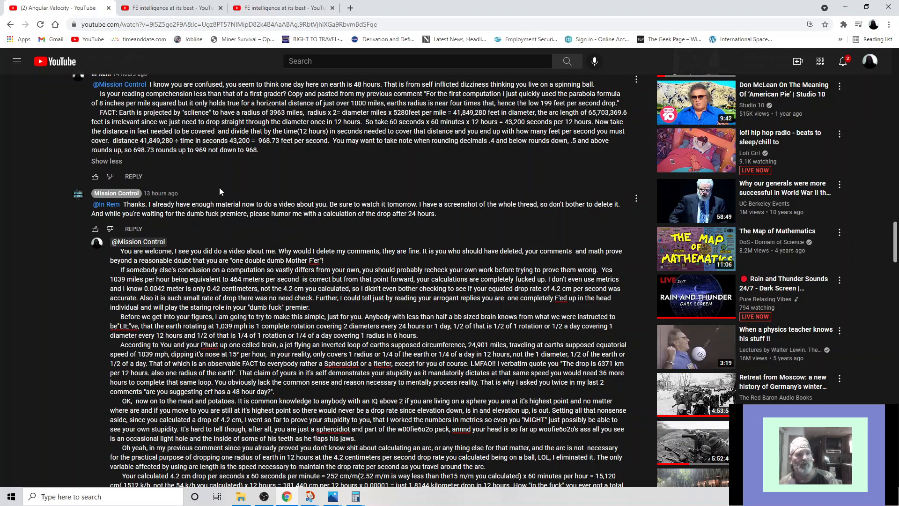
pyautogui.moveTo(209, 191)
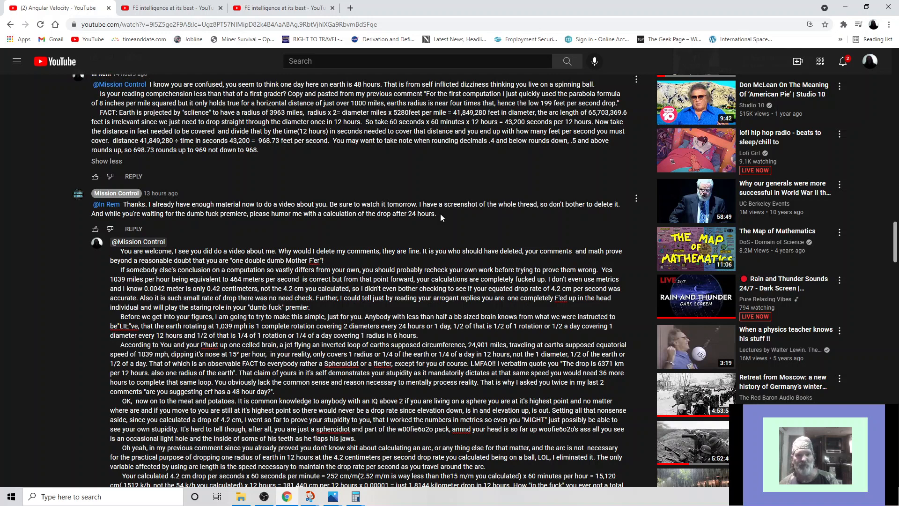
pyautogui.moveTo(434, 186)
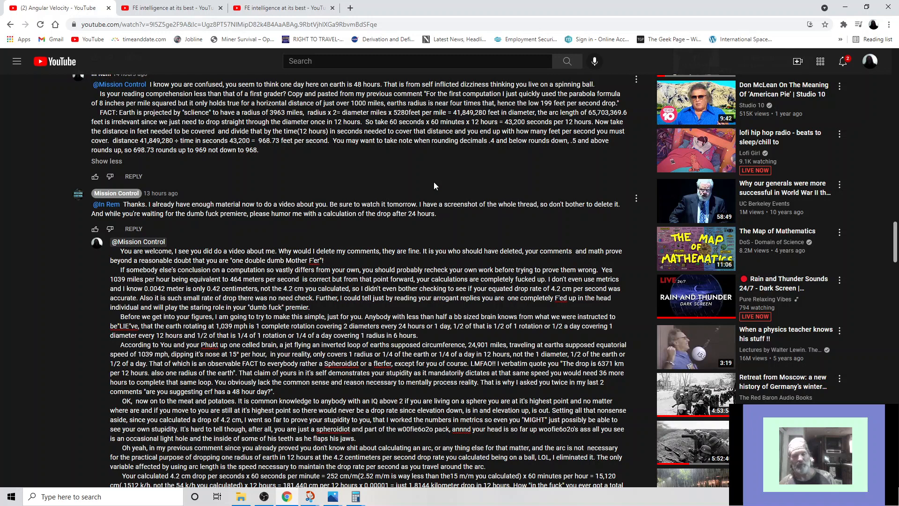
# Step: Scroll down through the comment replies involving Mission Control
pyautogui.scroll(-3)
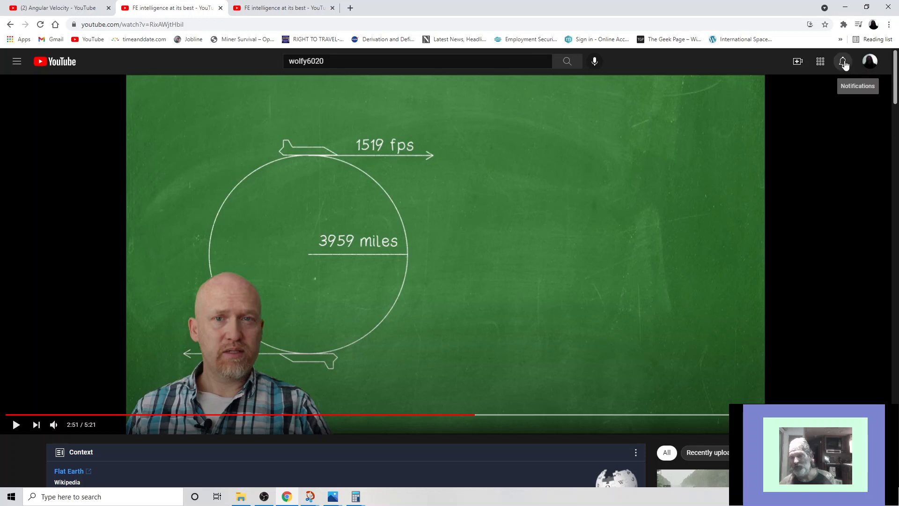
pyautogui.click(842, 61)
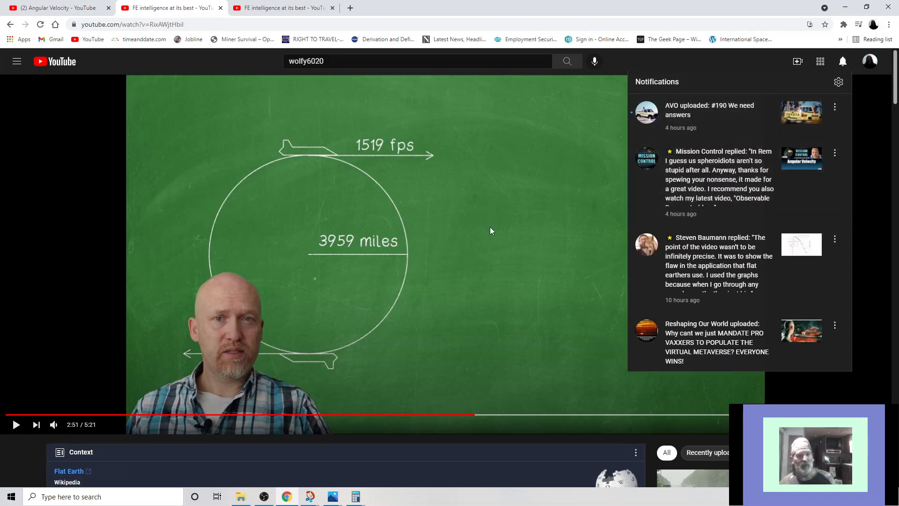
pyautogui.moveTo(146, 96)
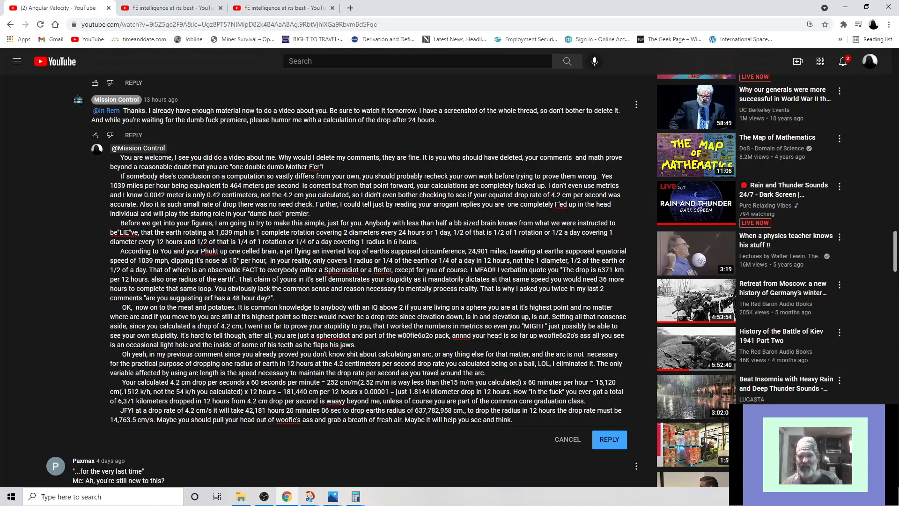
pyautogui.moveTo(98, 351)
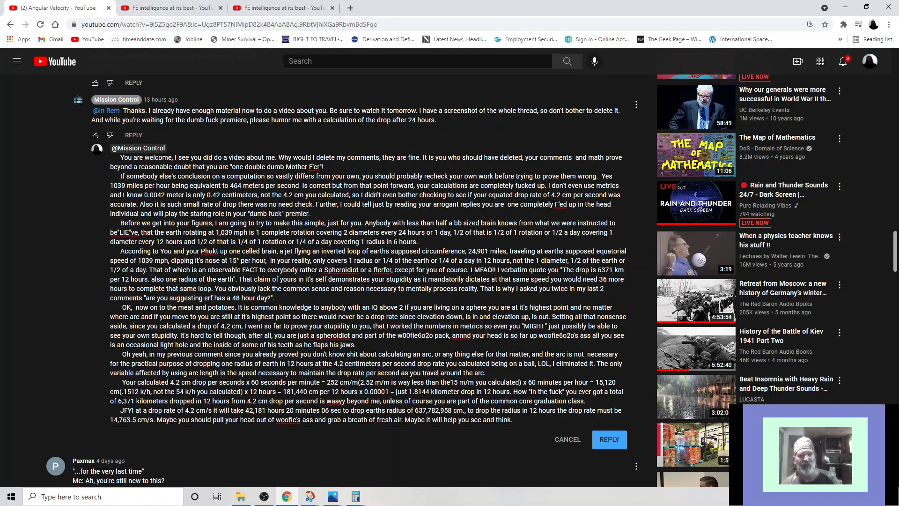
# Step: Scroll down the thread to the newly posted rebuttal to Mission Control
pyautogui.scroll(-3)
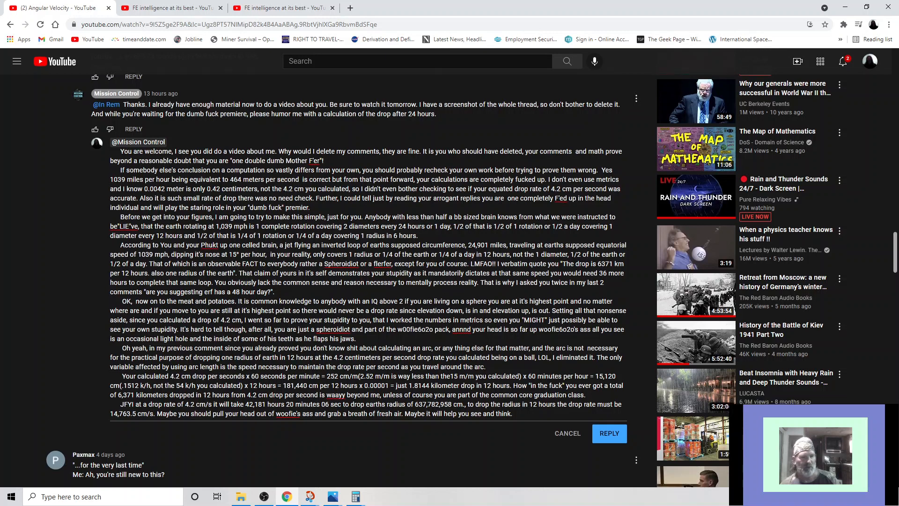
pyautogui.scroll(-3)
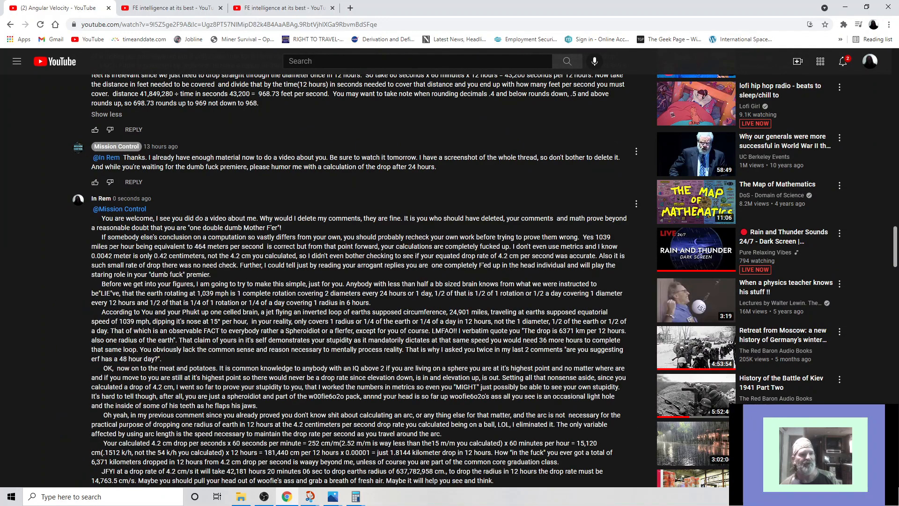
# Step: Scroll the thread back up to Mission Control's 199 versus 968 feet per second question
pyautogui.scroll(3)
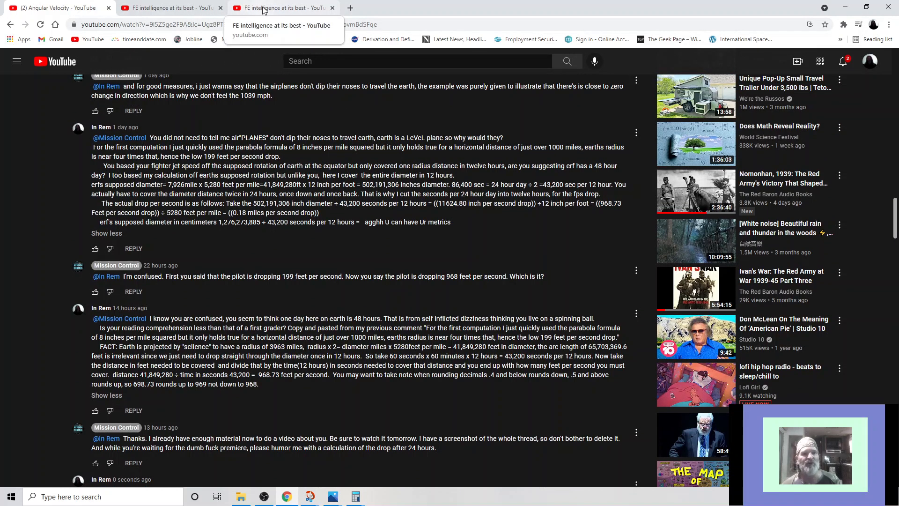
pyautogui.moveTo(306, 11)
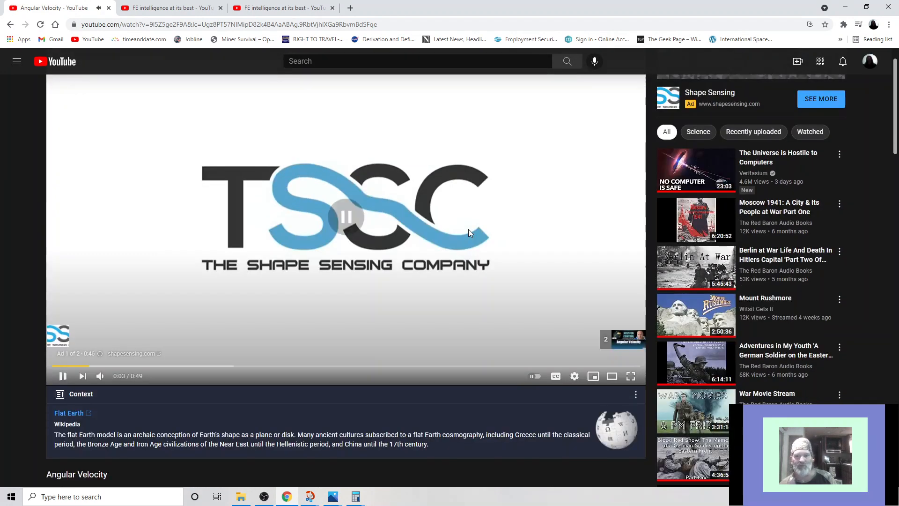
# Step: Expand the 22 replies from Mission Control and others and read down to the 'spheroidiots' reply
pyautogui.scroll(-3)
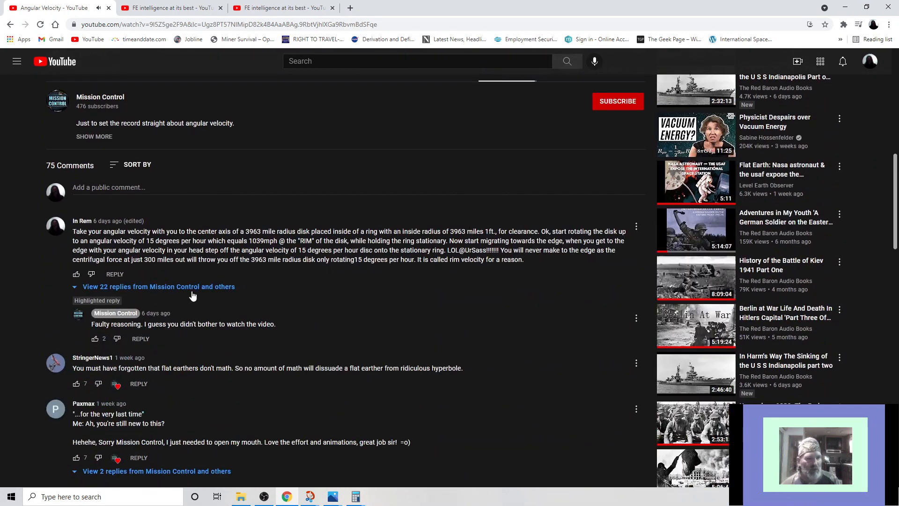
pyautogui.click(159, 287)
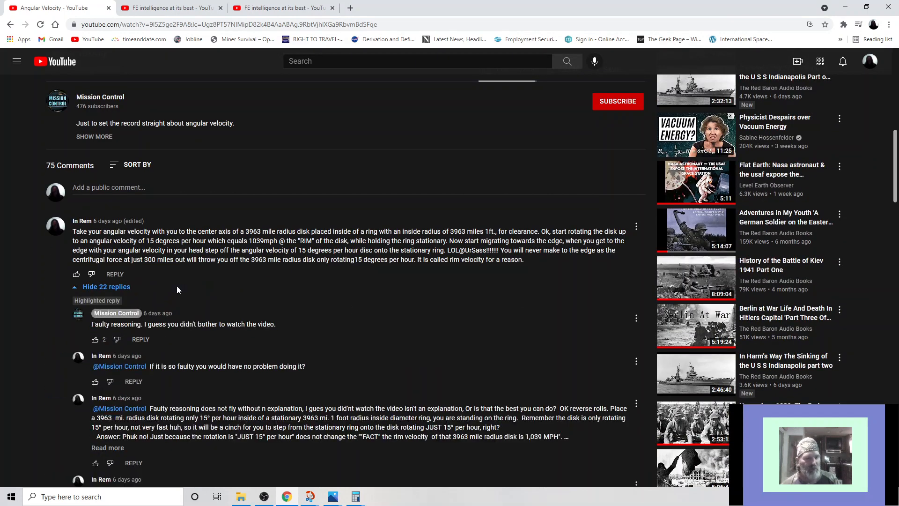
pyautogui.scroll(-3)
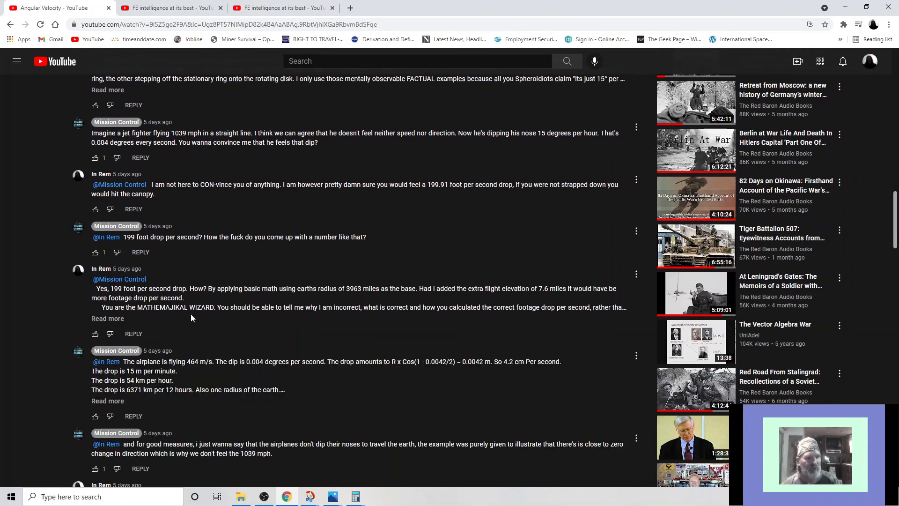
pyautogui.scroll(-3)
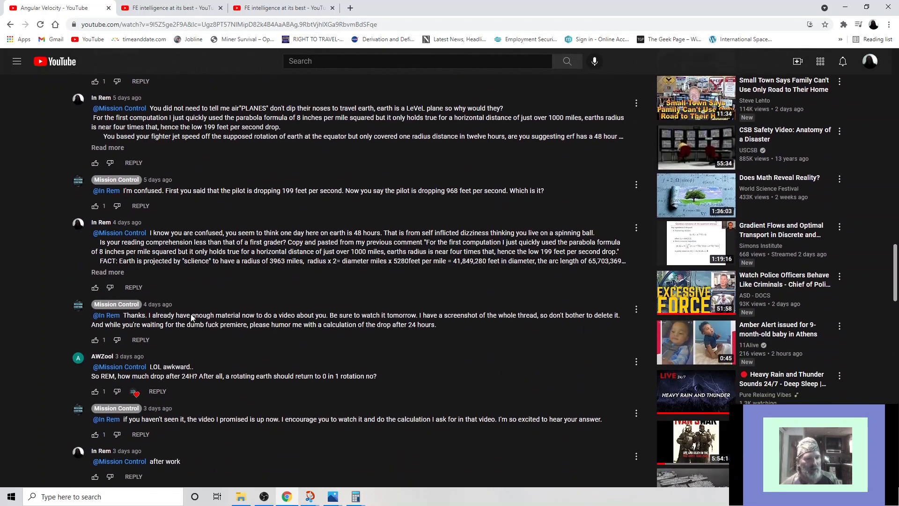
pyautogui.scroll(-3)
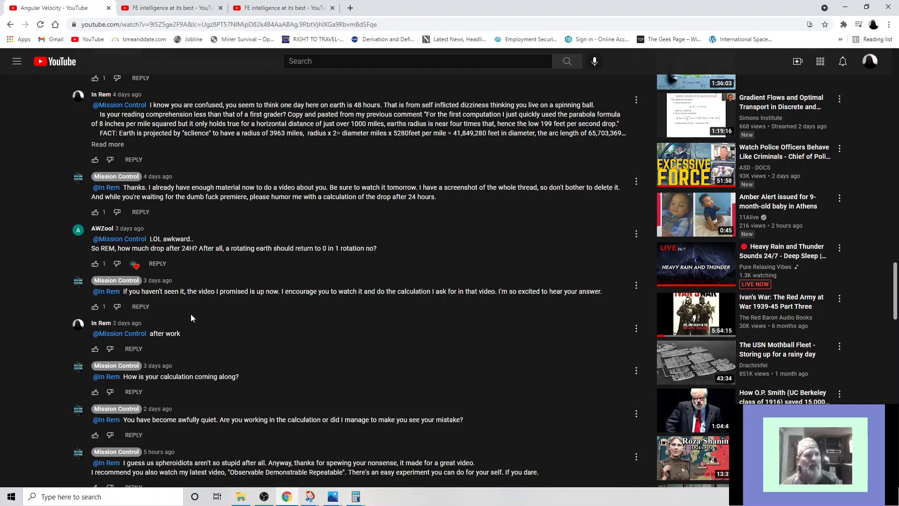
pyautogui.scroll(-3)
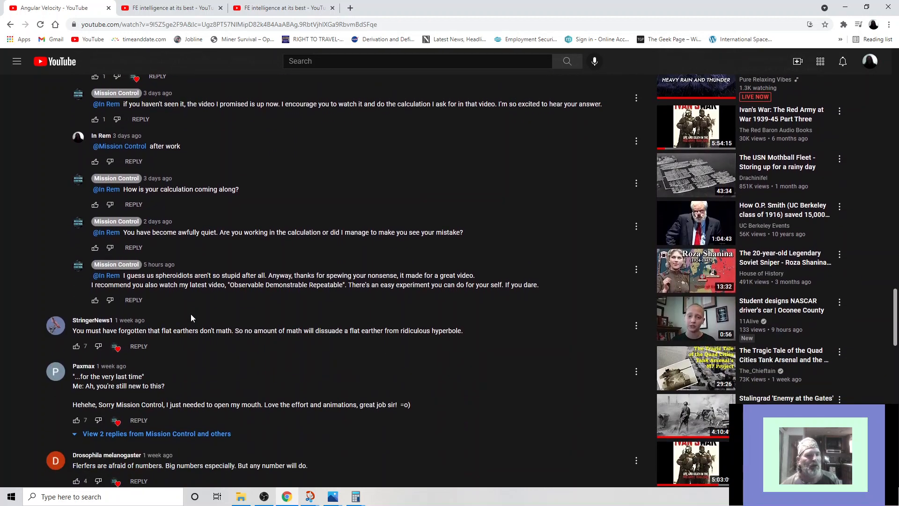
pyautogui.scroll(-3)
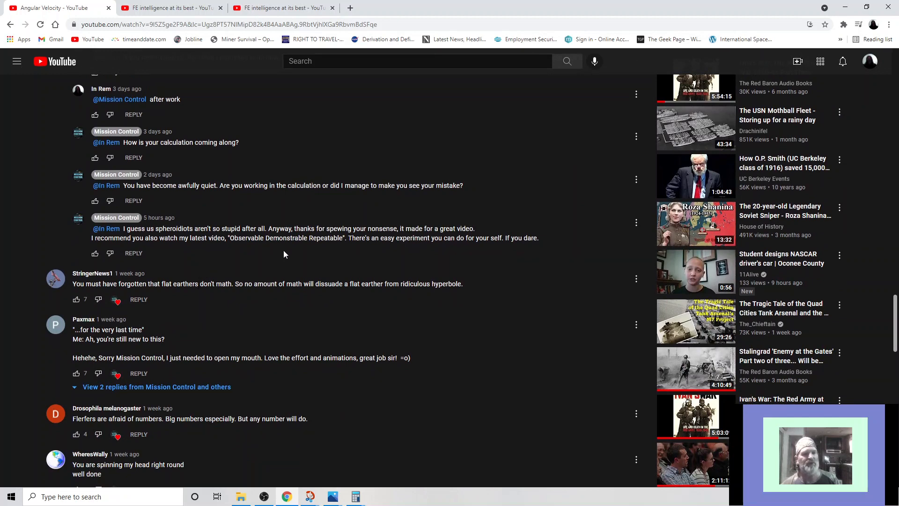
pyautogui.moveTo(315, 251)
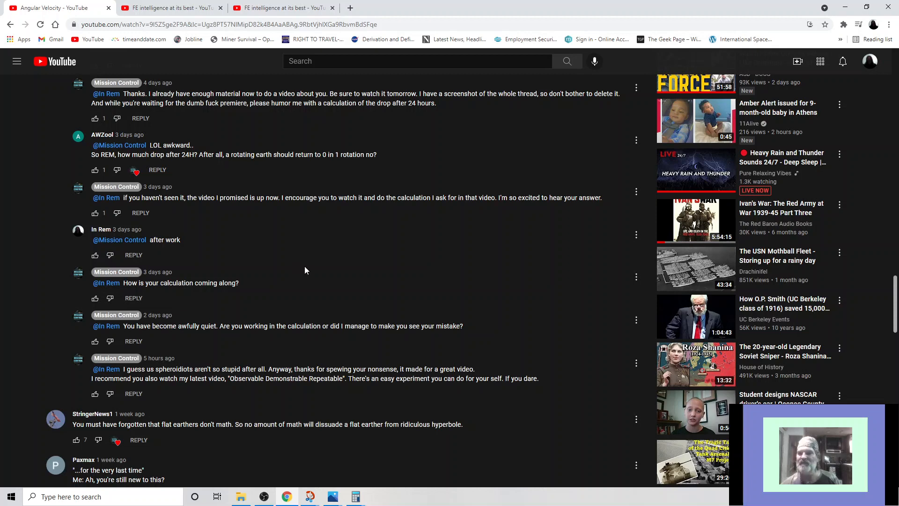
pyautogui.moveTo(311, 269)
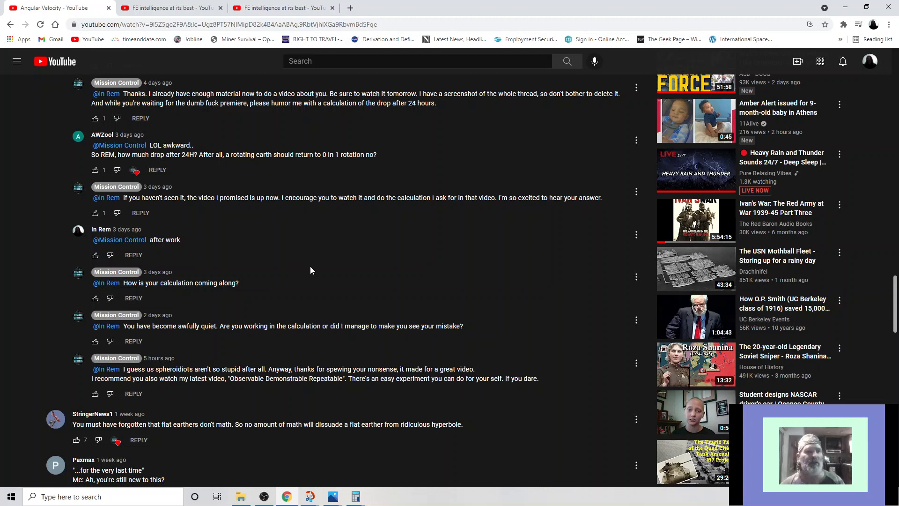